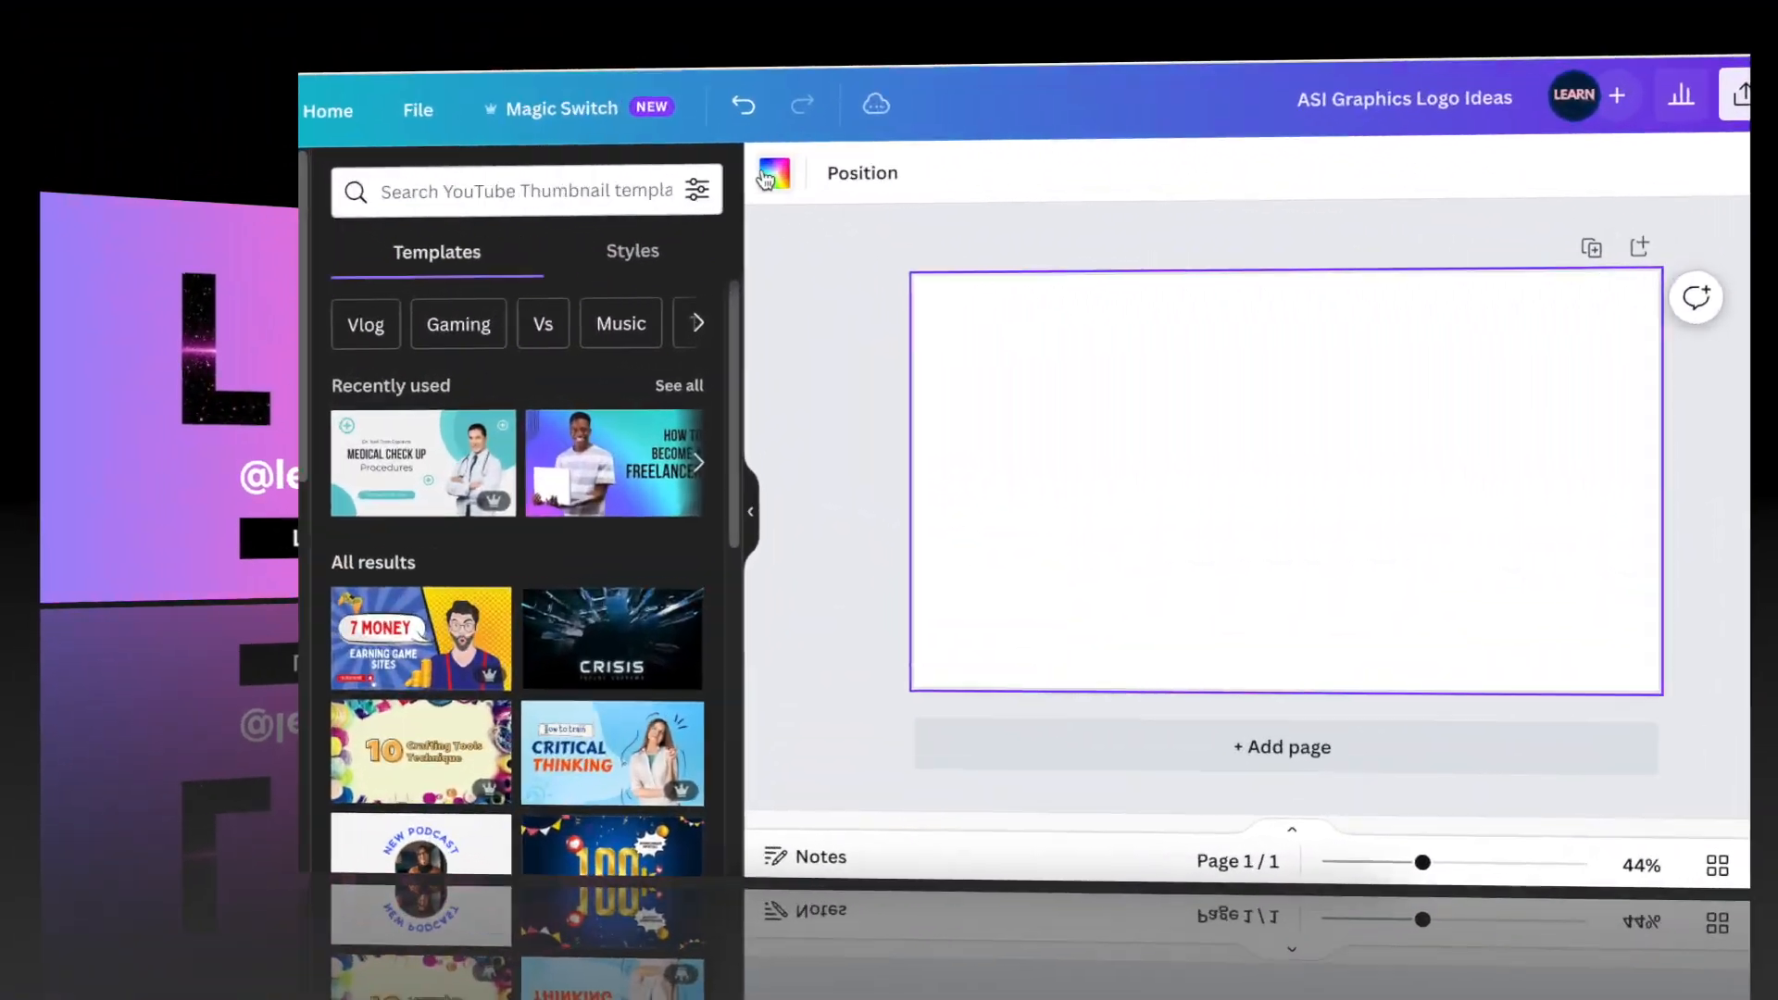
# - Browse the page background colour swatches for the blank design
pyautogui.click(772, 172)
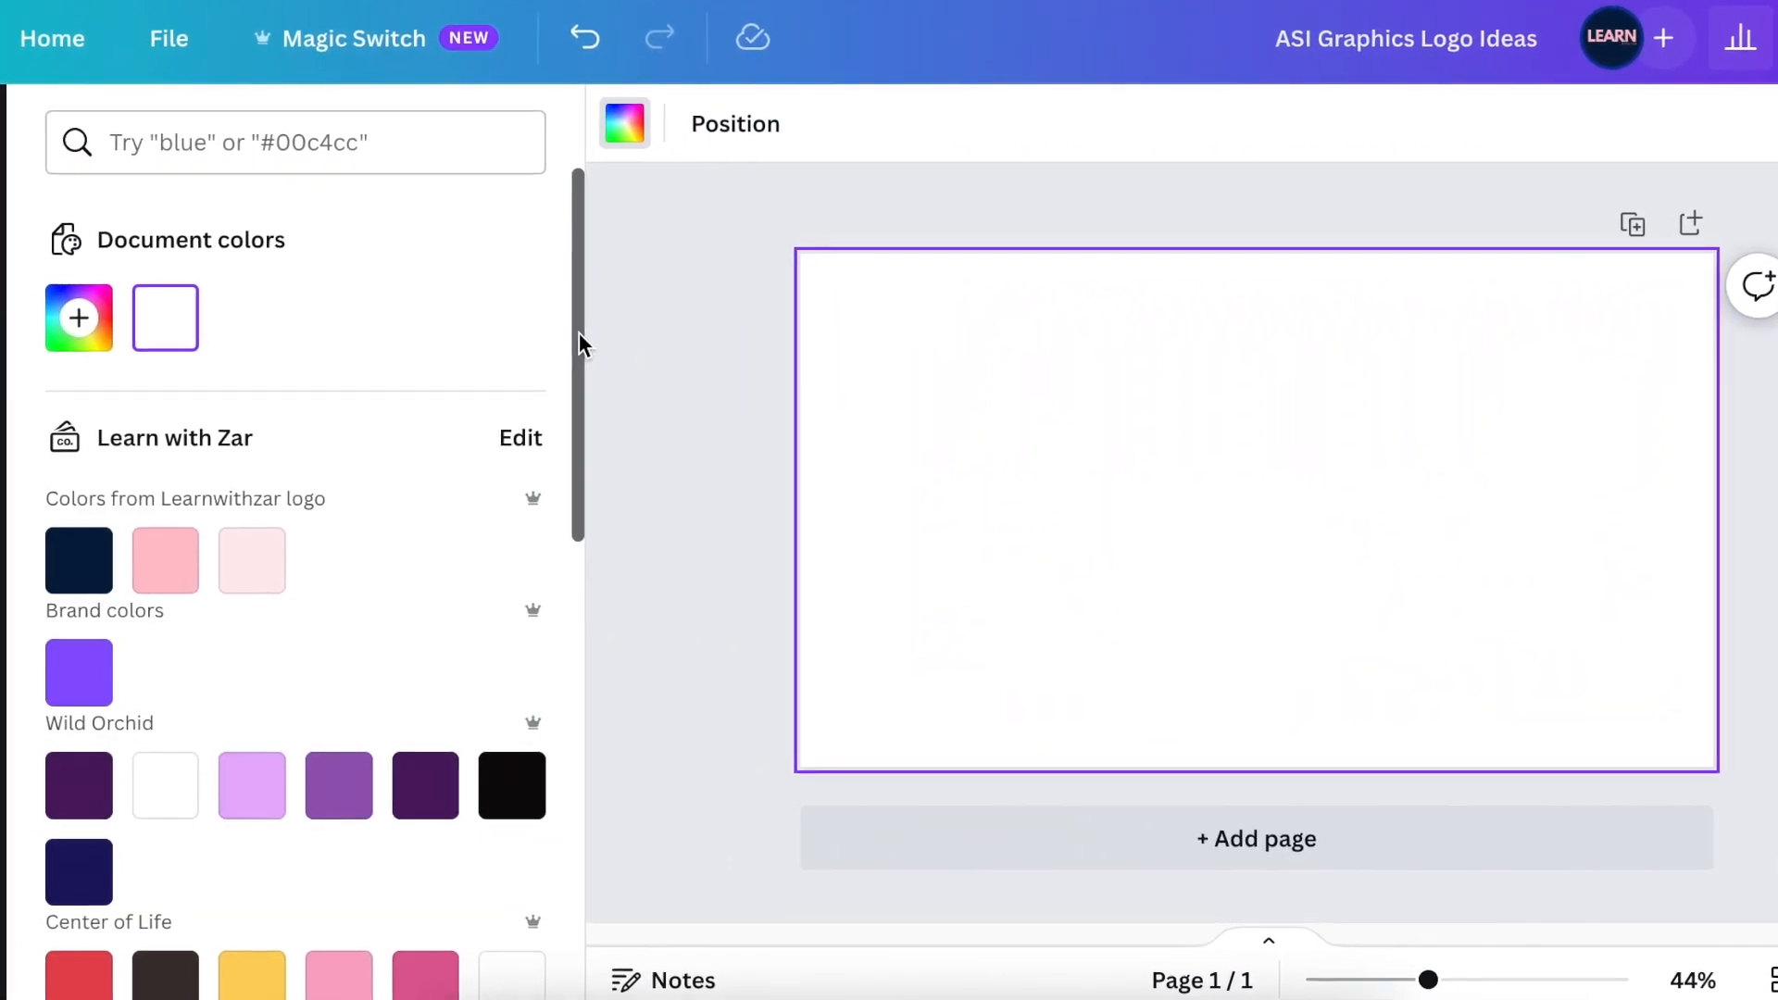
pyautogui.scroll(-3)
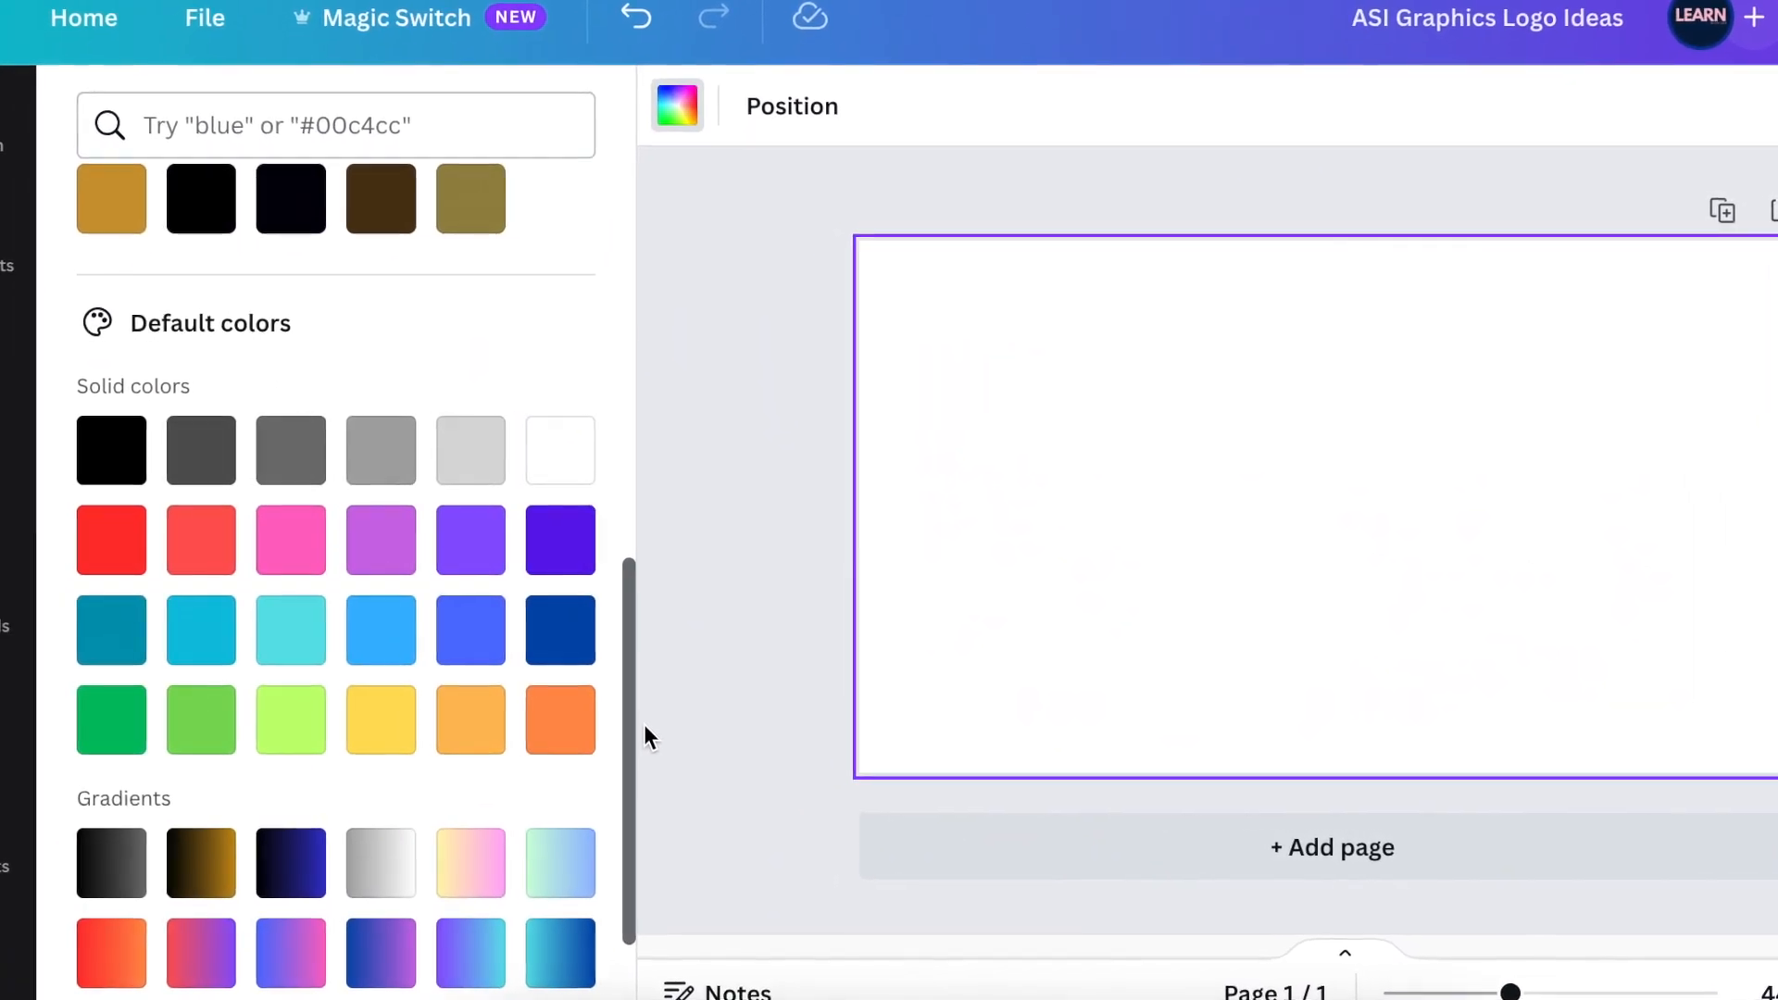
pyautogui.scroll(-3)
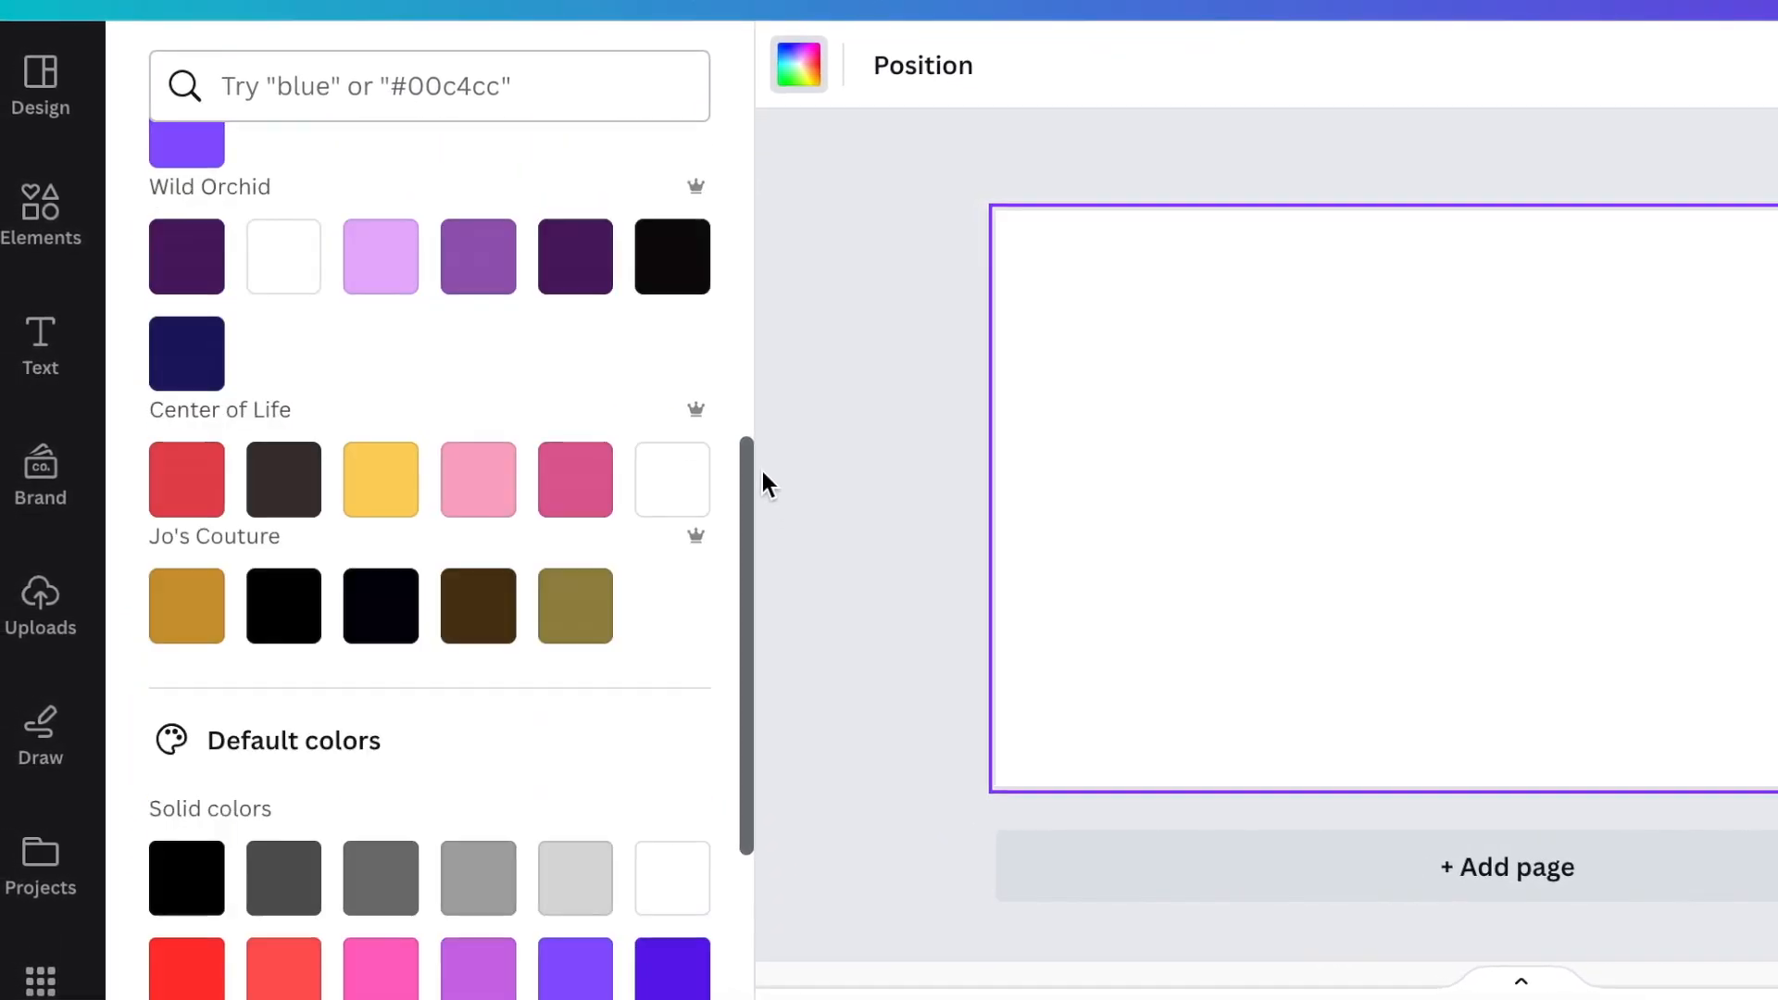
# - In Design > Styles, browse the palettes and apply a recently used colour palette
pyautogui.click(39, 80)
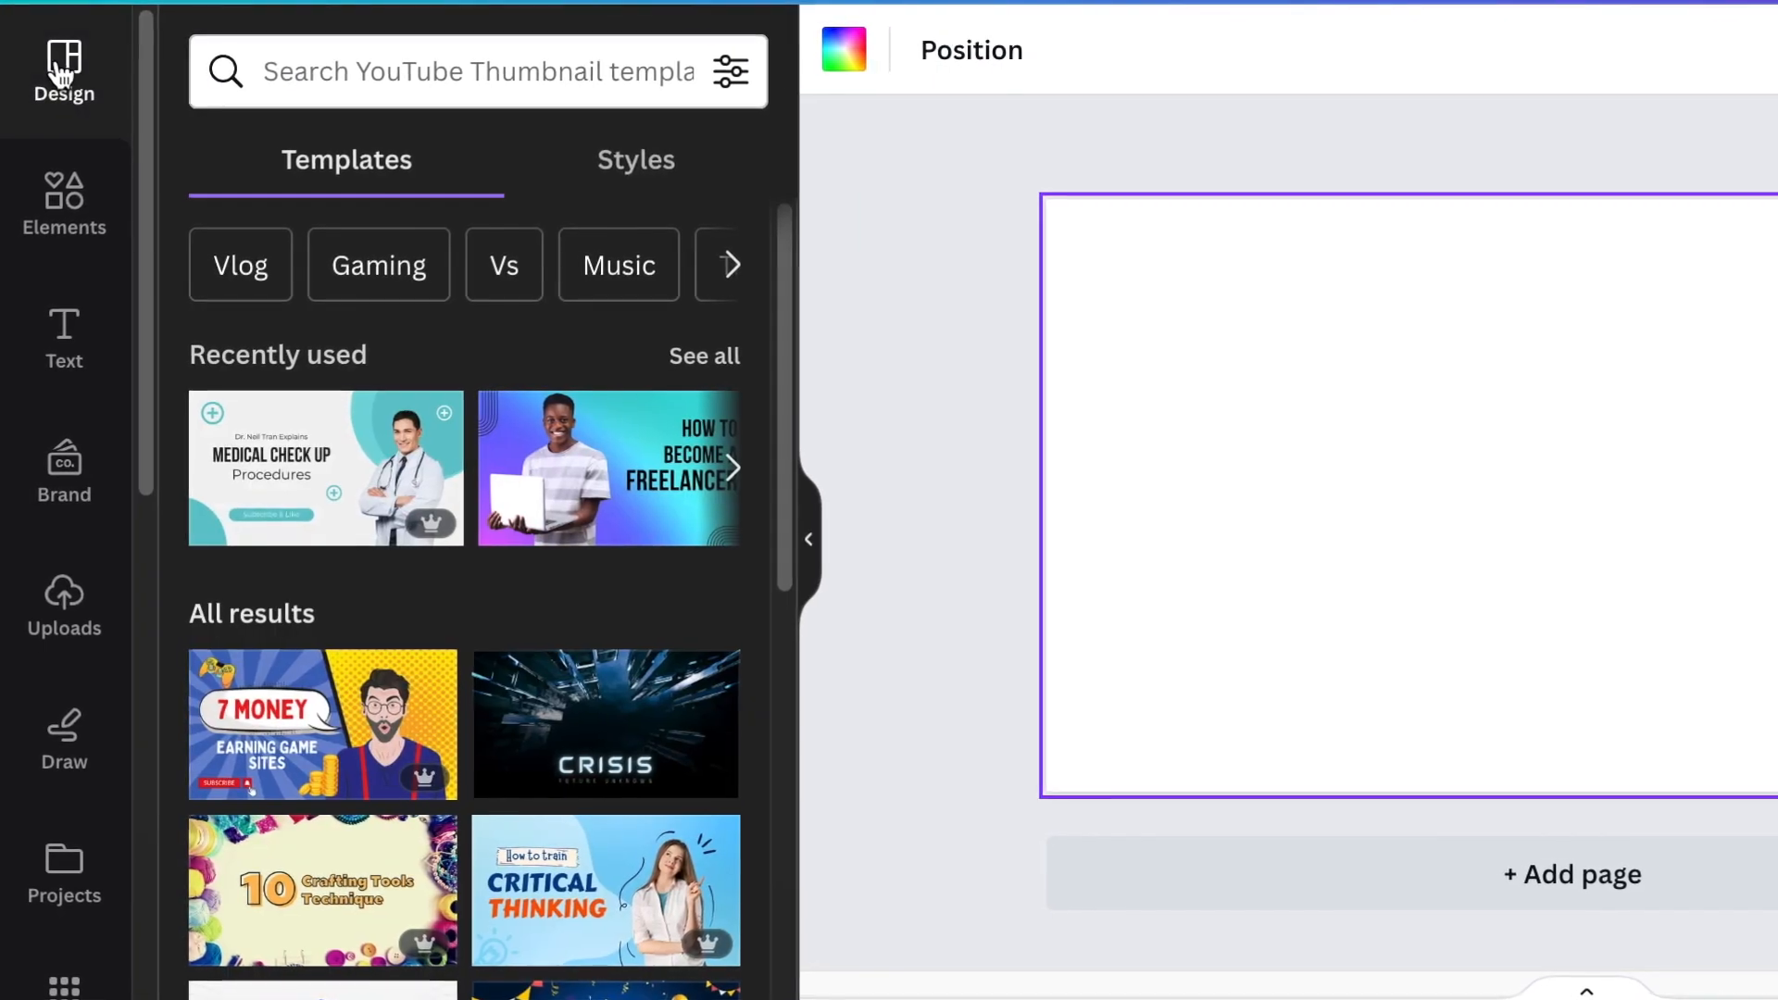
pyautogui.click(635, 159)
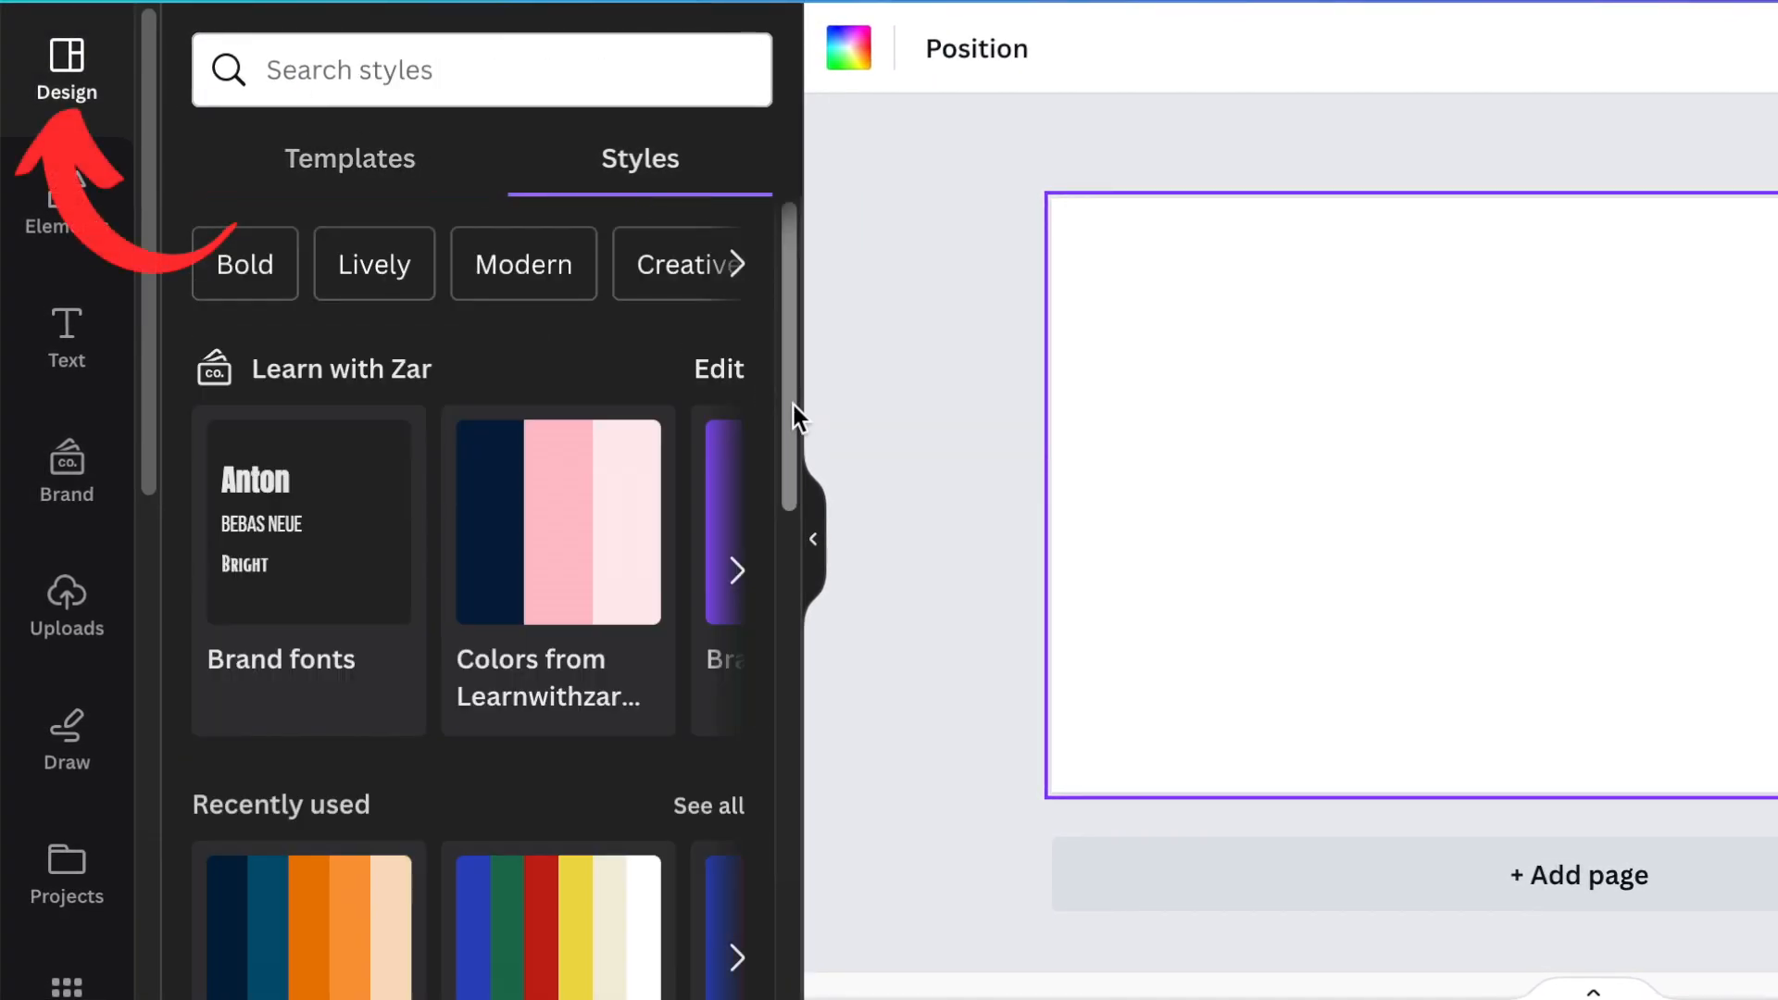
pyautogui.scroll(-3)
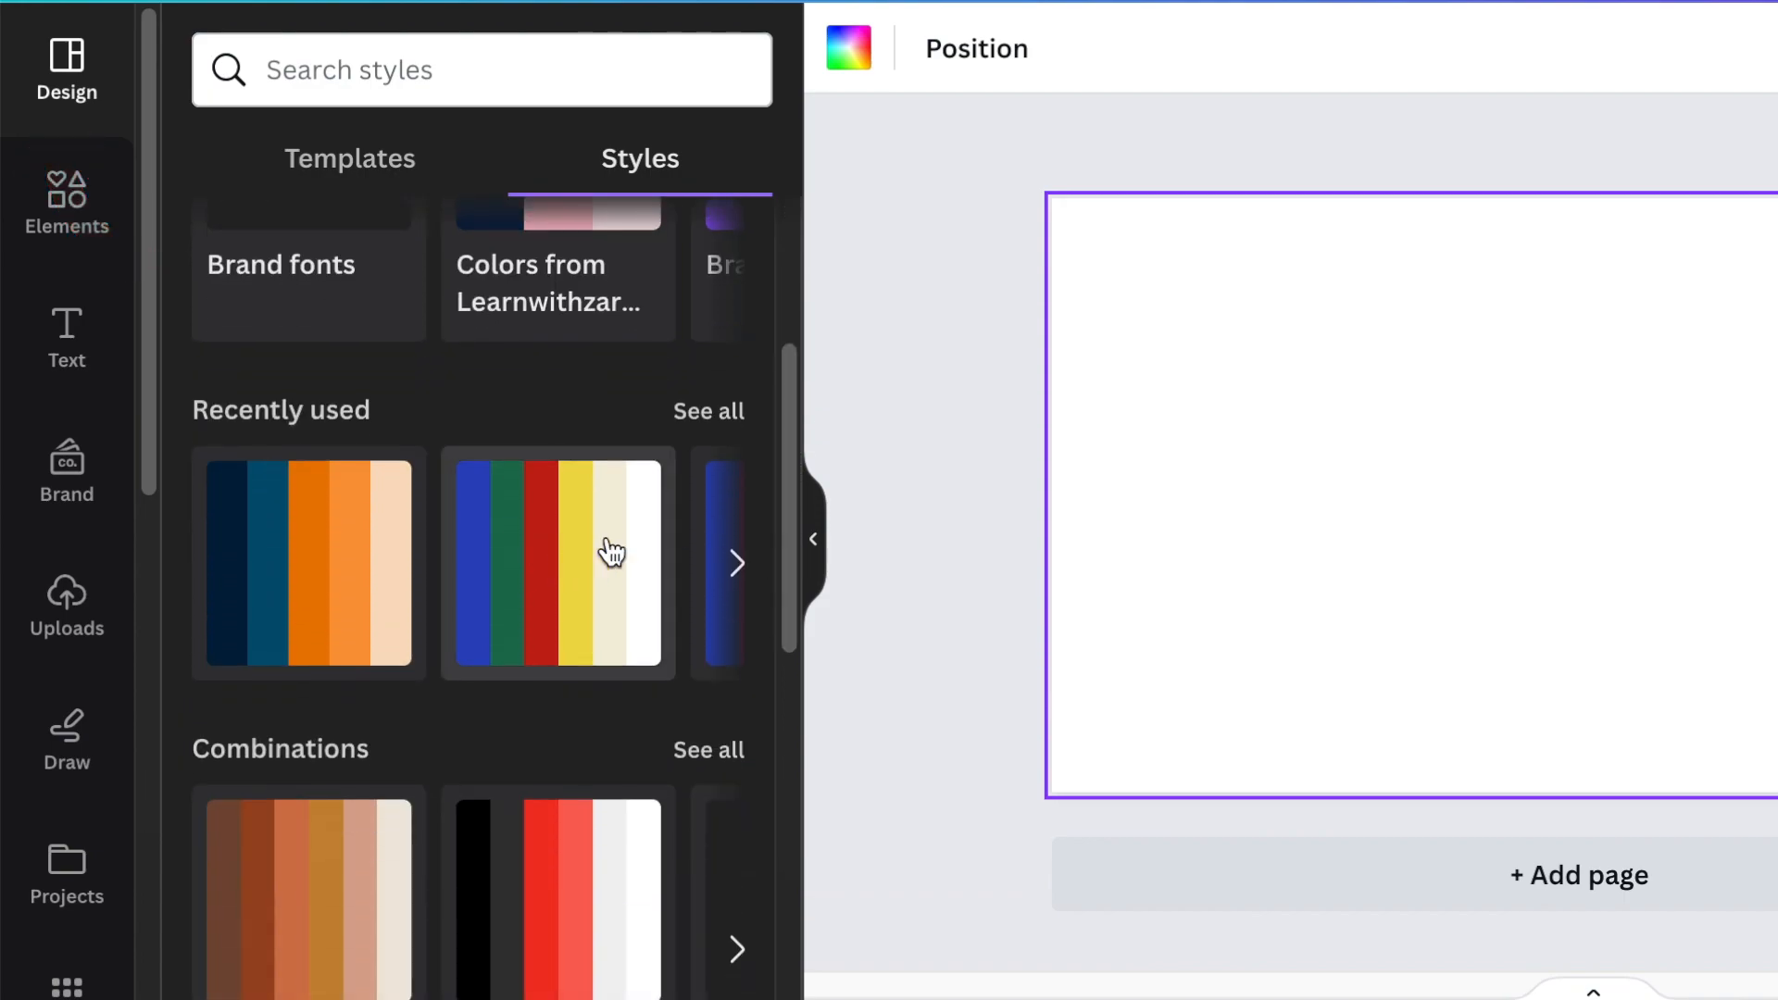
pyautogui.click(709, 411)
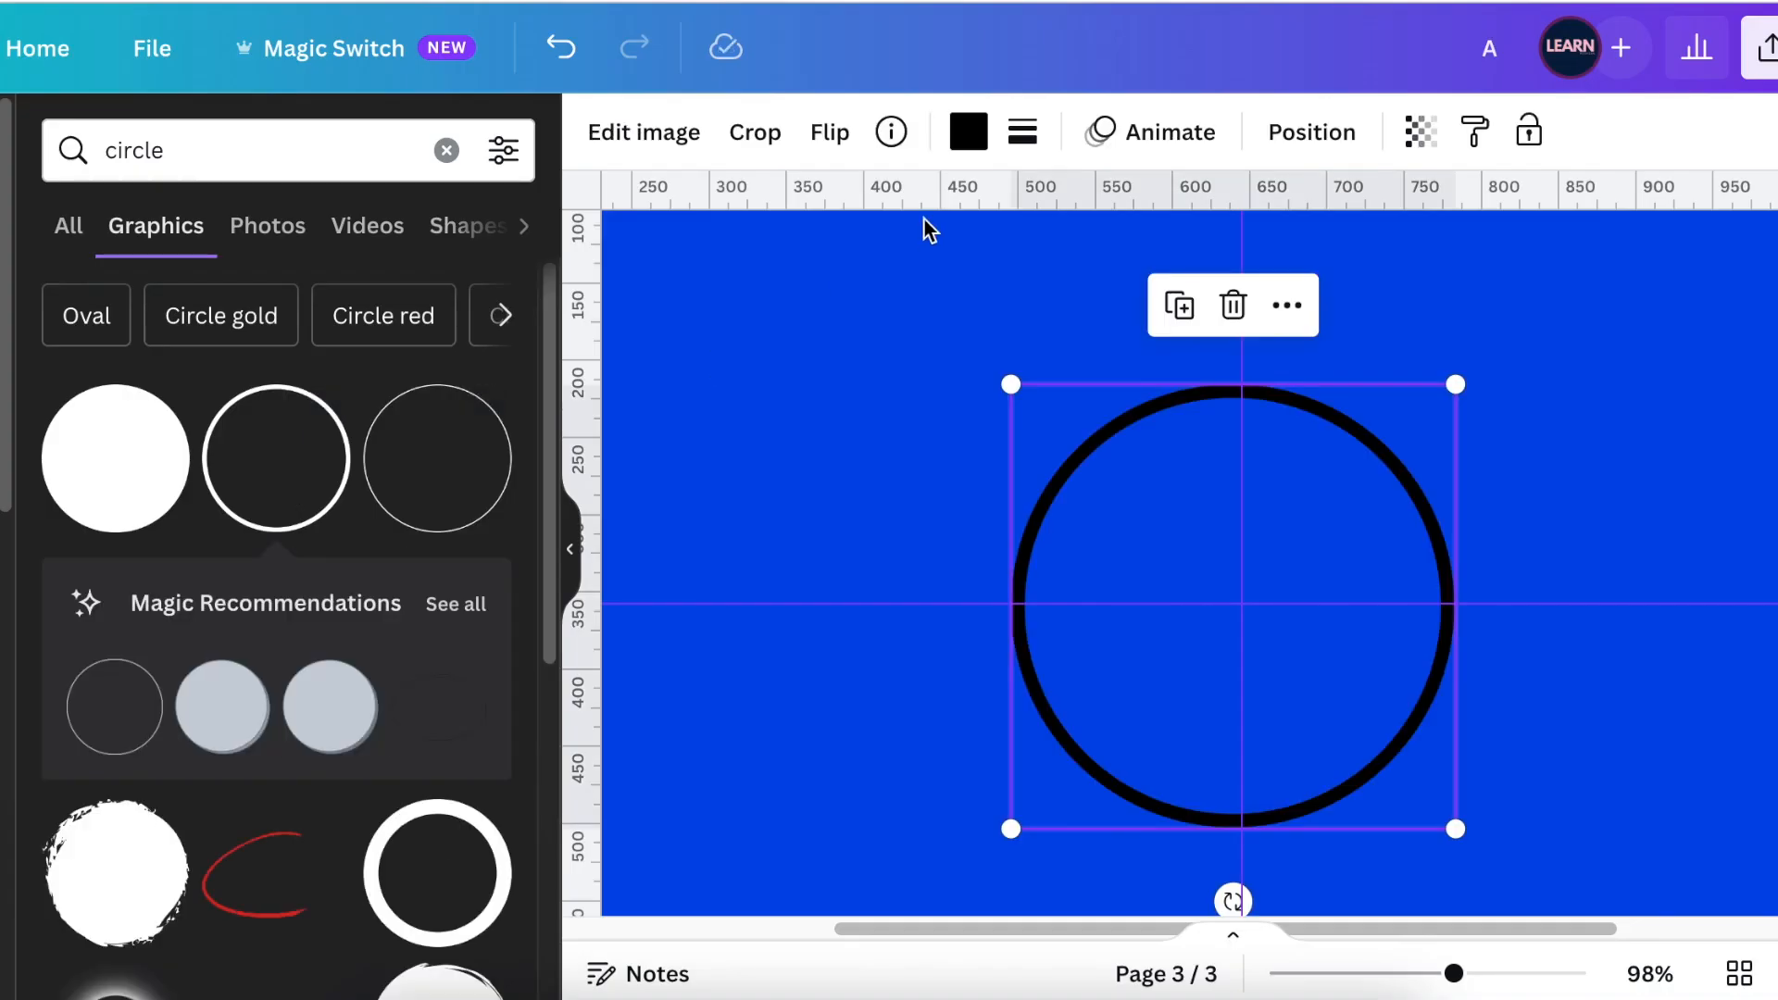
# - Rotate the vertical line into place inside the circle outline for the globe
pyautogui.click(967, 129)
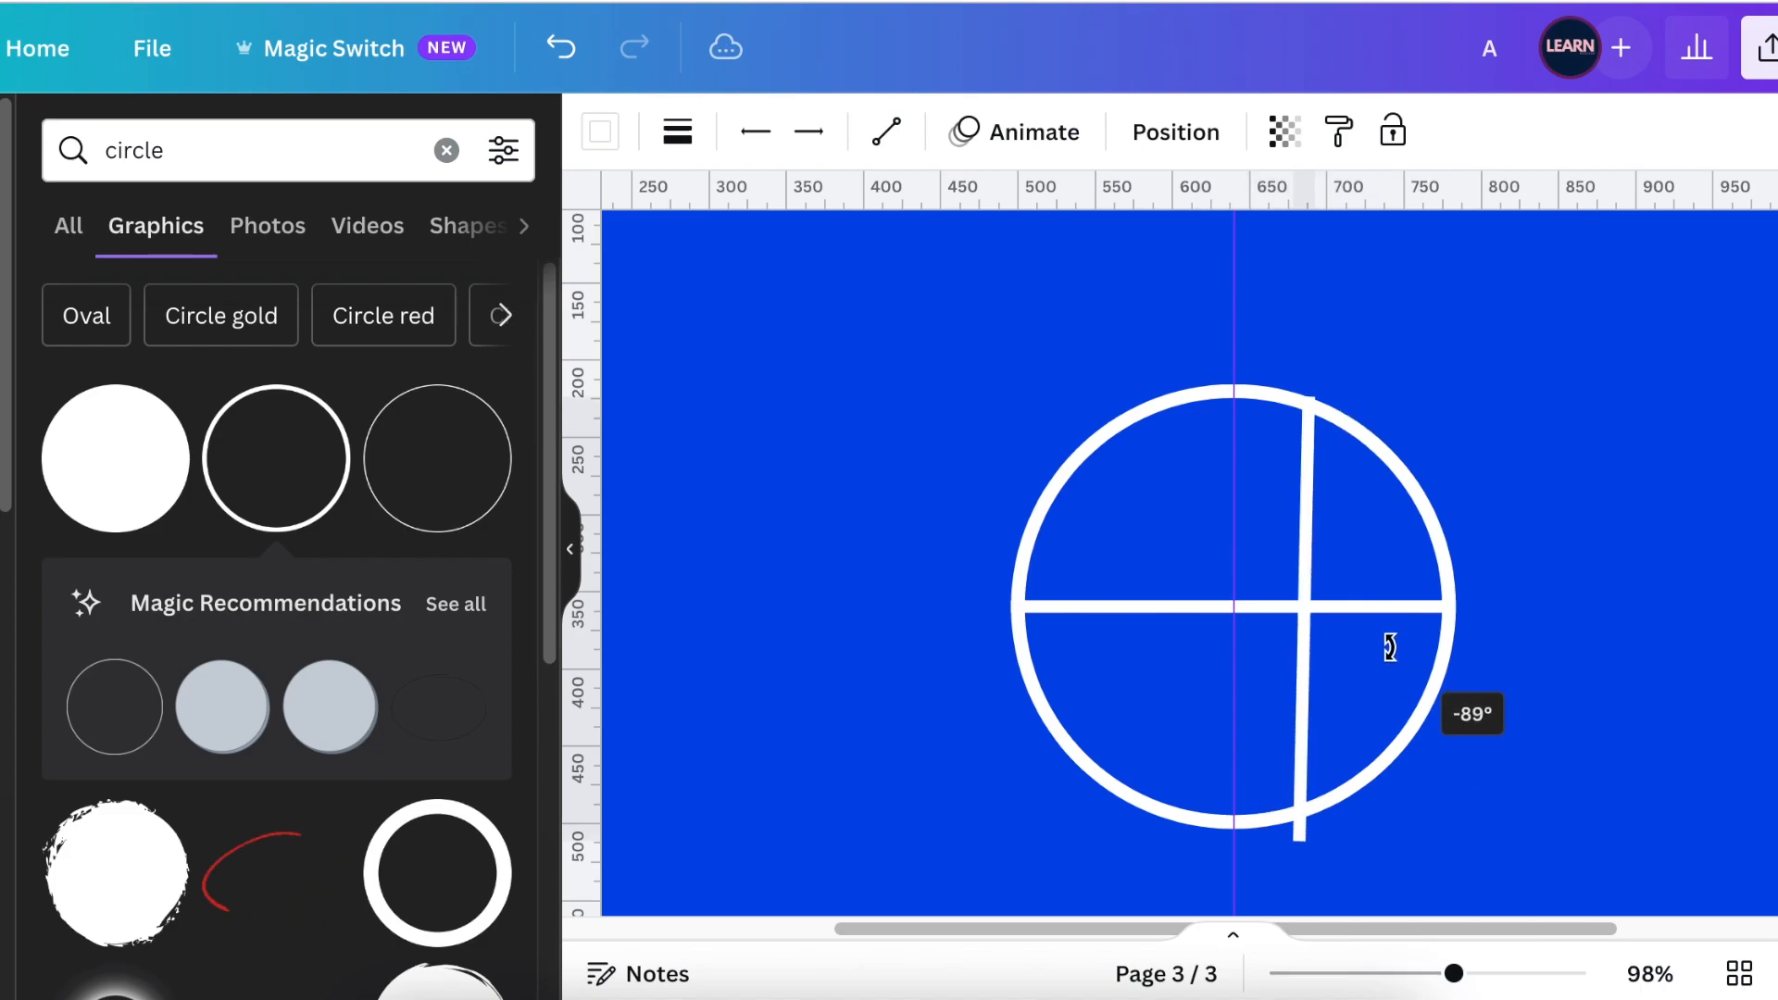
pyautogui.click(226, 150)
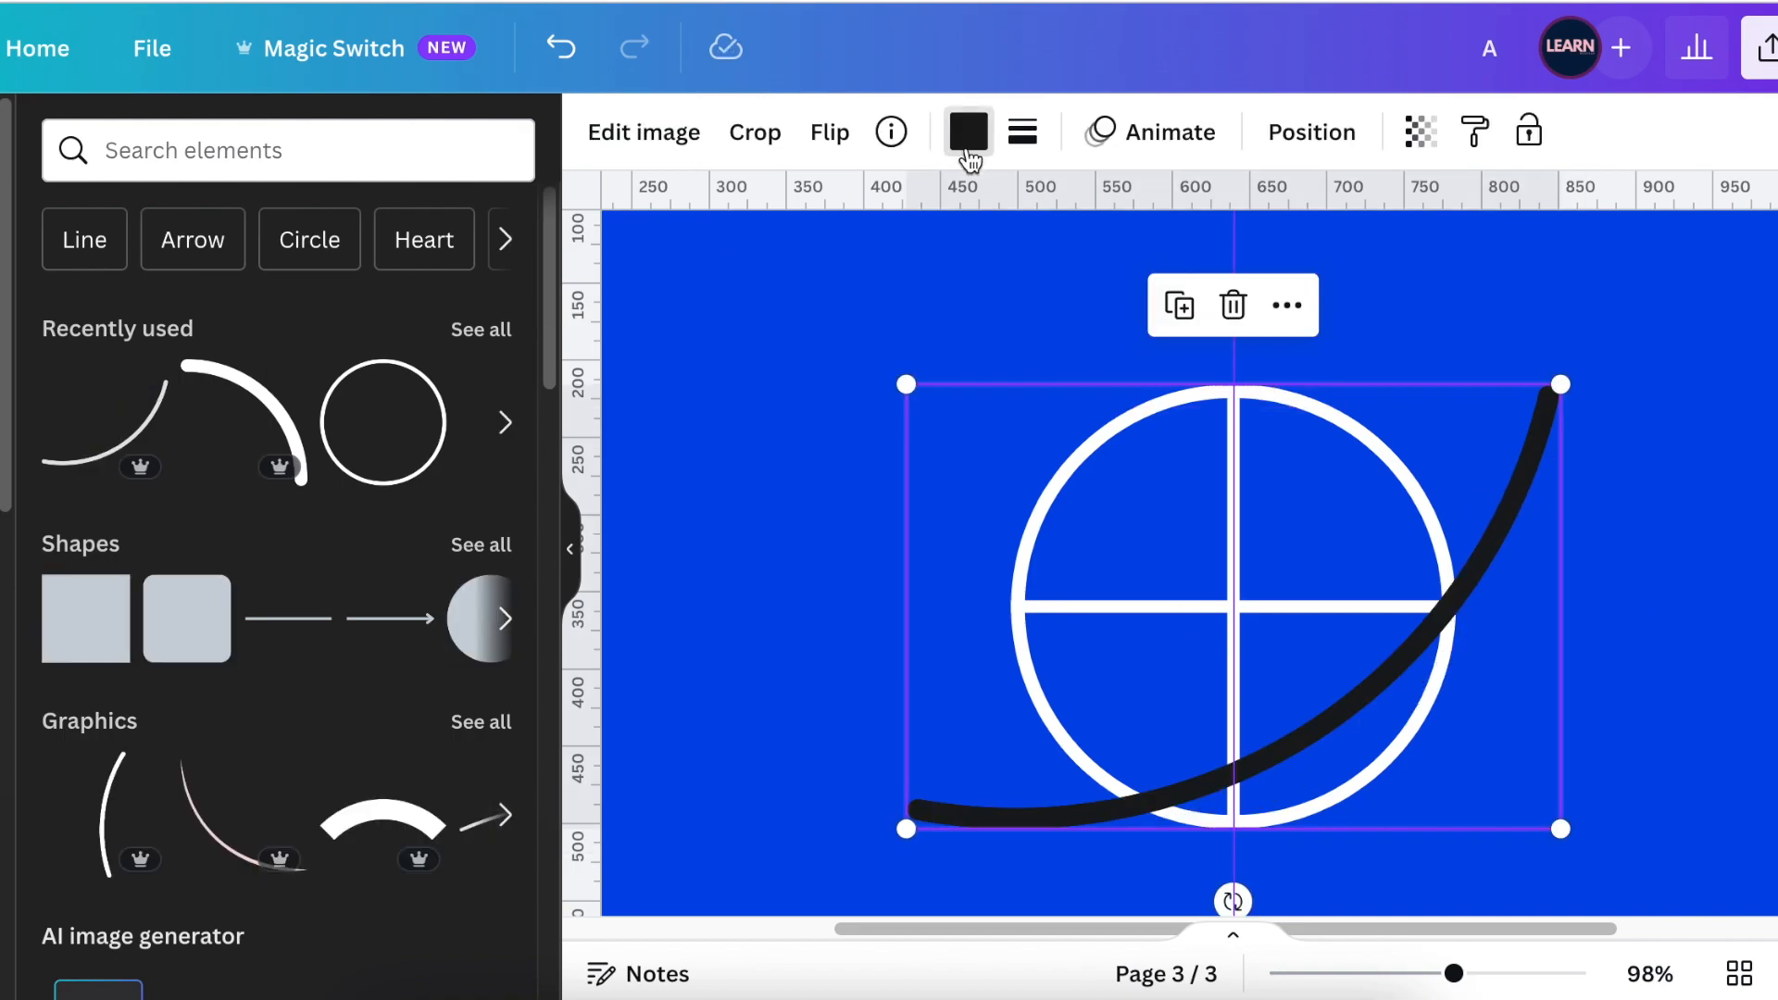
pyautogui.click(967, 129)
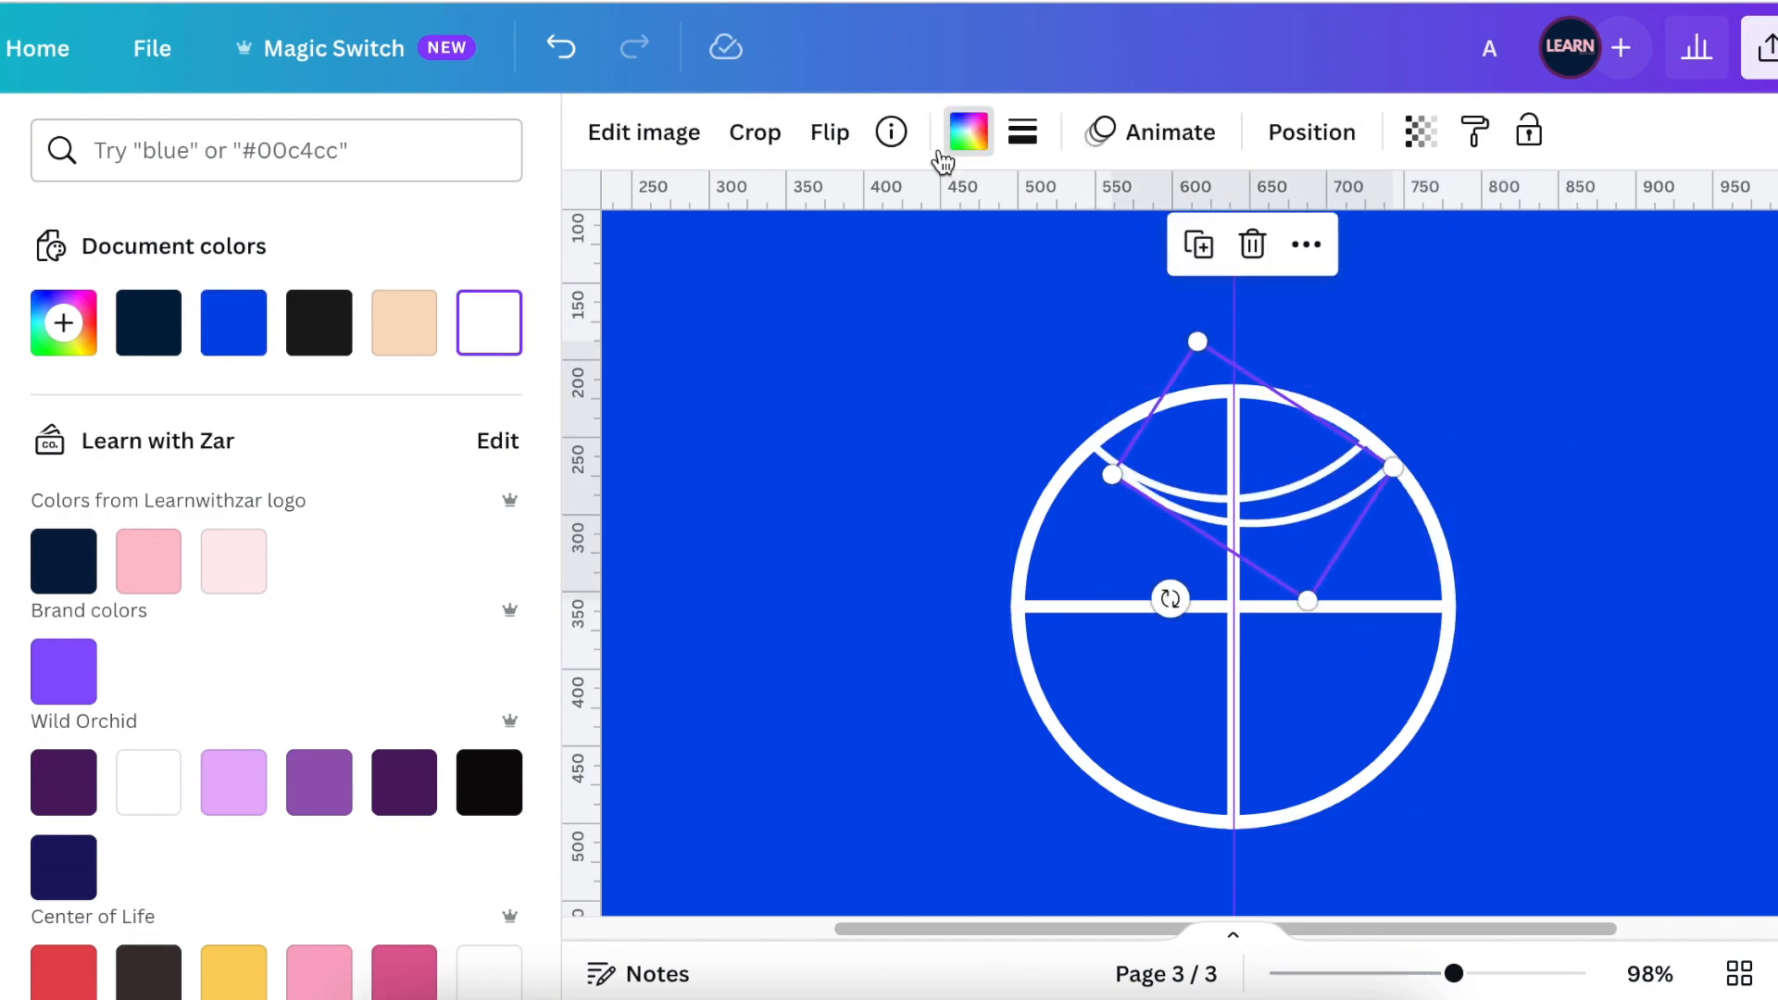
# - Make the curved arcs white and place them as meridians on the globe
pyautogui.click(830, 132)
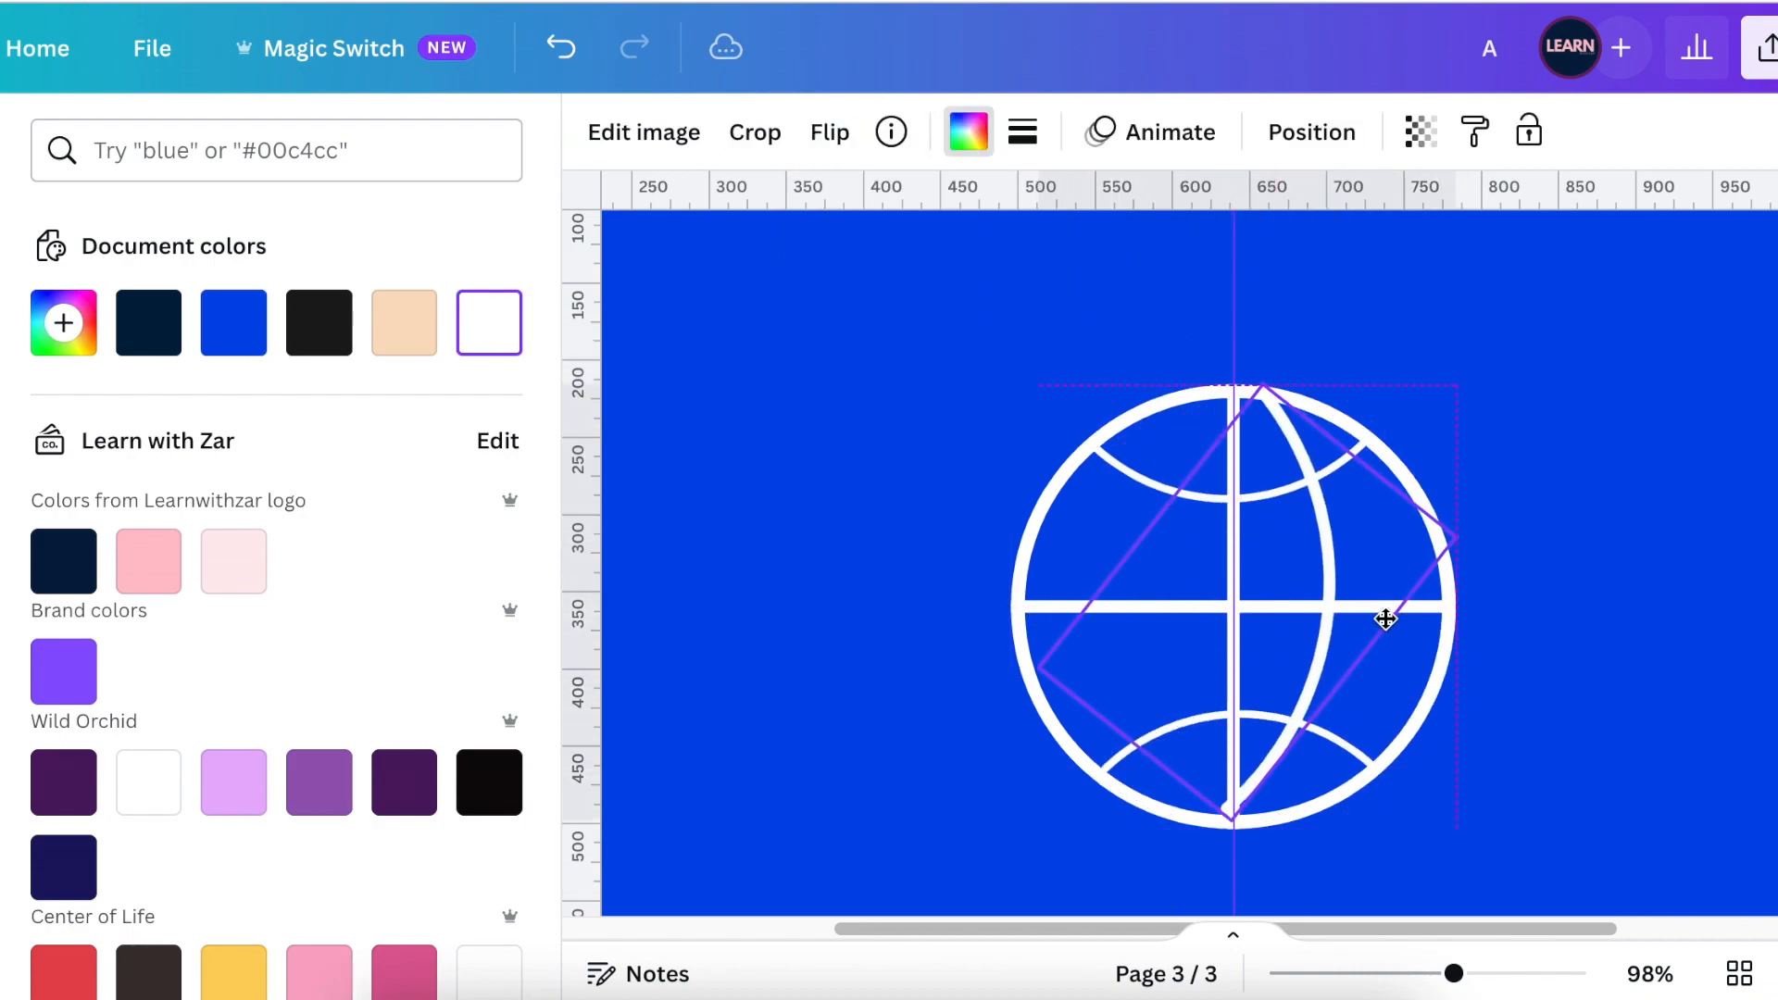
pyautogui.click(234, 322)
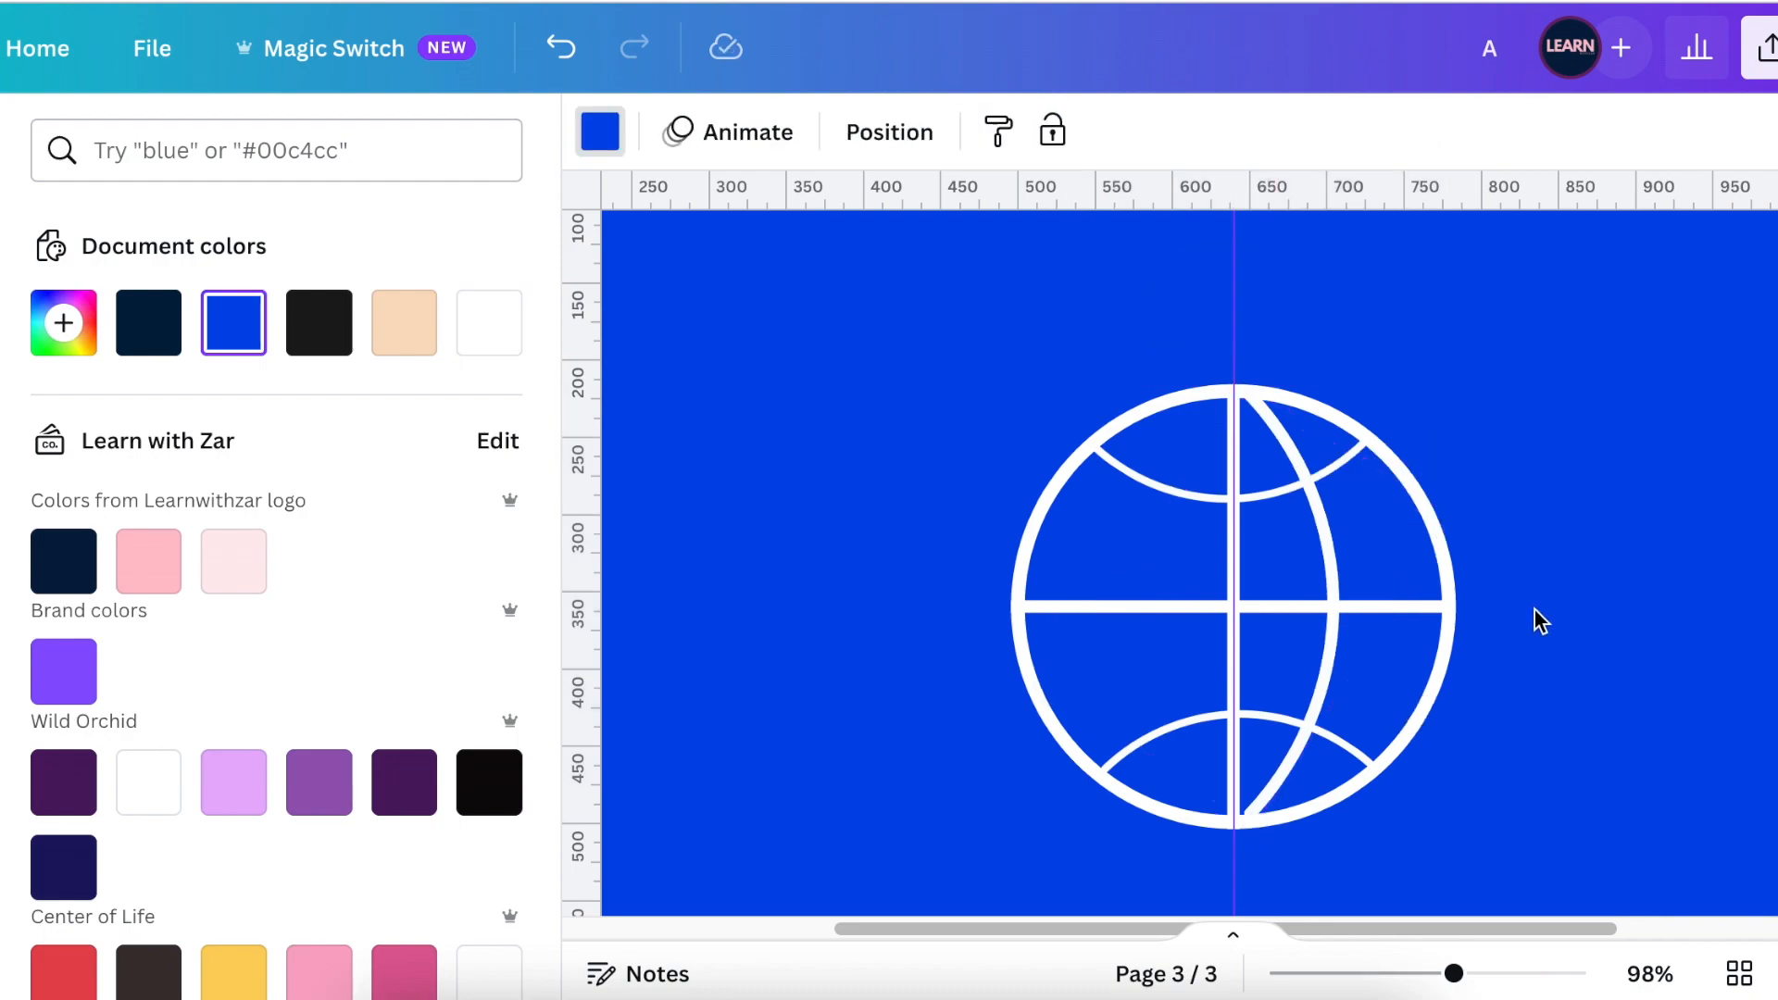
pyautogui.click(830, 132)
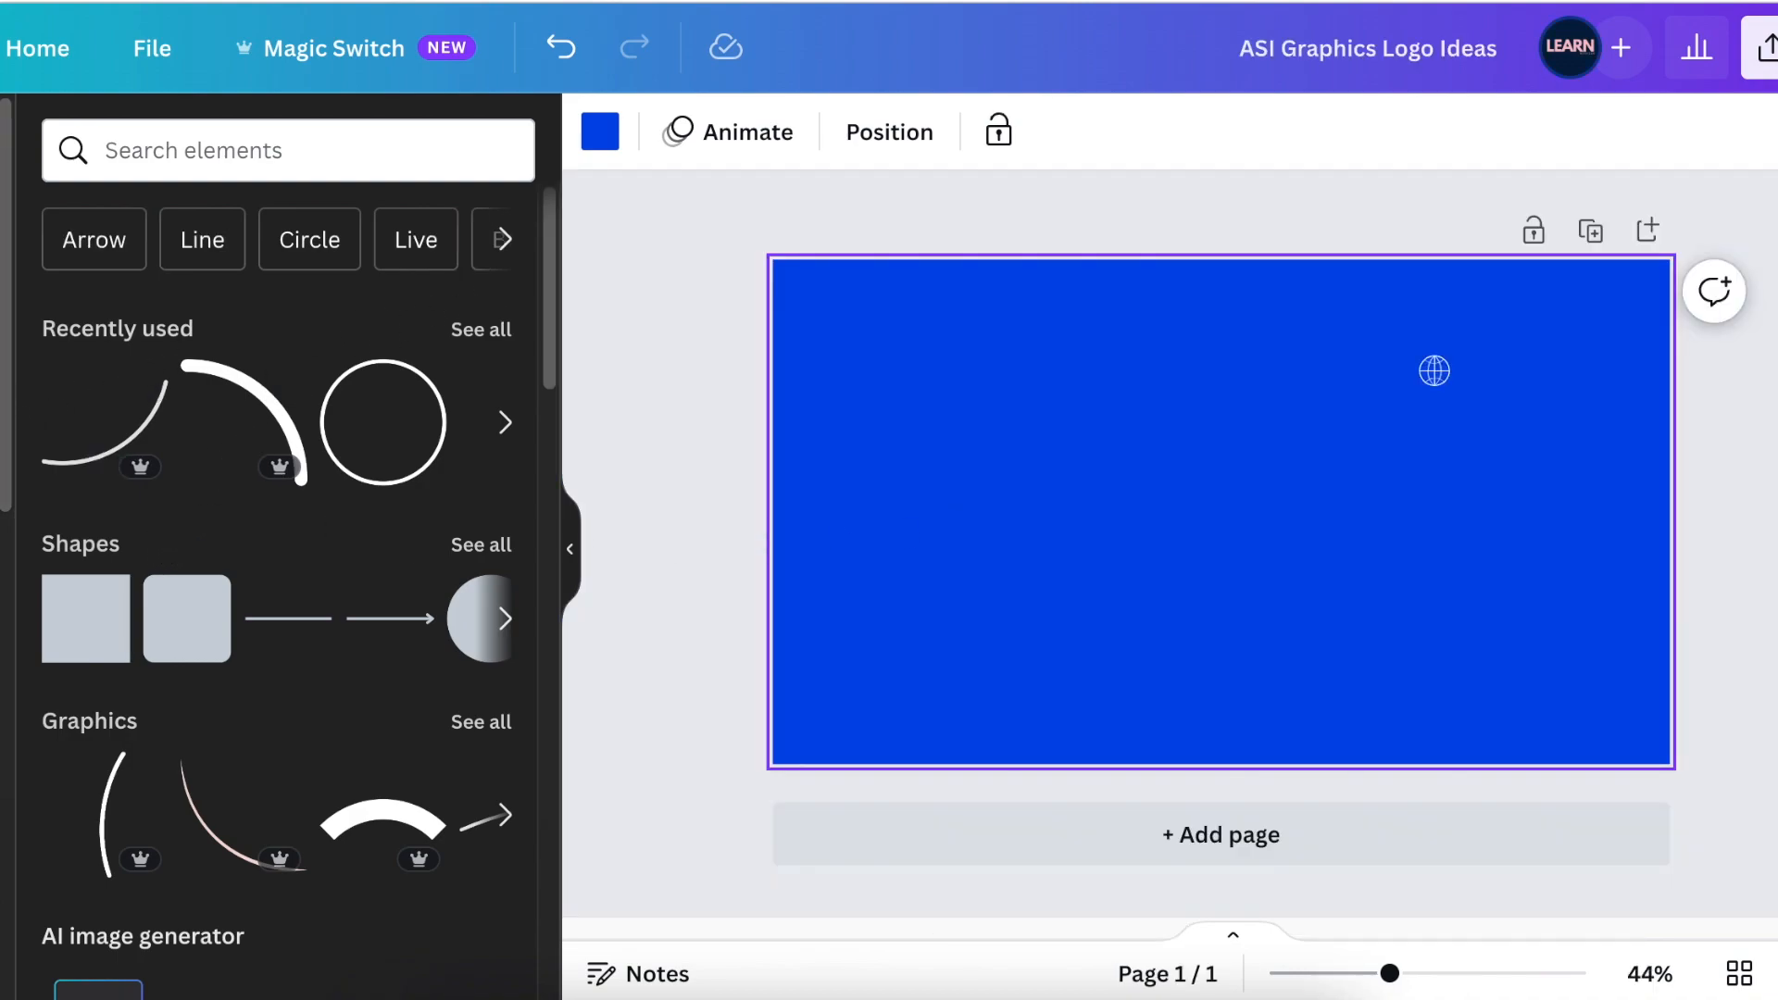
# - Add an Arch Down shape from the shapes library and recolour it orange
pyautogui.click(481, 545)
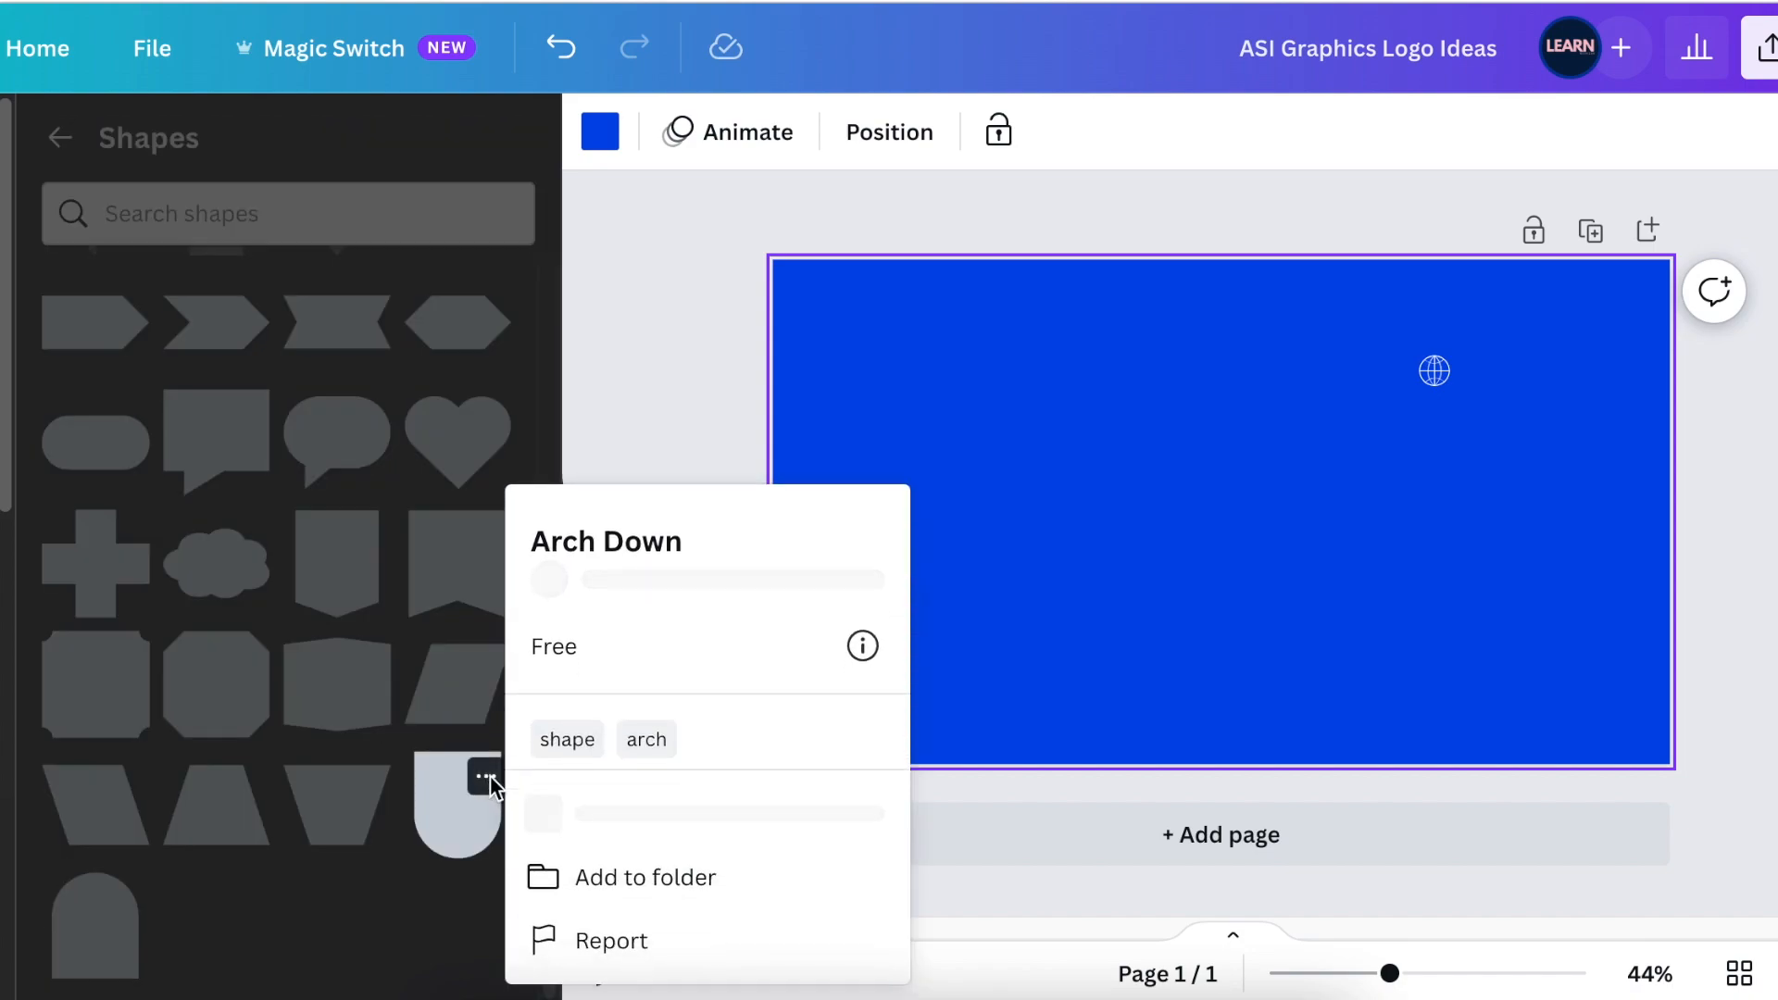
pyautogui.click(458, 807)
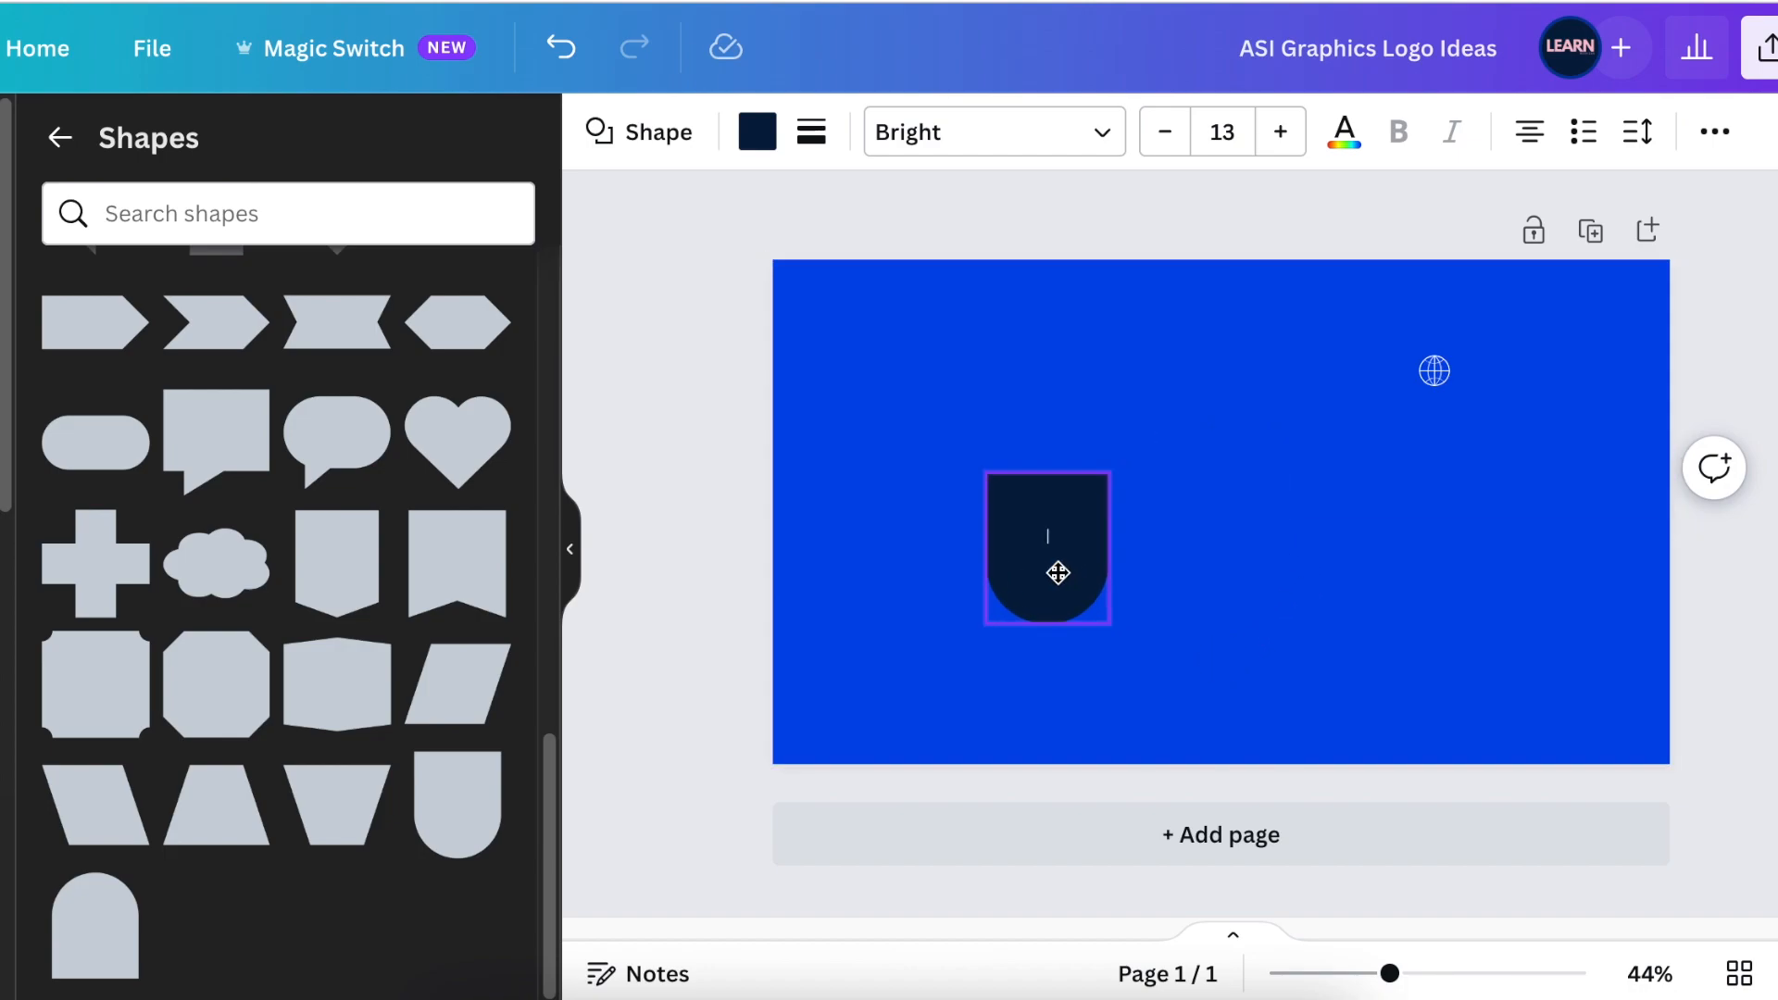
pyautogui.click(1044, 548)
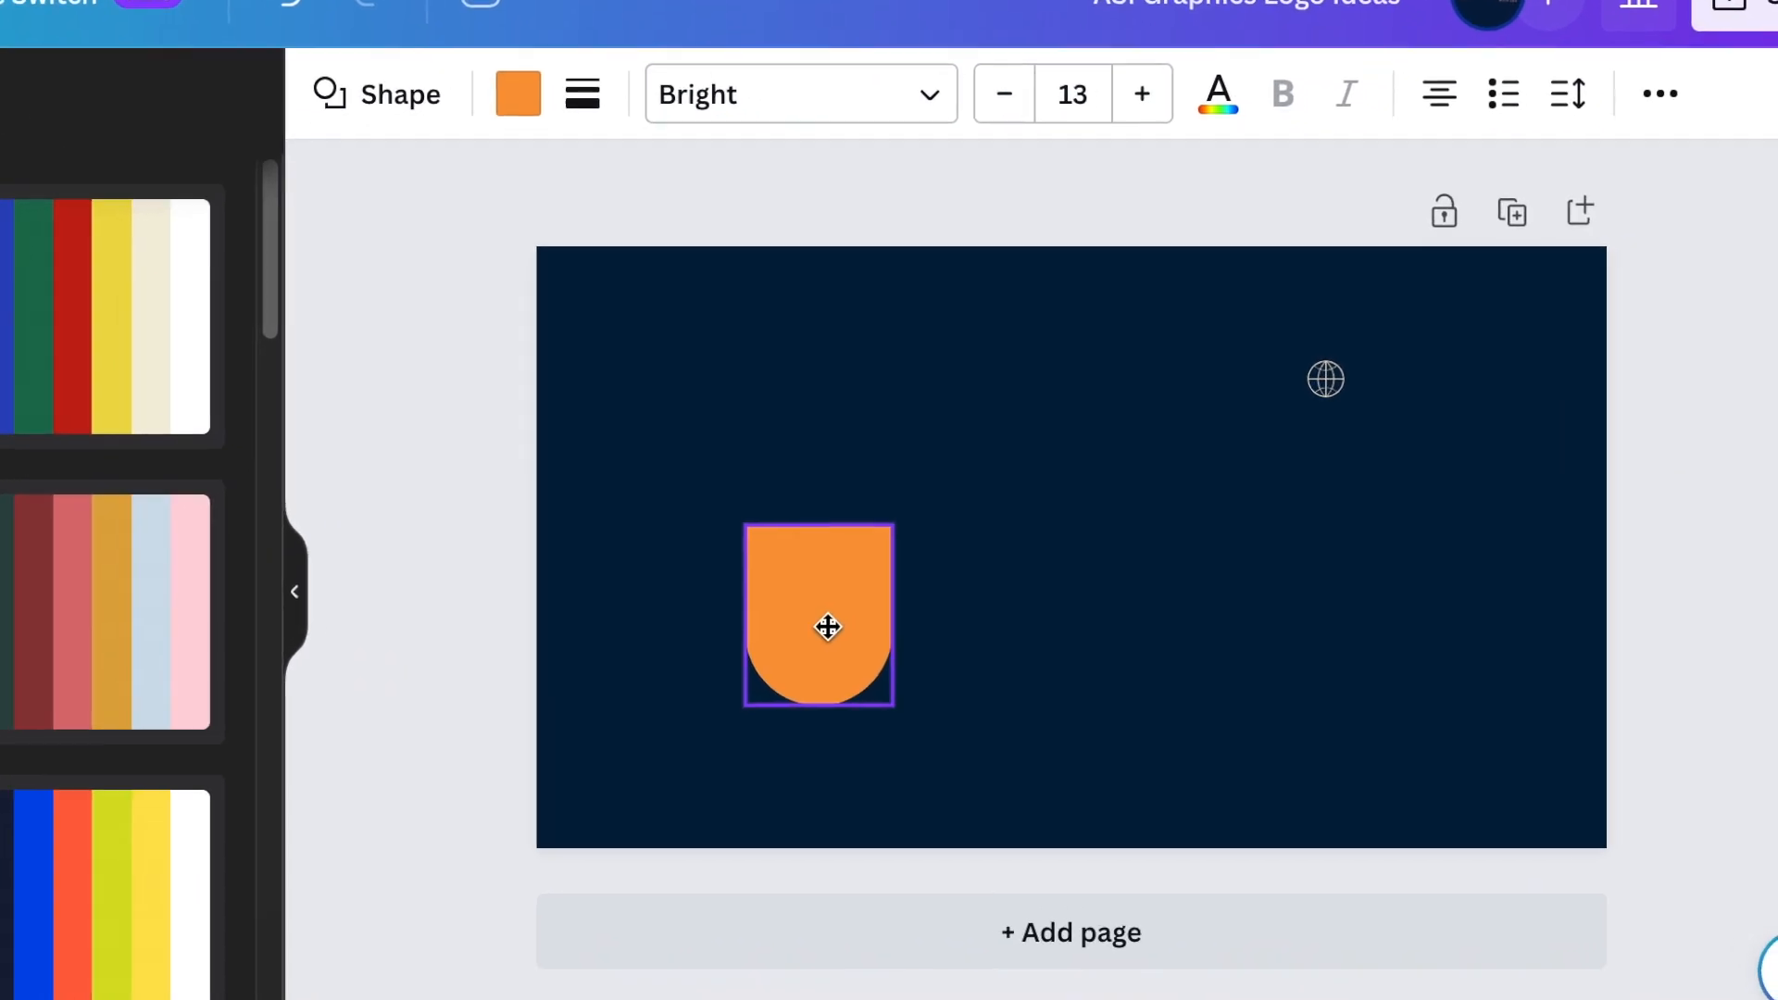
# - Duplicate and flip the arch, then group both halves into one orange pill
pyautogui.click(819, 615)
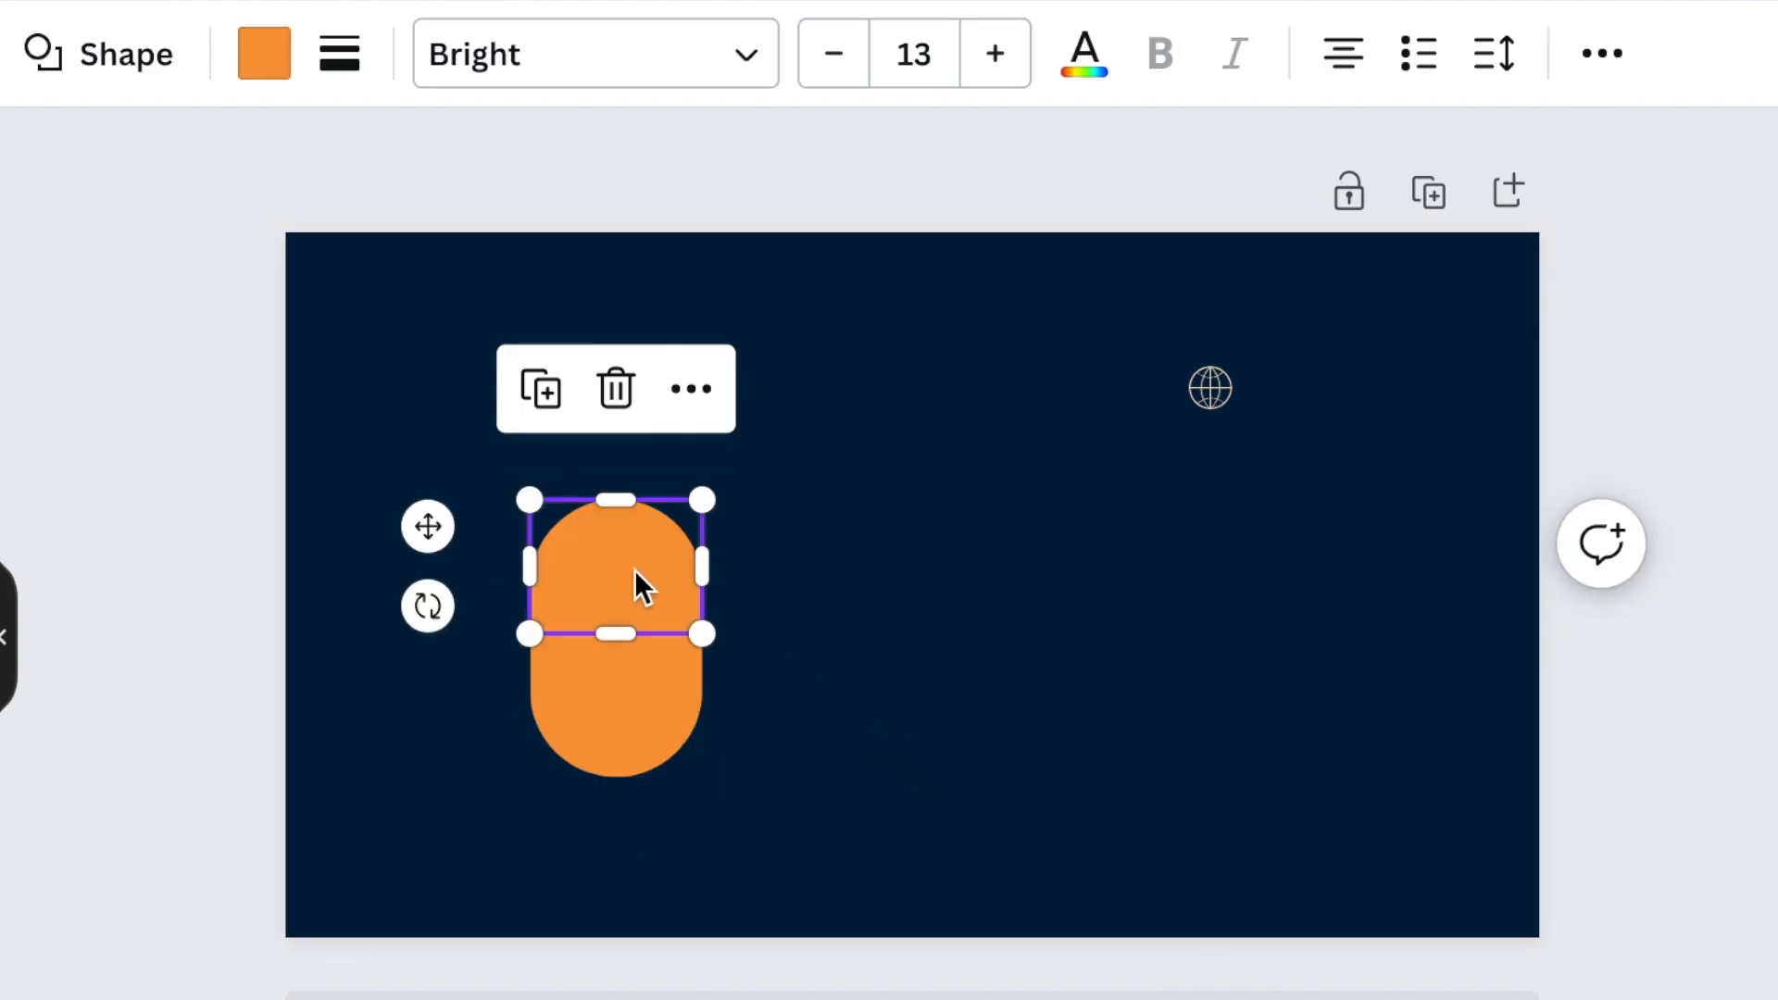
pyautogui.click(861, 629)
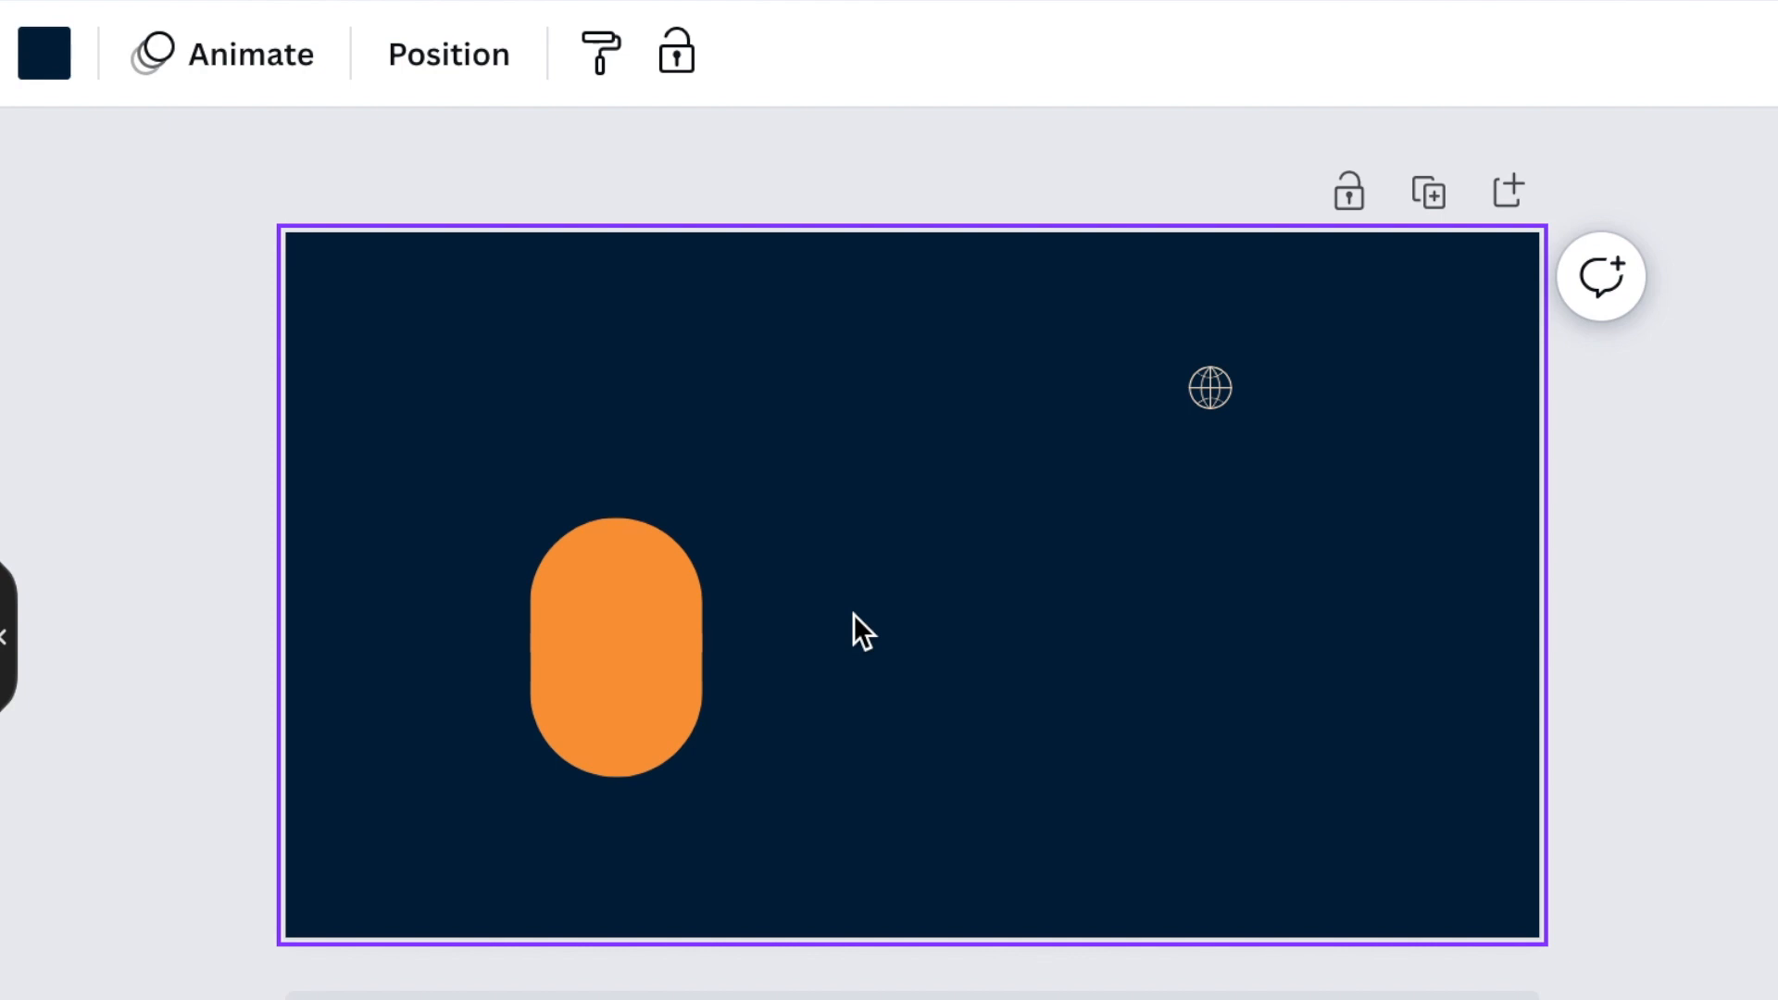
pyautogui.click(615, 648)
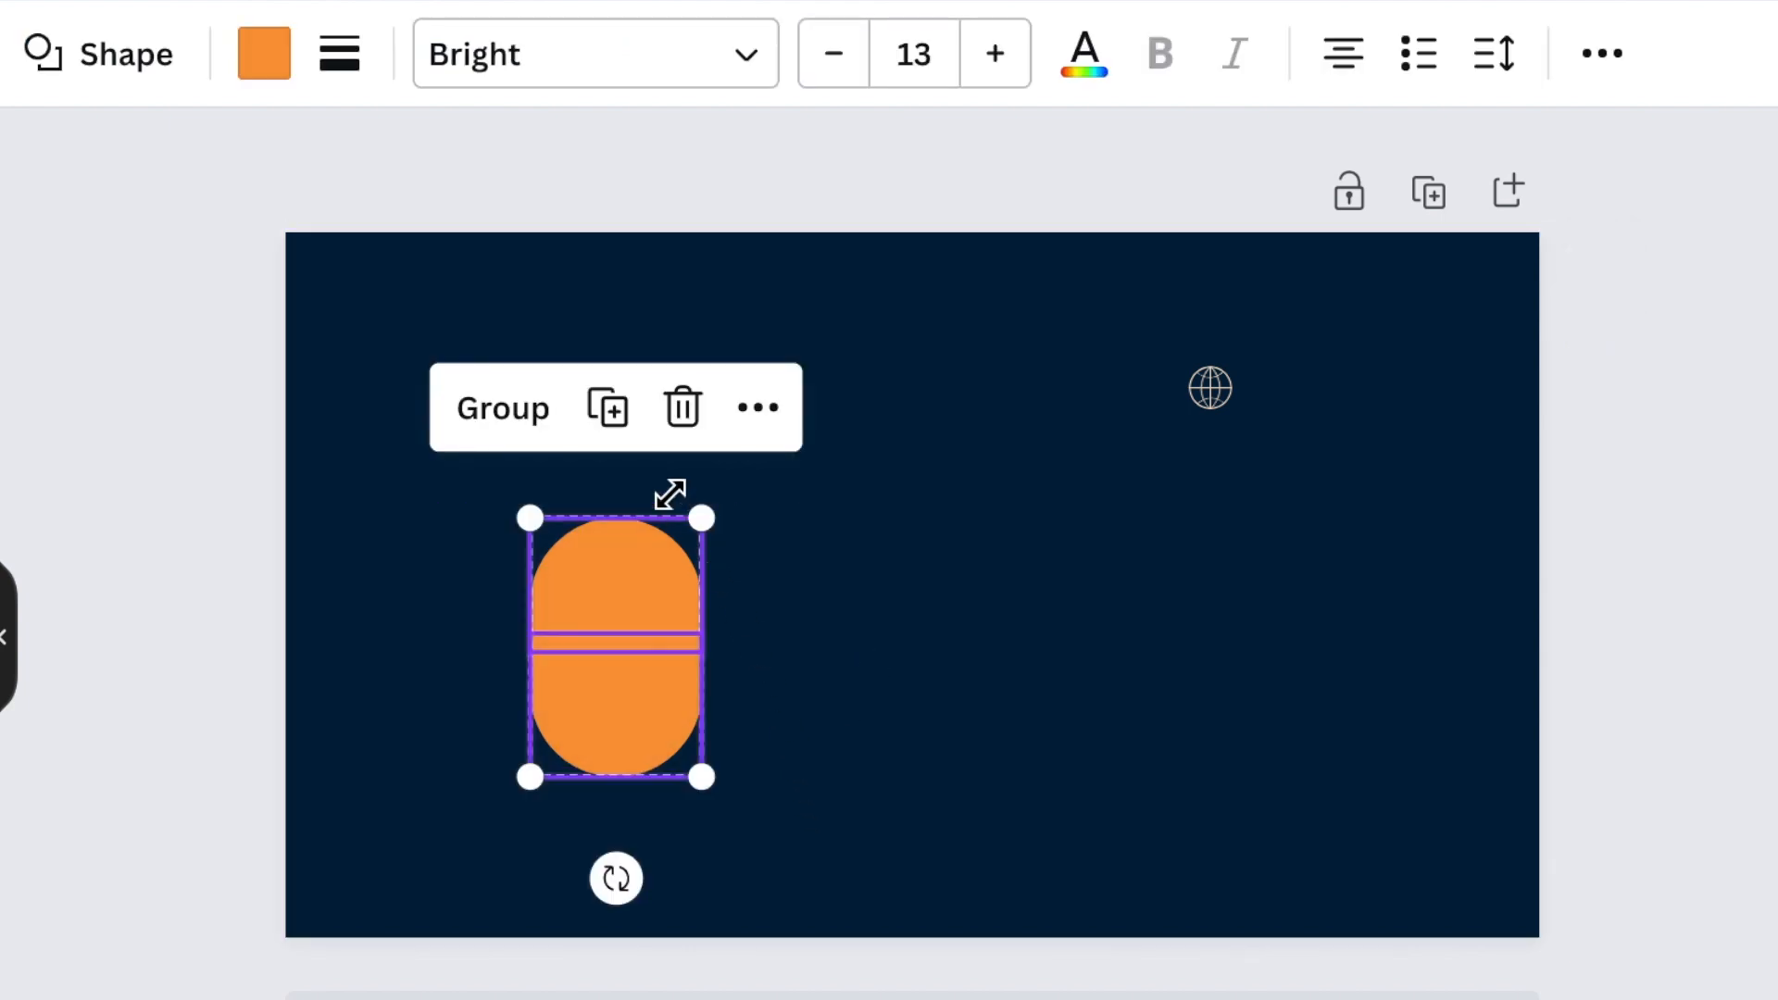
pyautogui.click(885, 726)
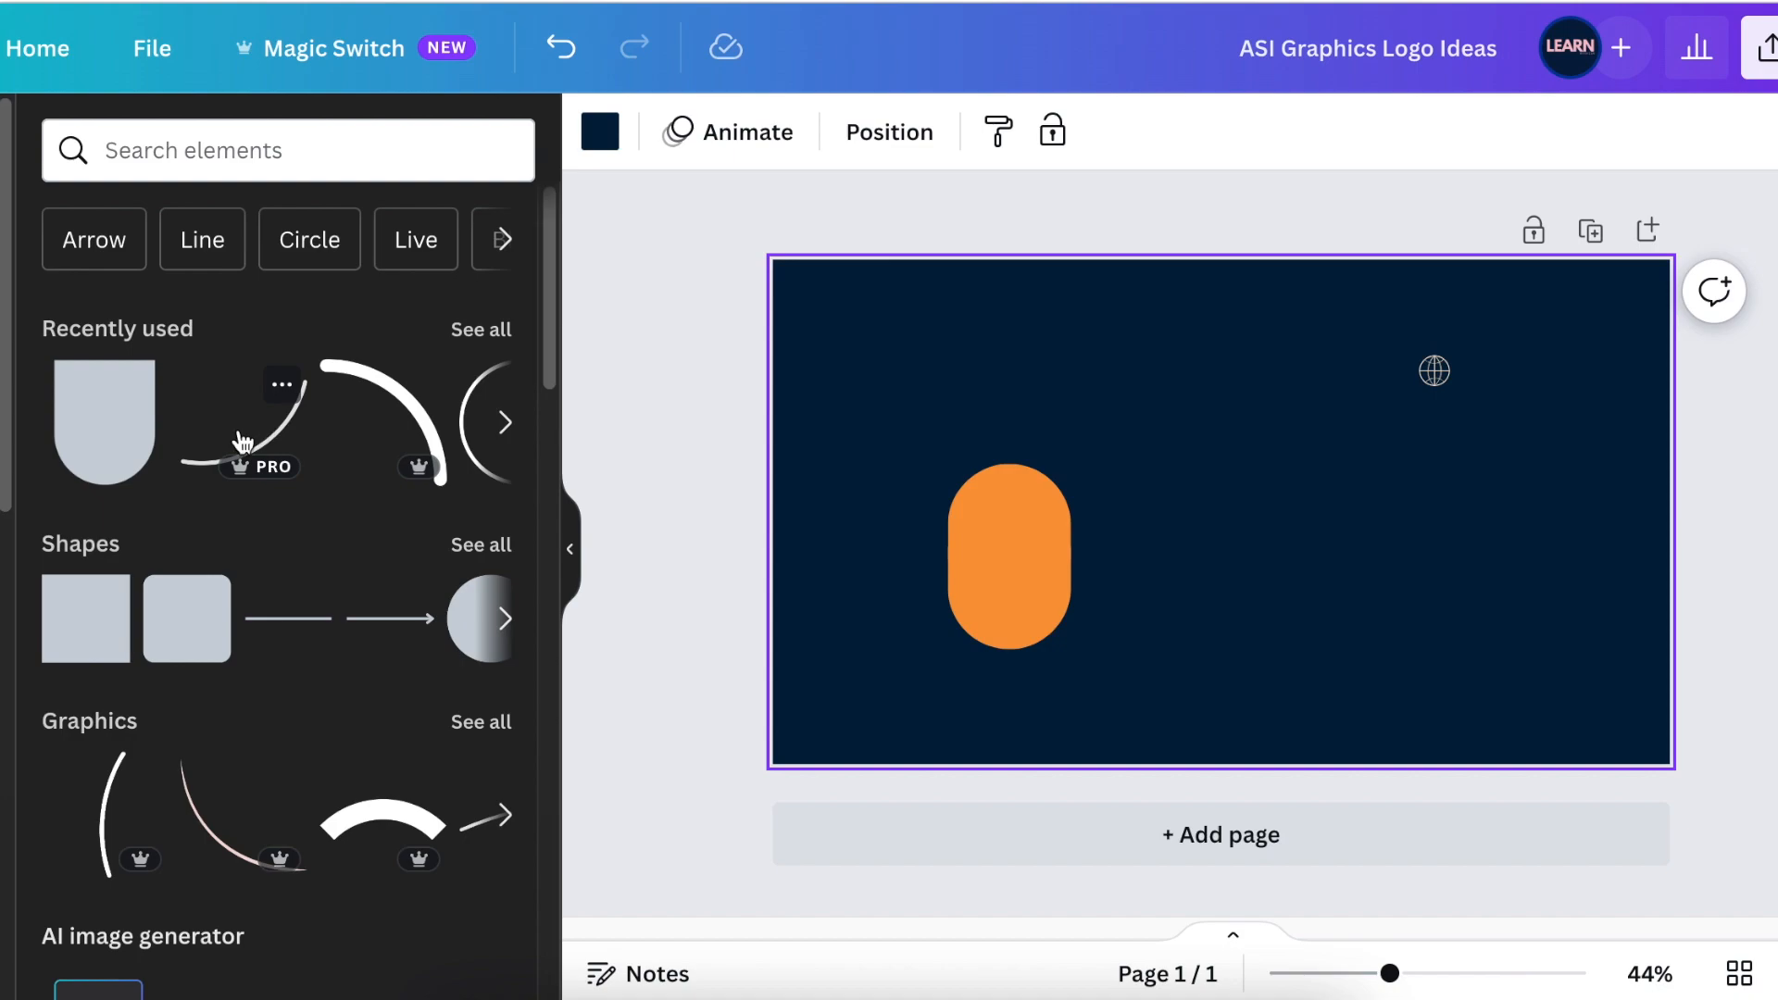
pyautogui.moveTo(288, 392)
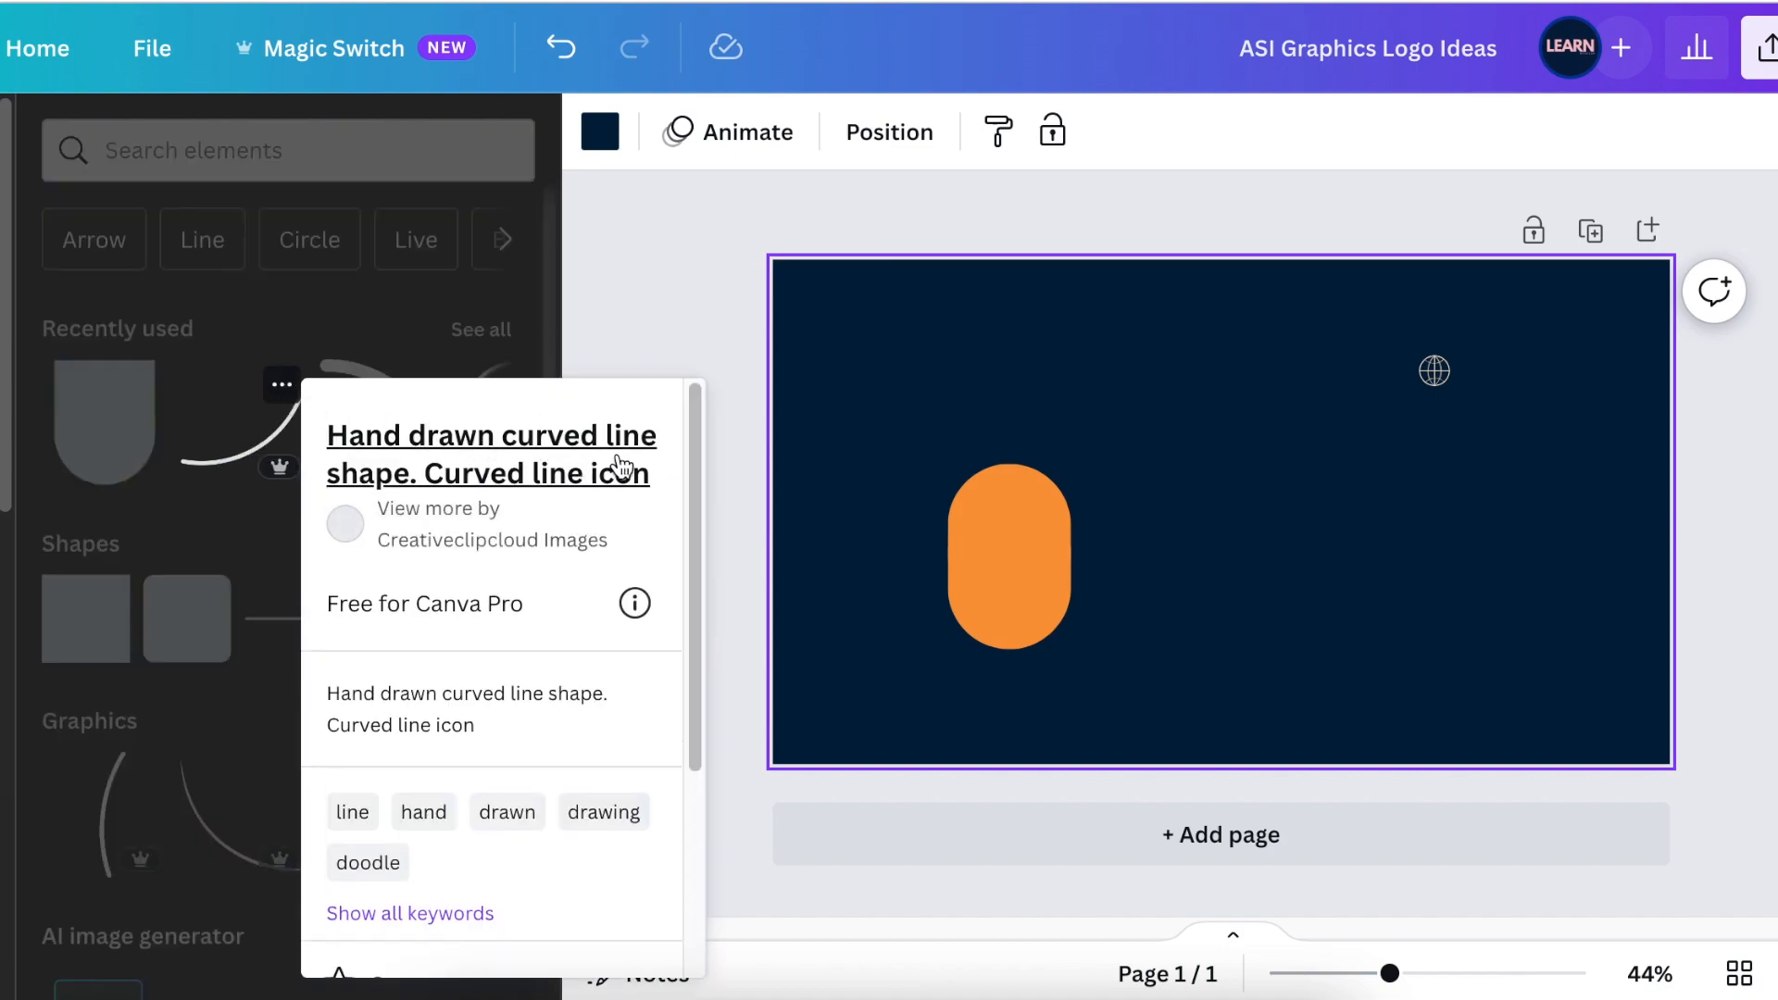
pyautogui.moveTo(250, 448)
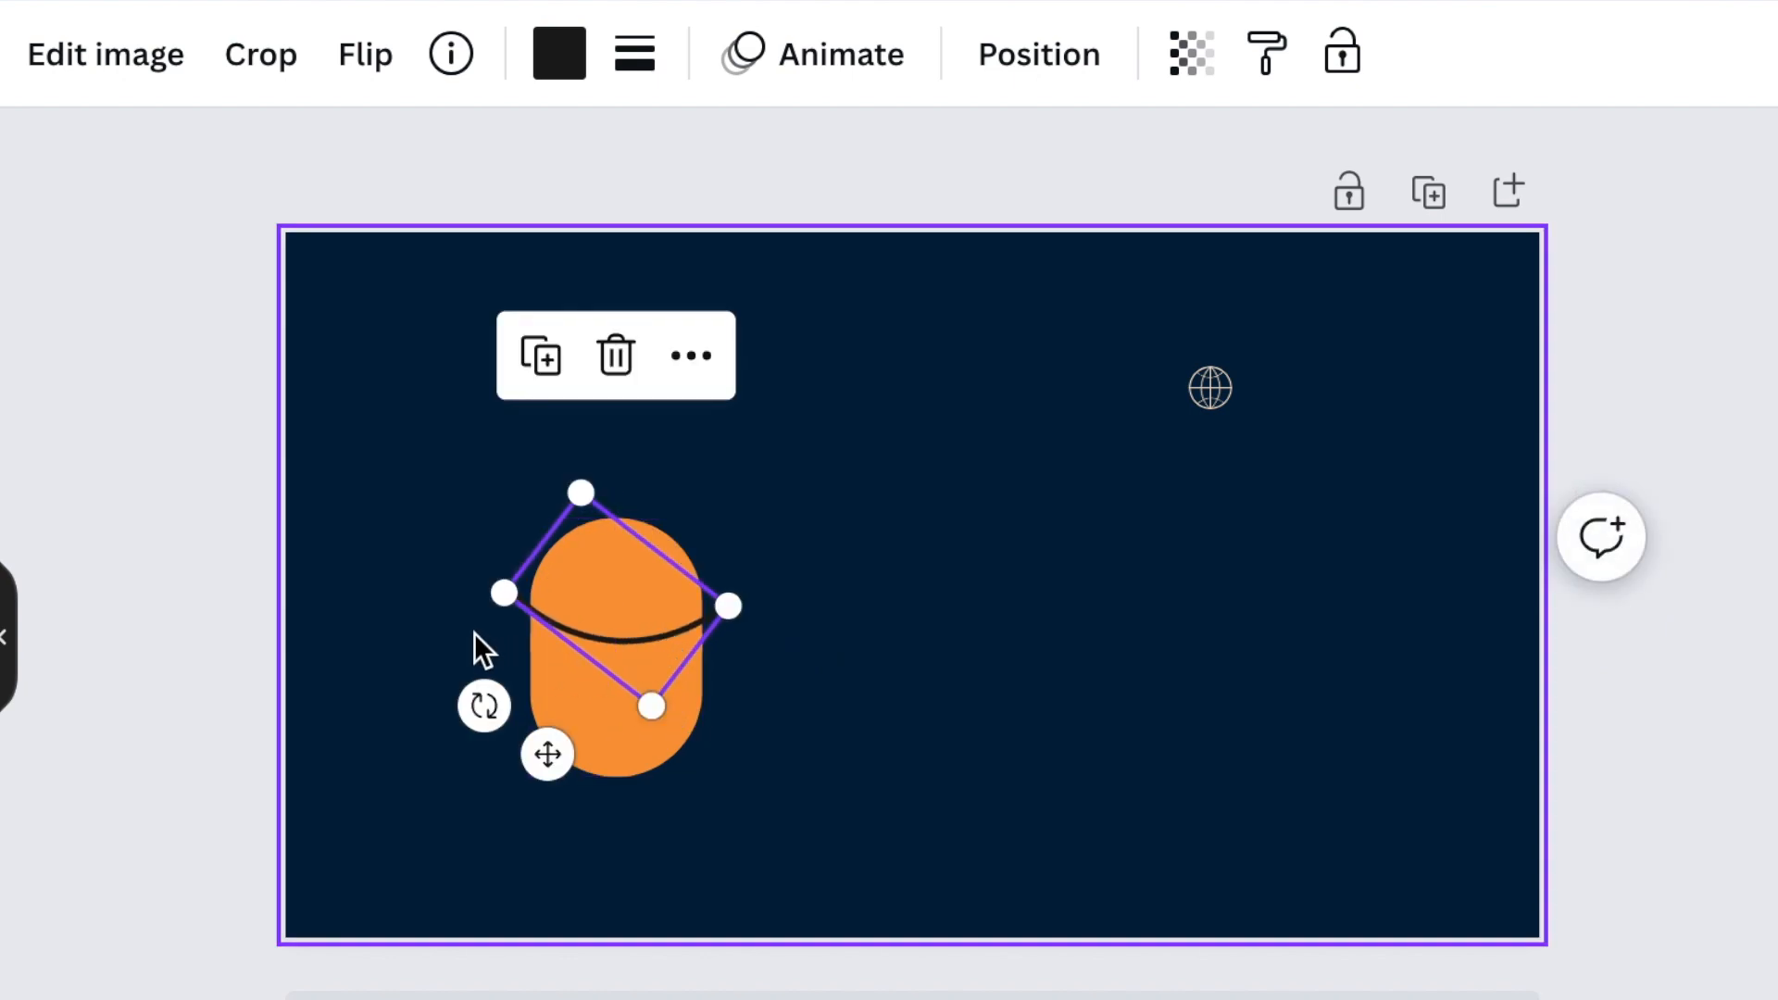
# - Tilt the hand-drawn curved line across the pill and make it white
pyautogui.moveTo(483, 706); pyautogui.dragTo(511, 748)
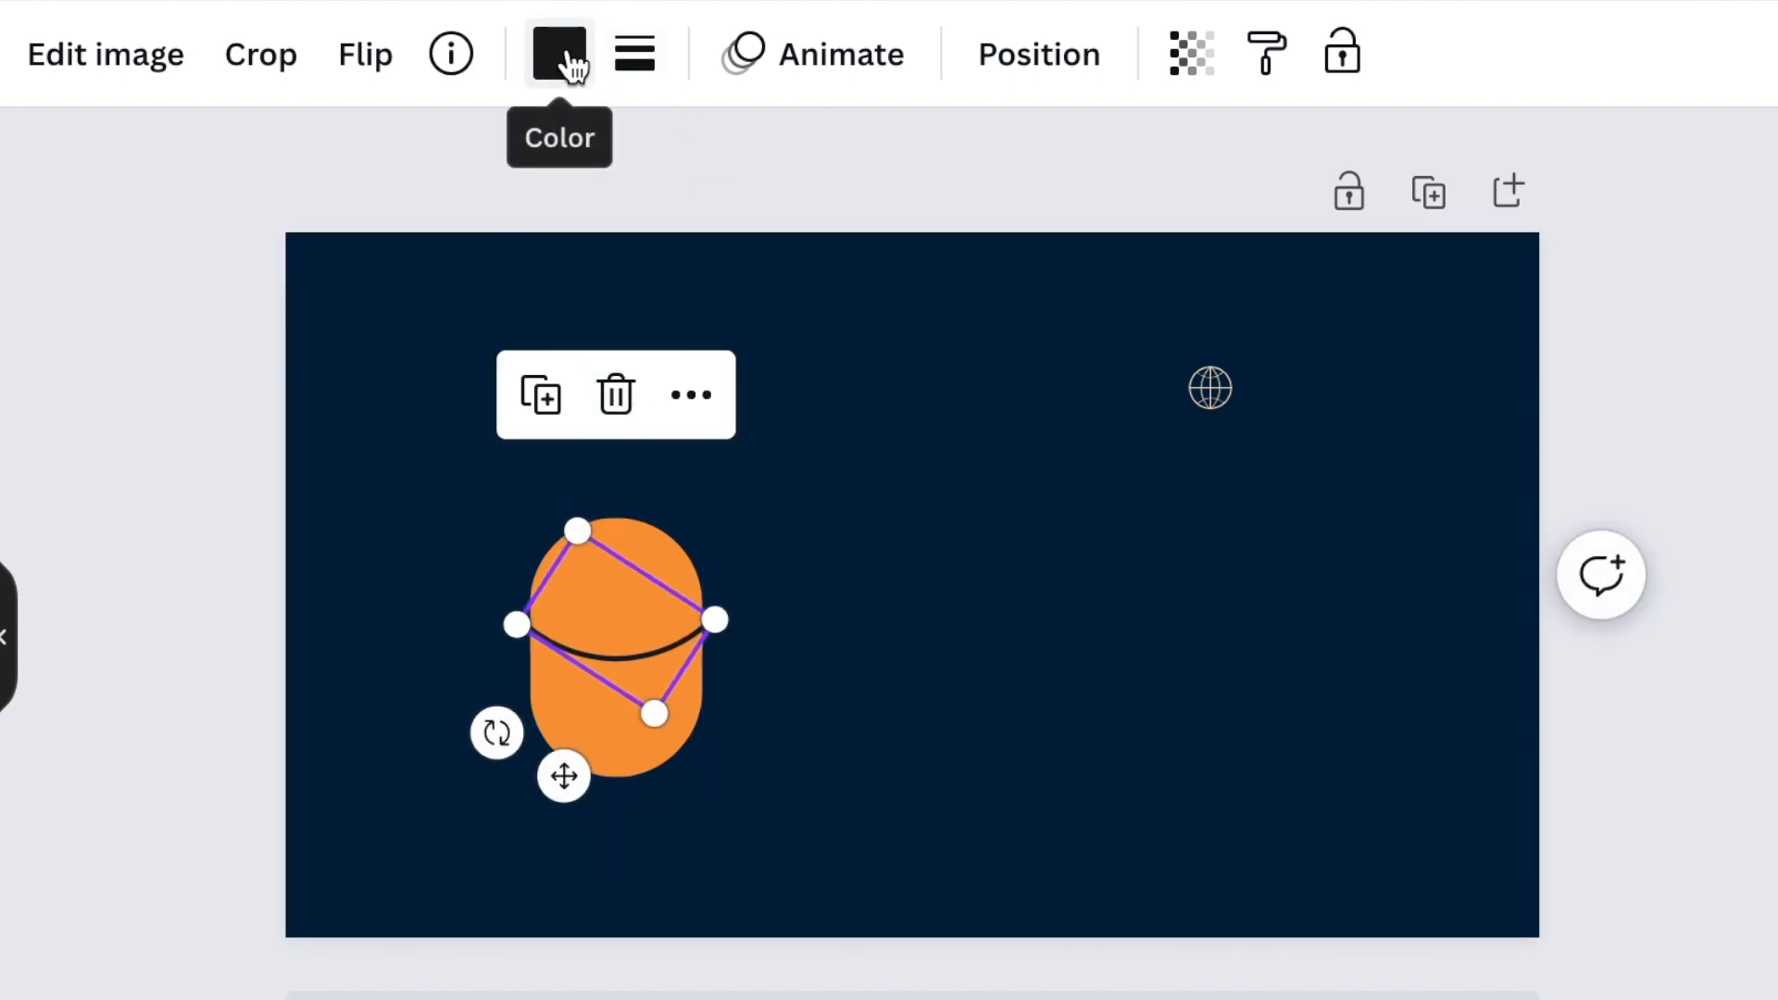
pyautogui.moveTo(235, 689)
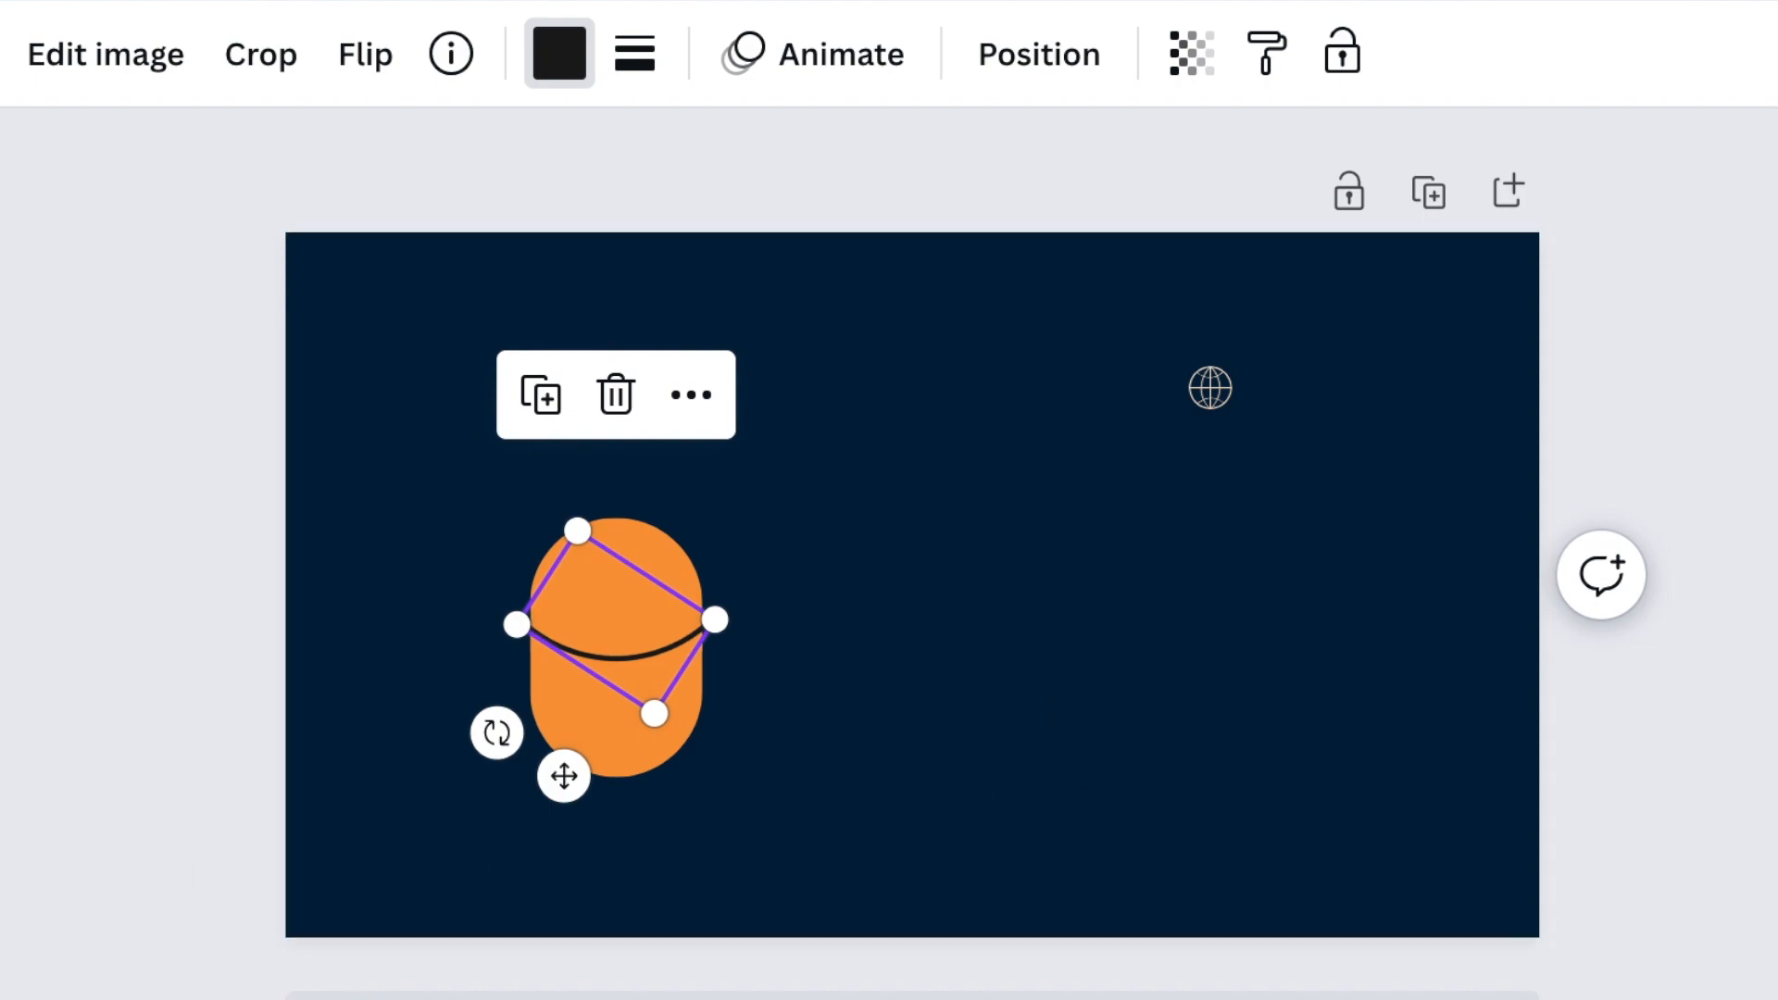
pyautogui.click(557, 51)
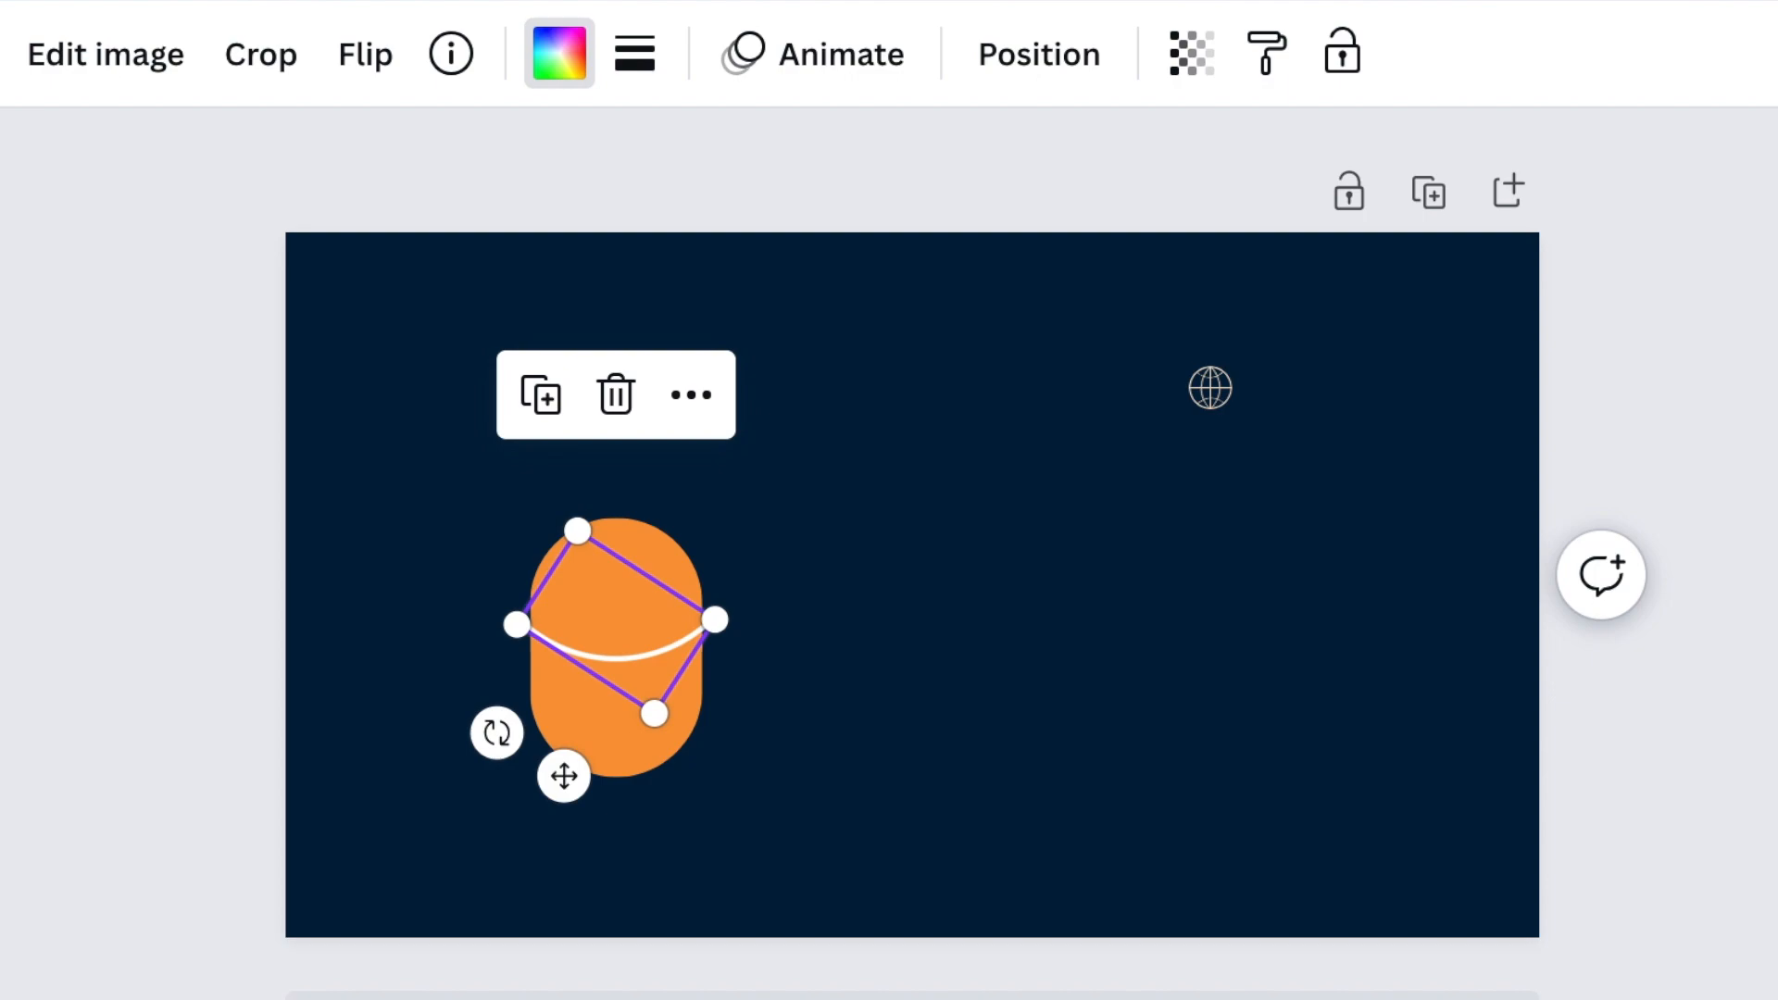
pyautogui.click(834, 885)
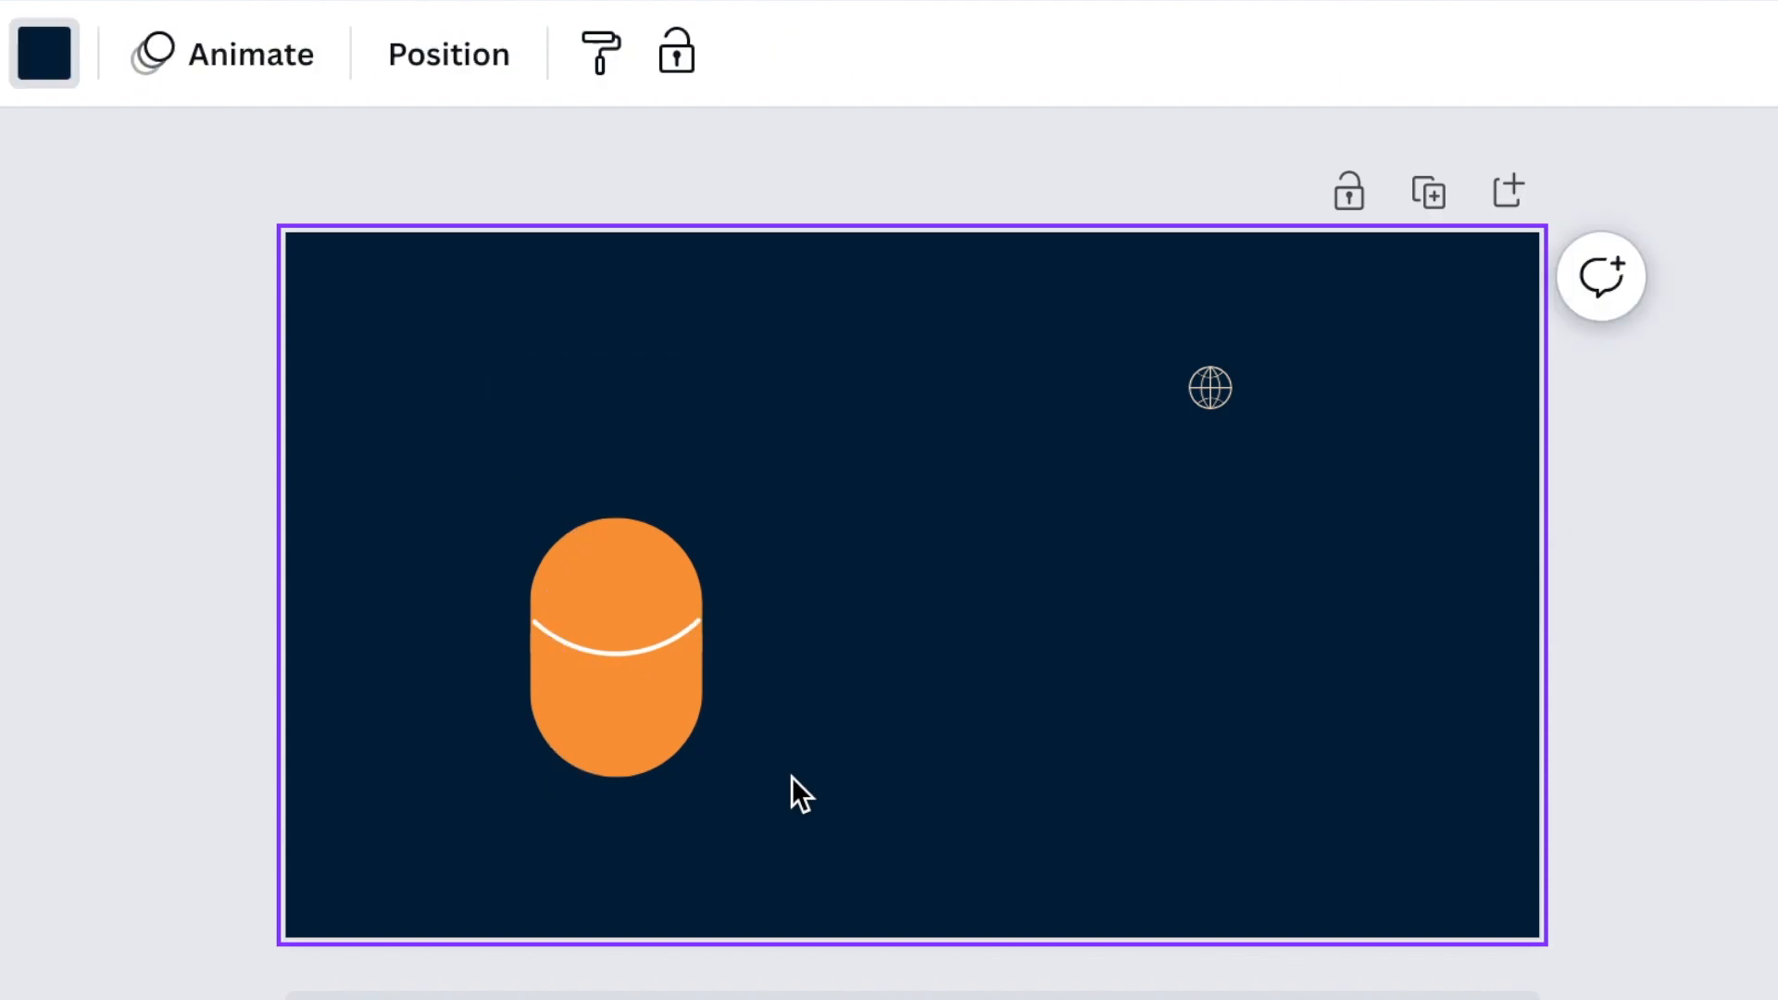
pyautogui.click(615, 648)
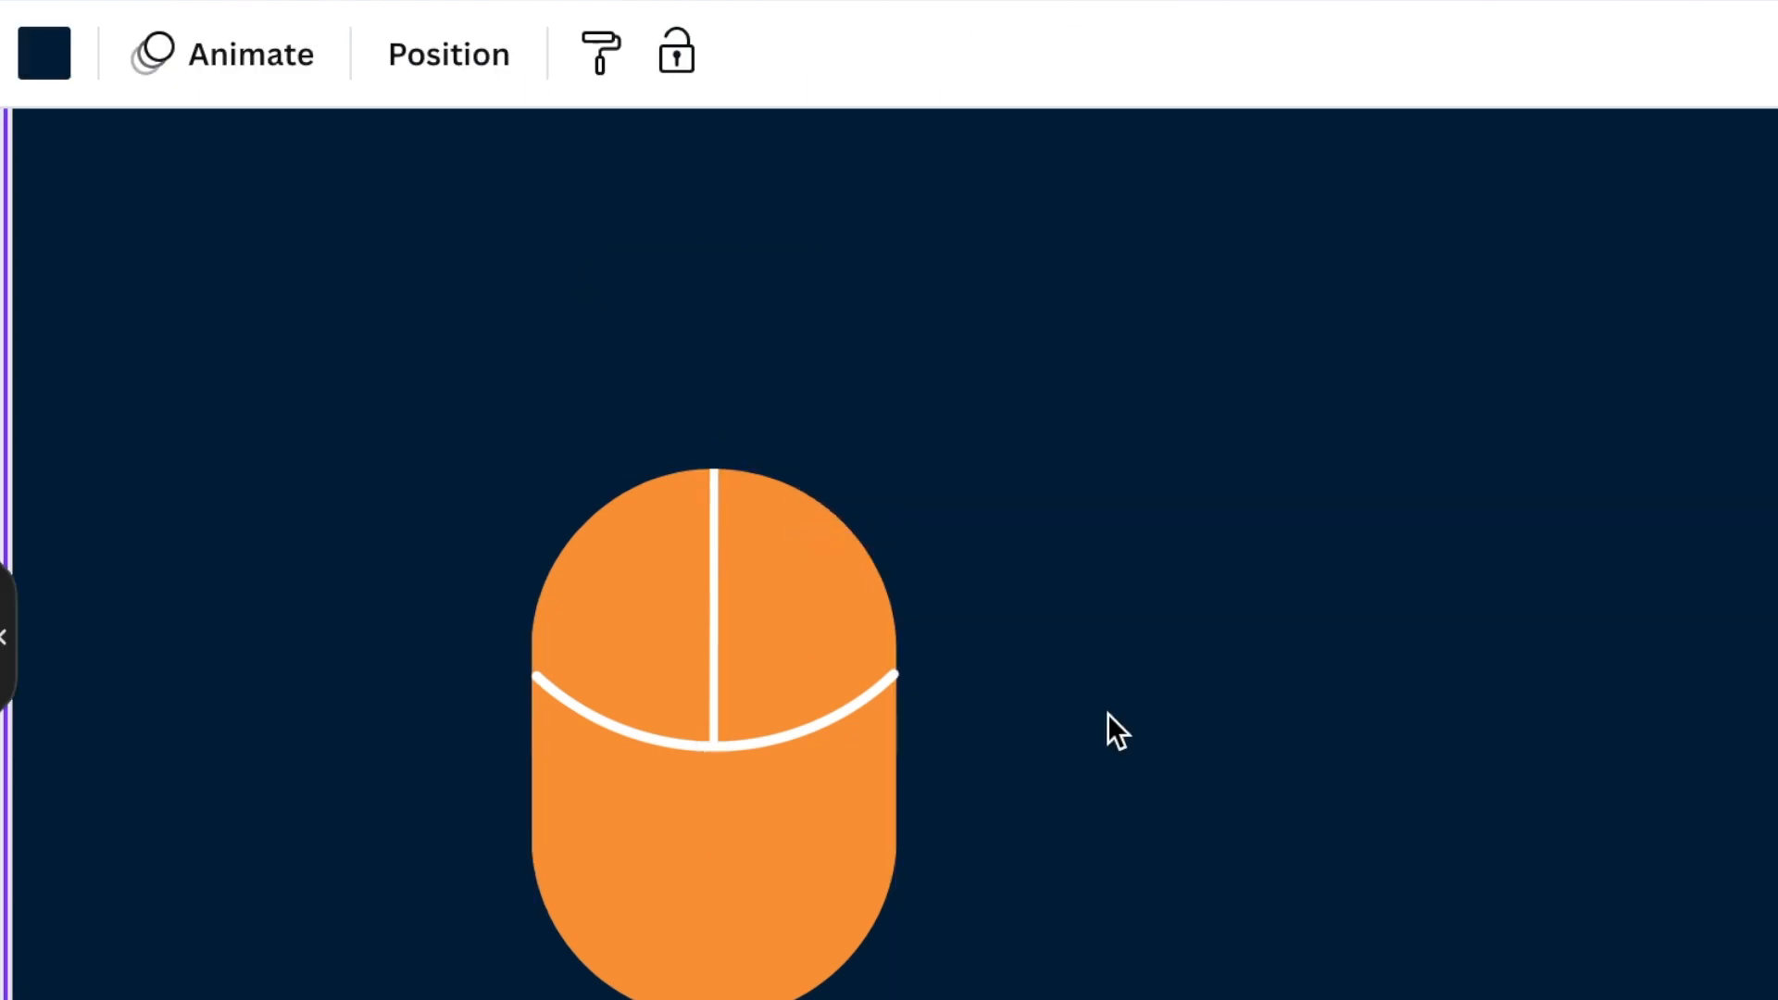
# - Make the vertical divider line white above the curve, then bring up the basic shapes collection
pyautogui.click(713, 600)
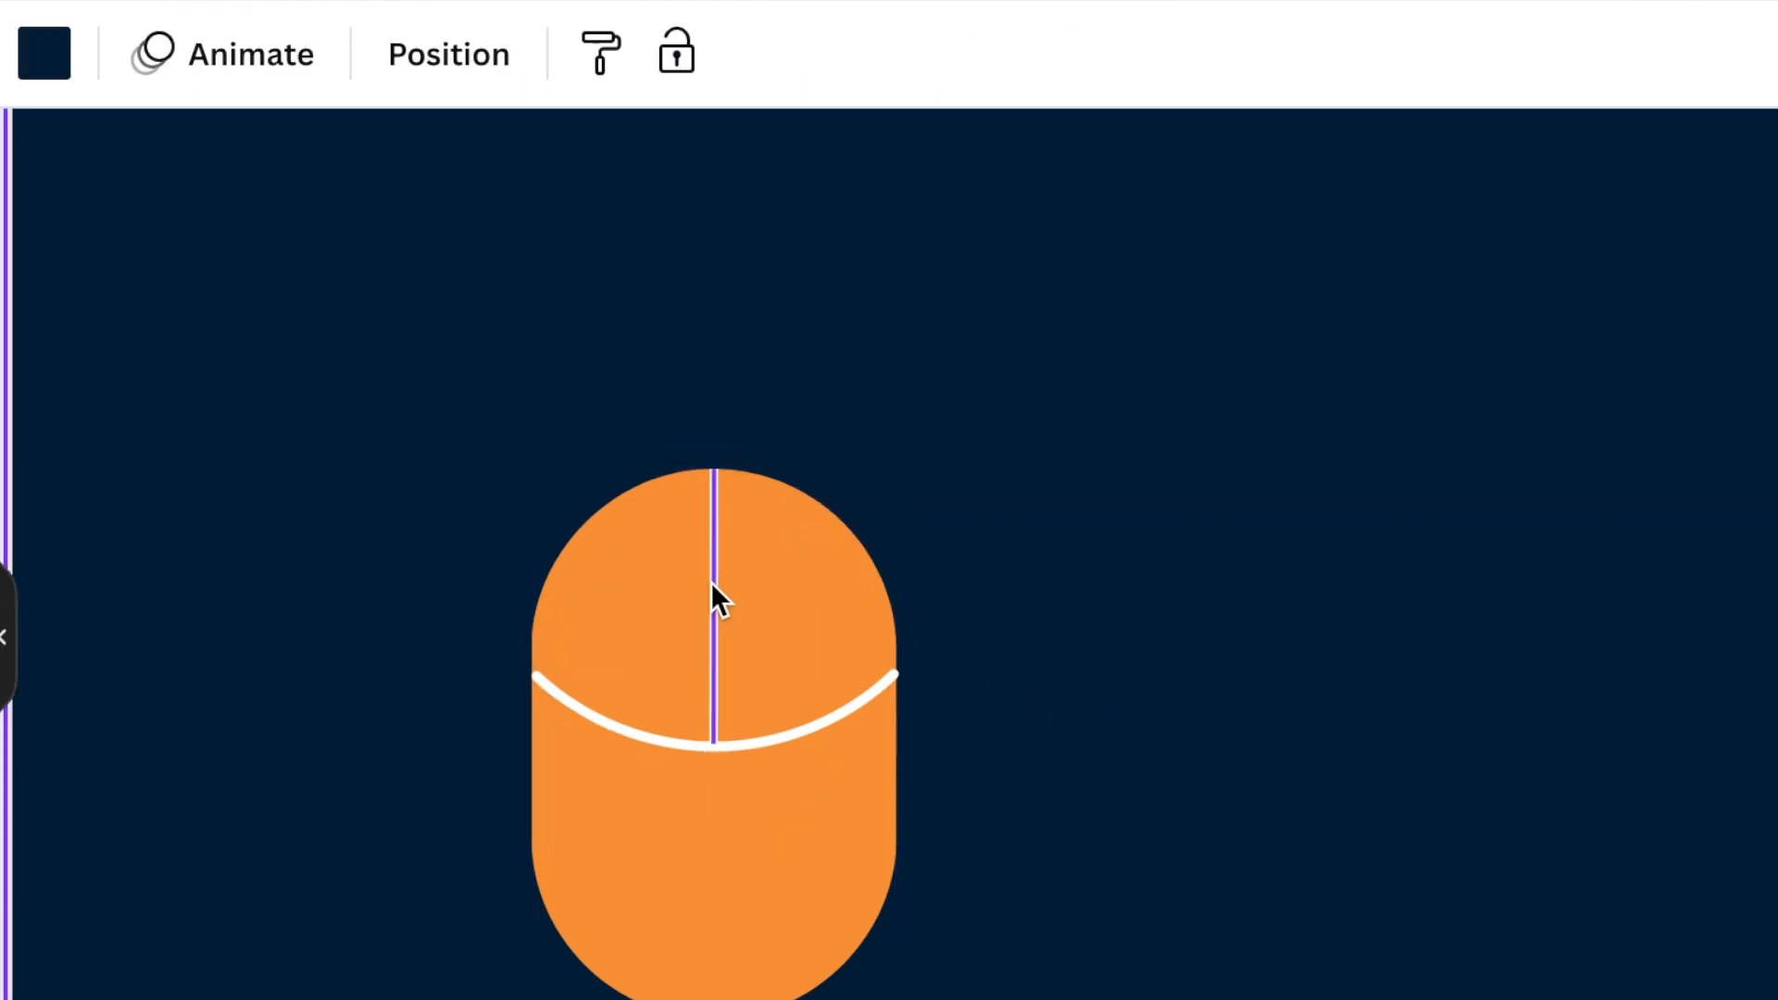
pyautogui.click(154, 52)
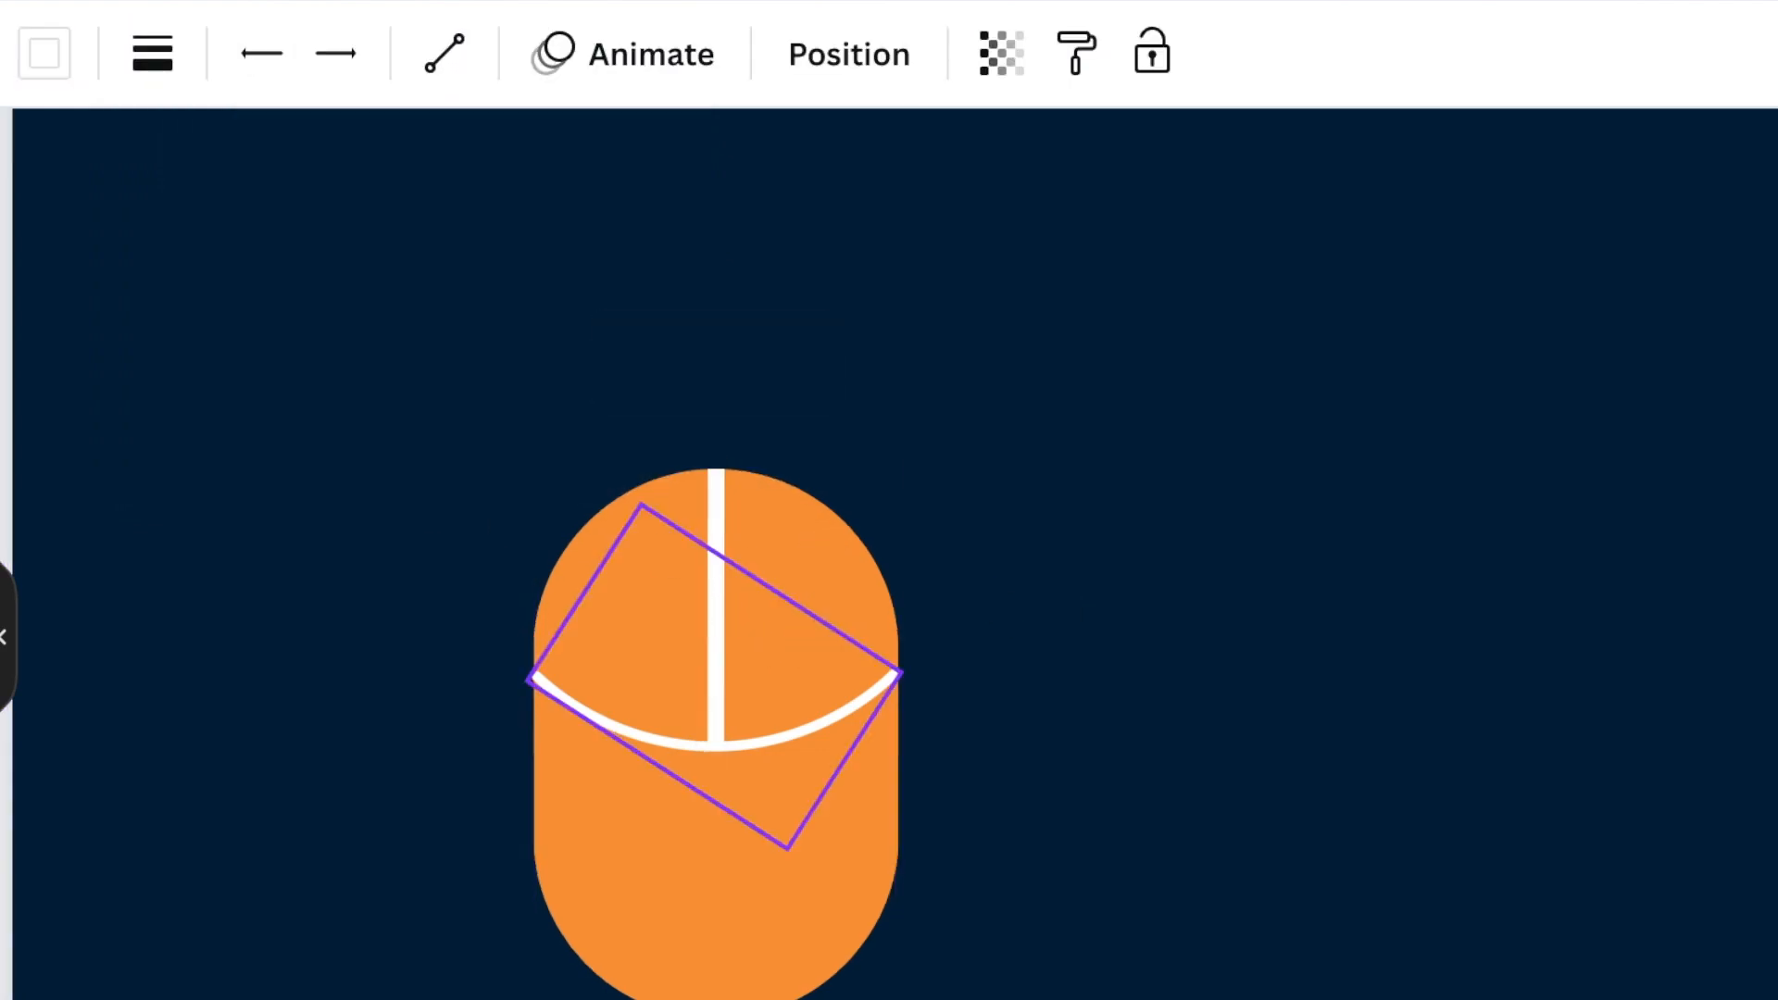
pyautogui.click(1054, 704)
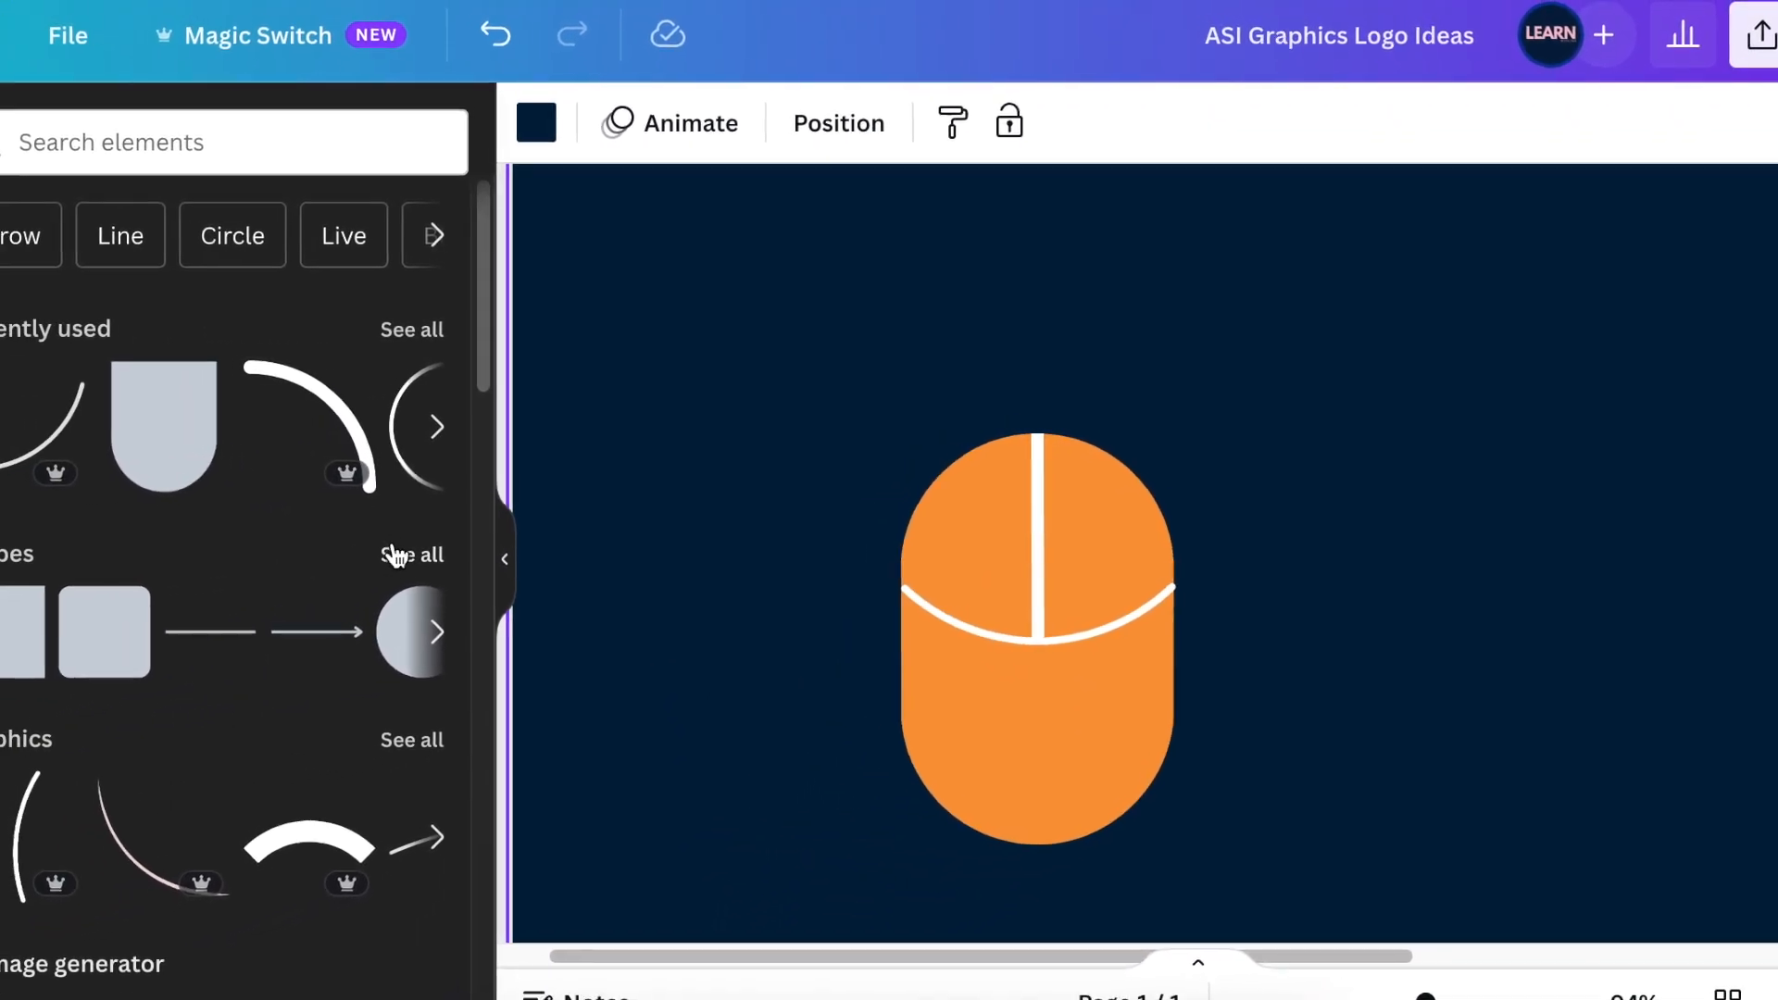
pyautogui.click(411, 553)
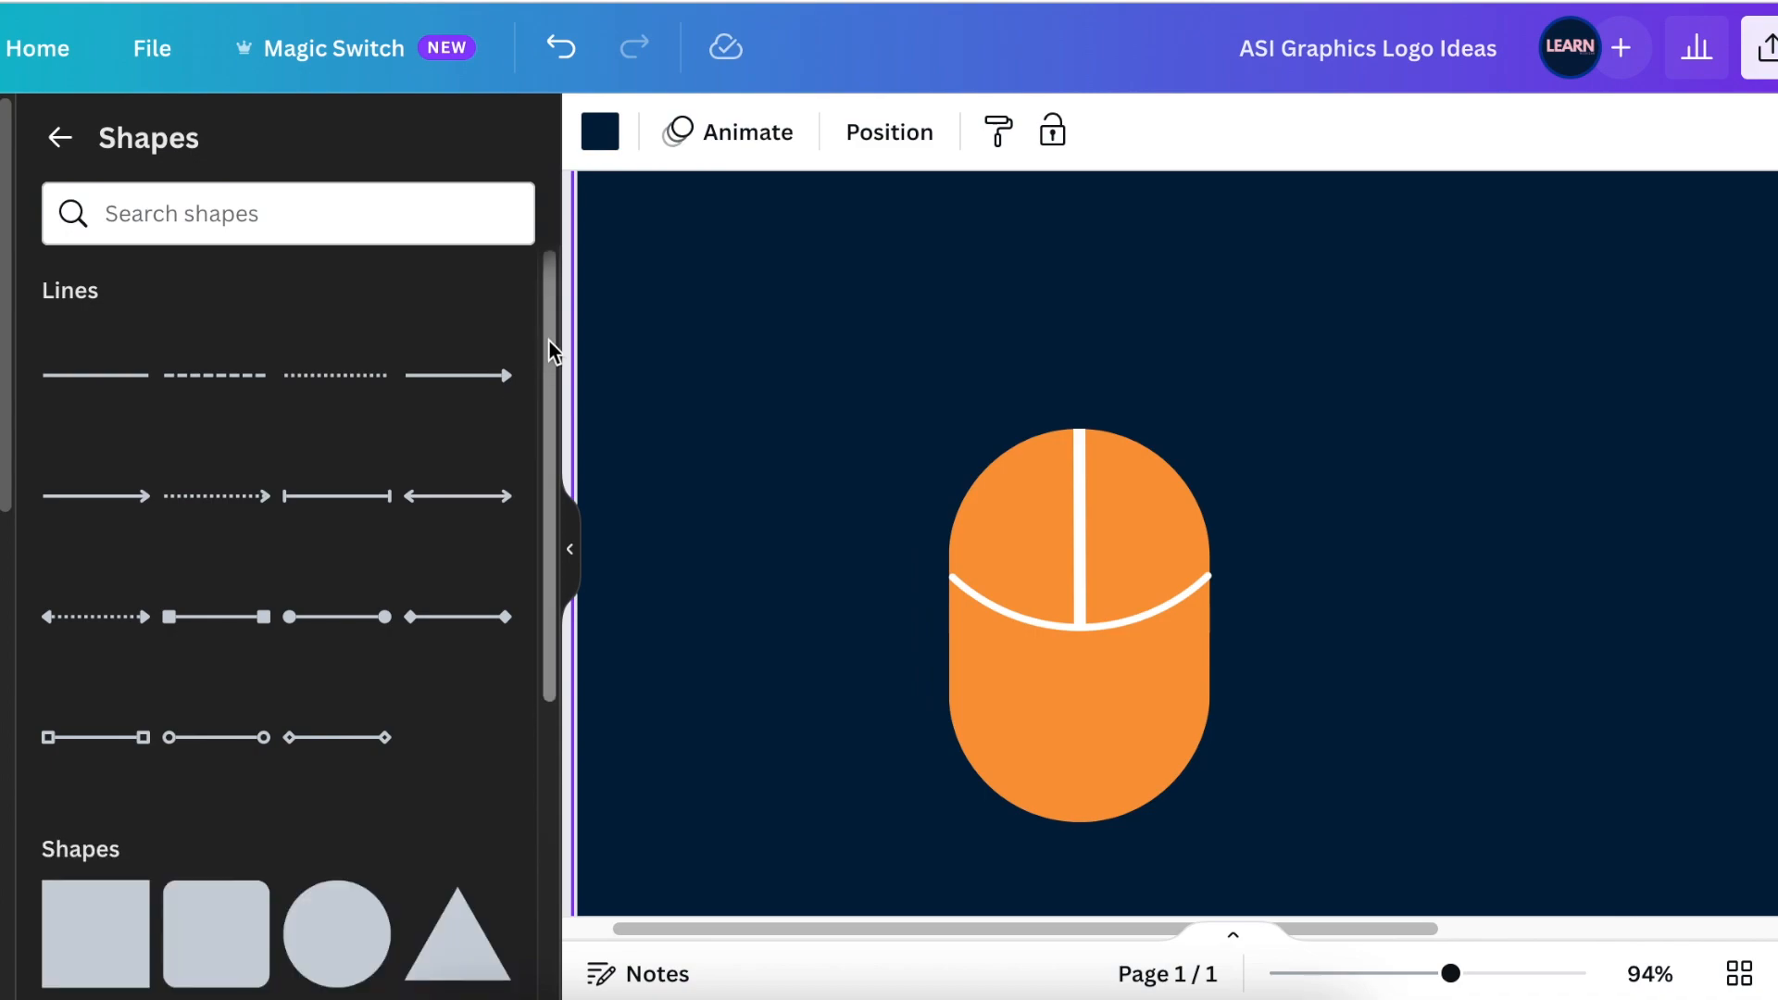
# - Add the Pill shape as a small scroll wheel on the mouse's centre line
pyautogui.scroll(-3)
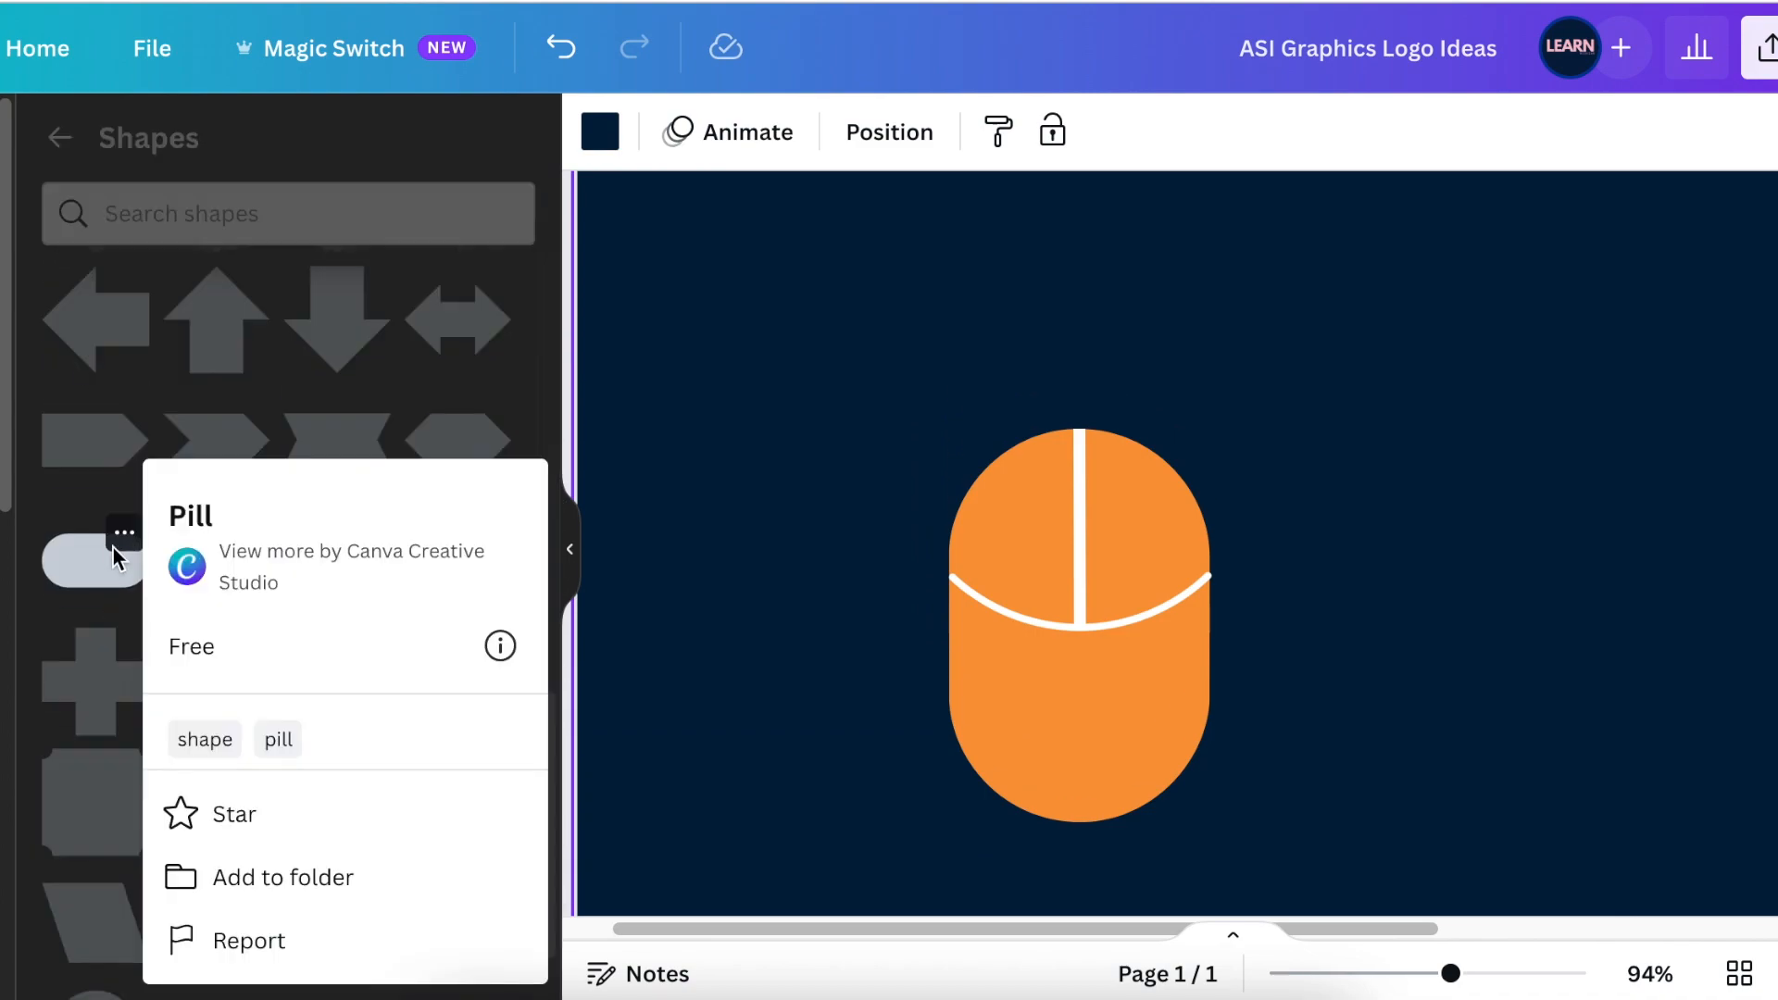
pyautogui.click(91, 556)
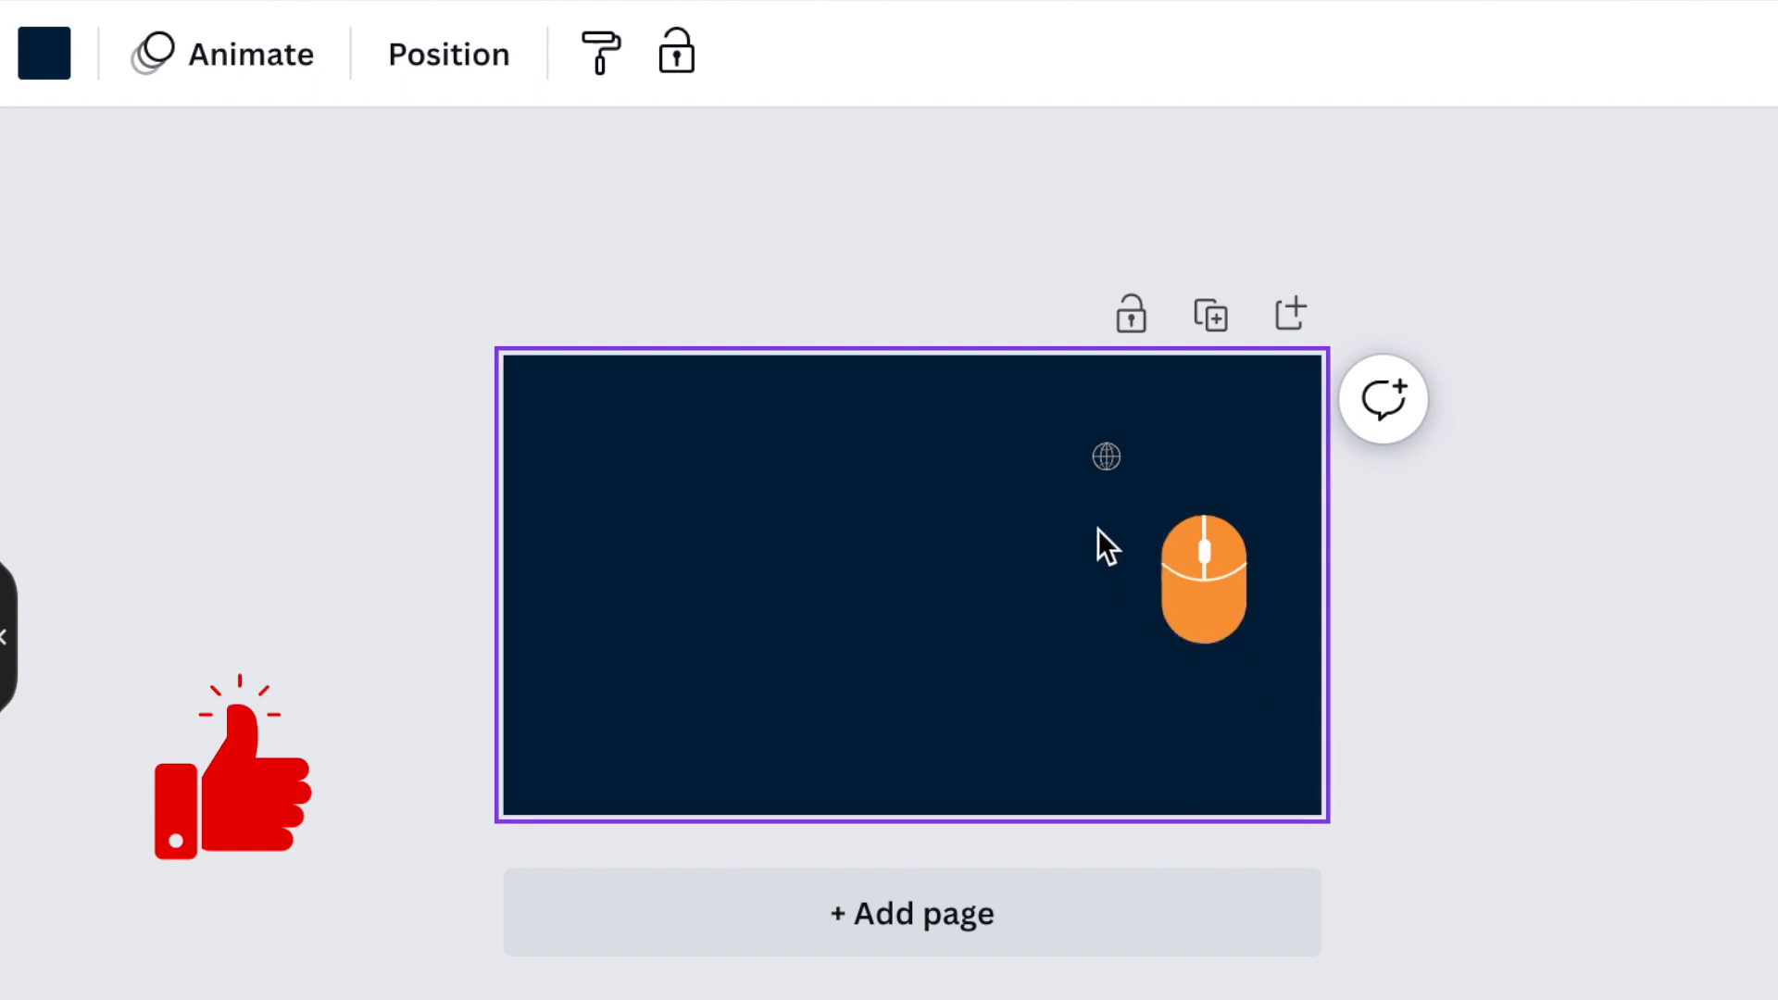
# - Select all mouse icon pieces, nudge them right and group them into one icon
pyautogui.click(1106, 456)
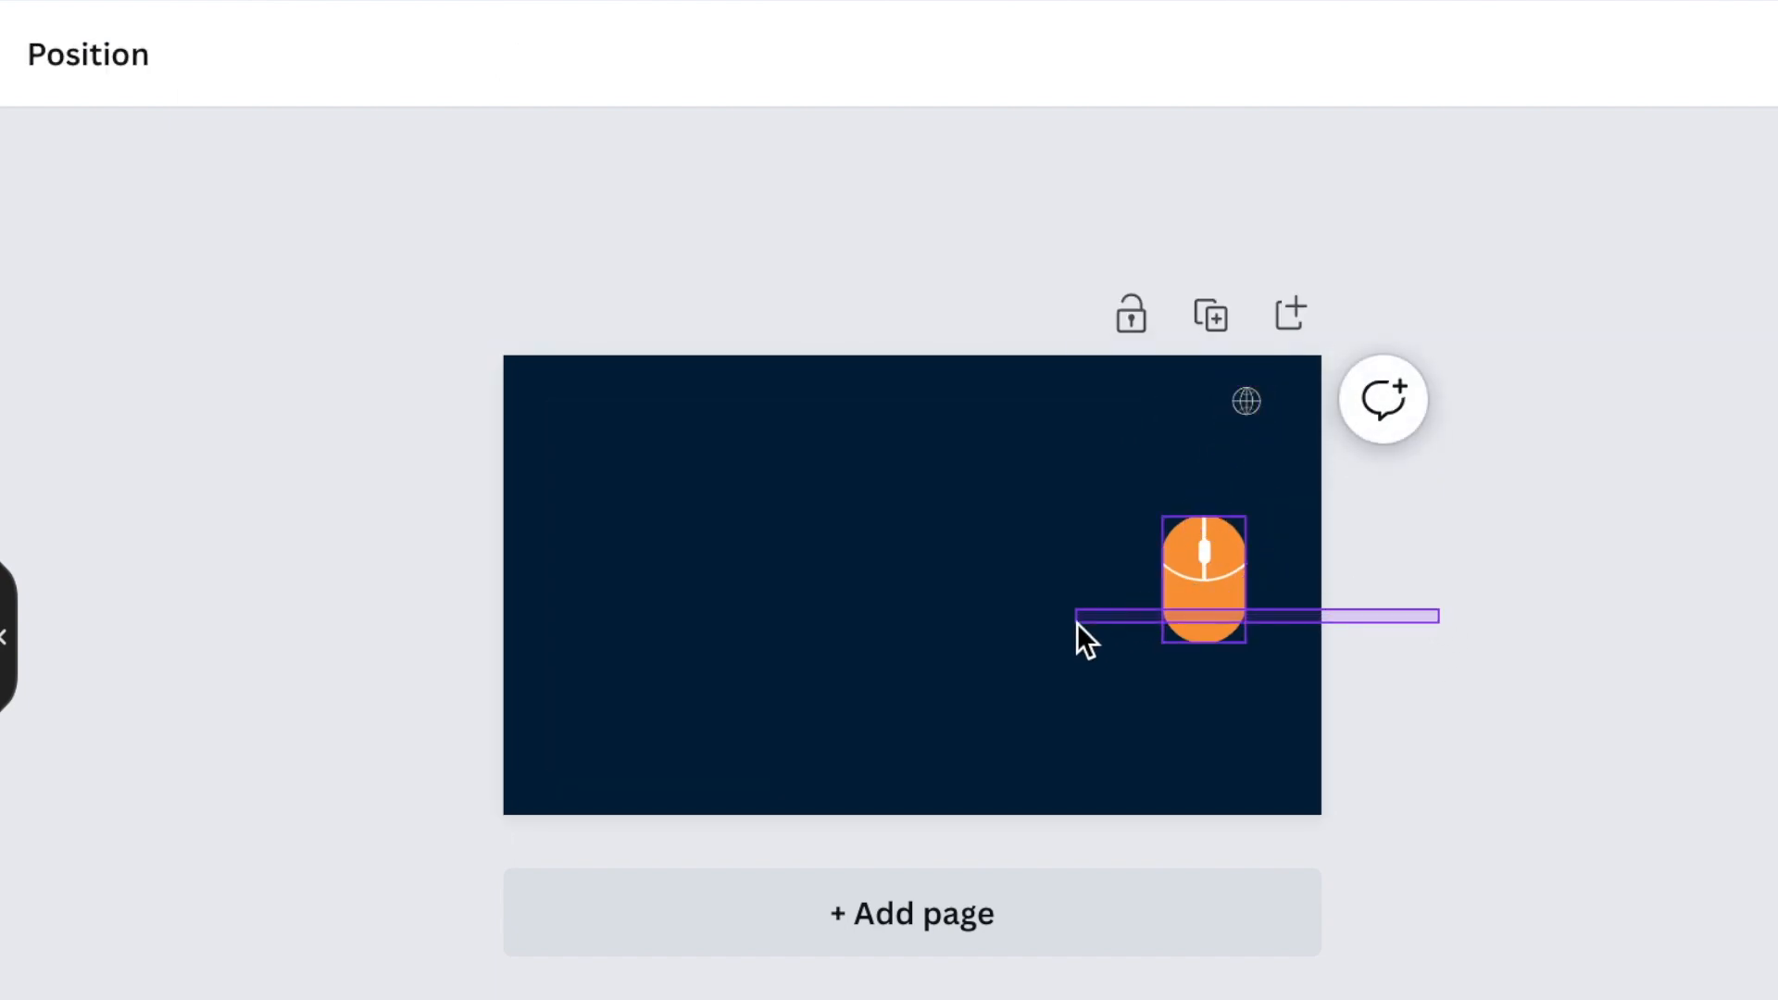
pyautogui.click(1204, 581)
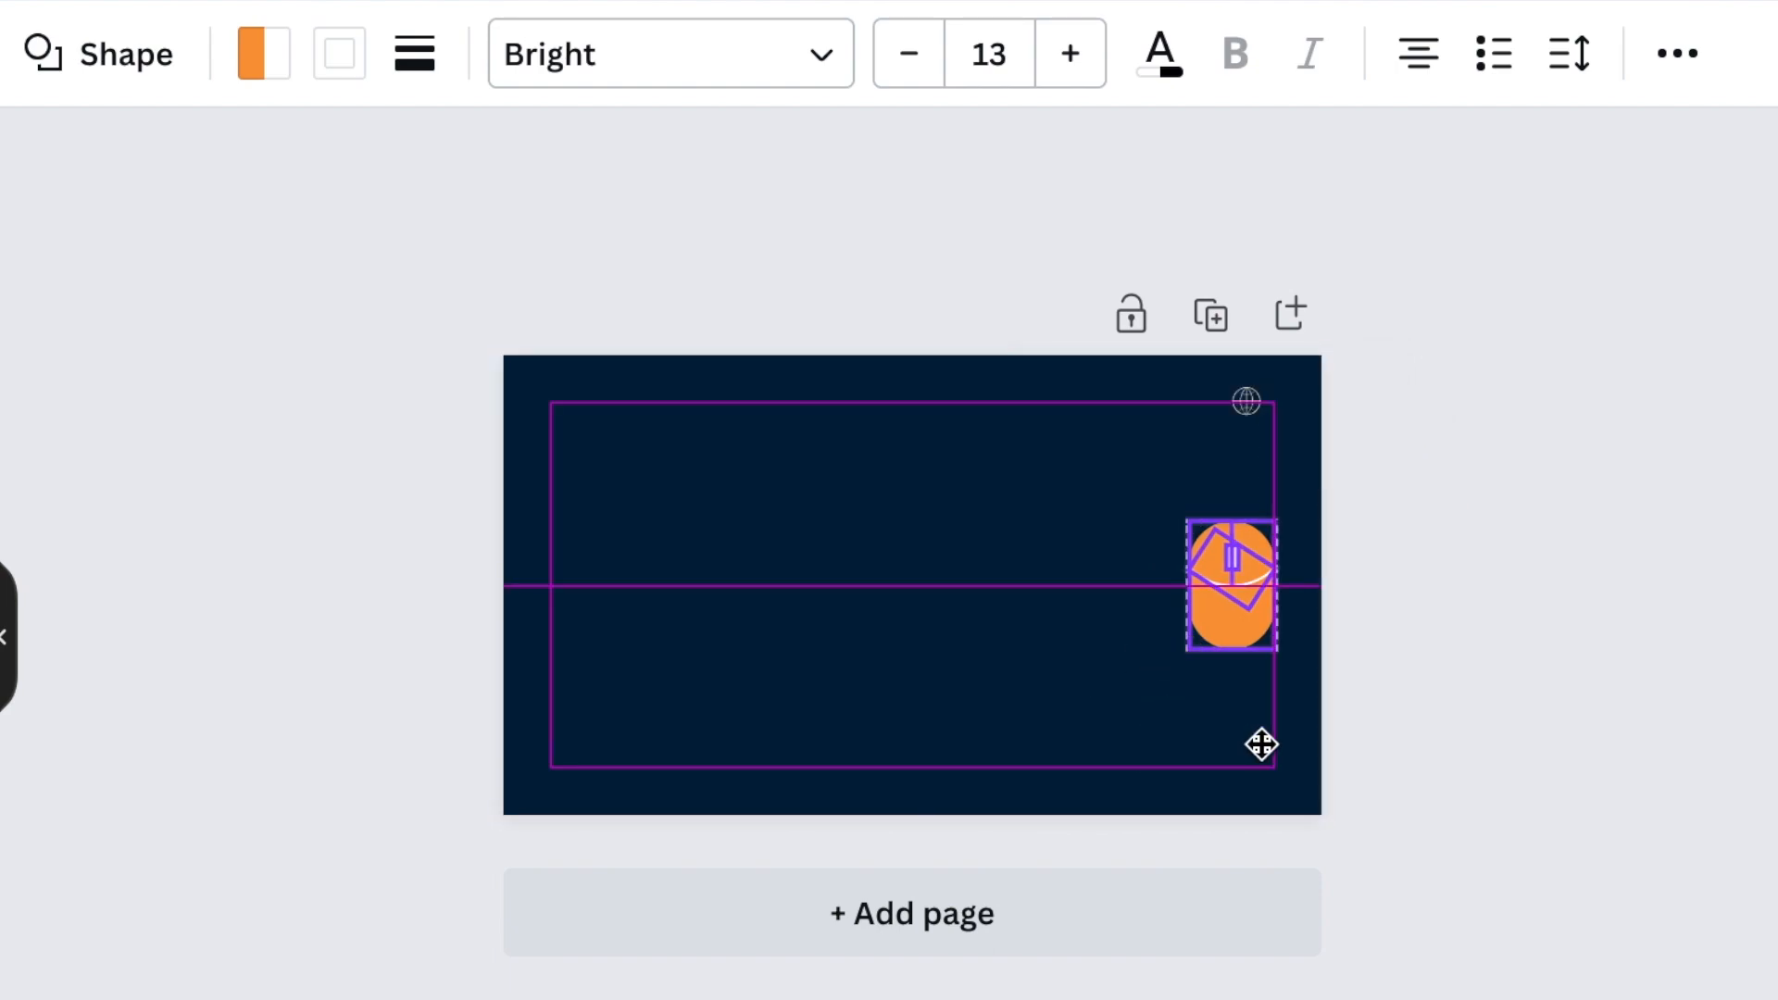
pyautogui.click(1233, 583)
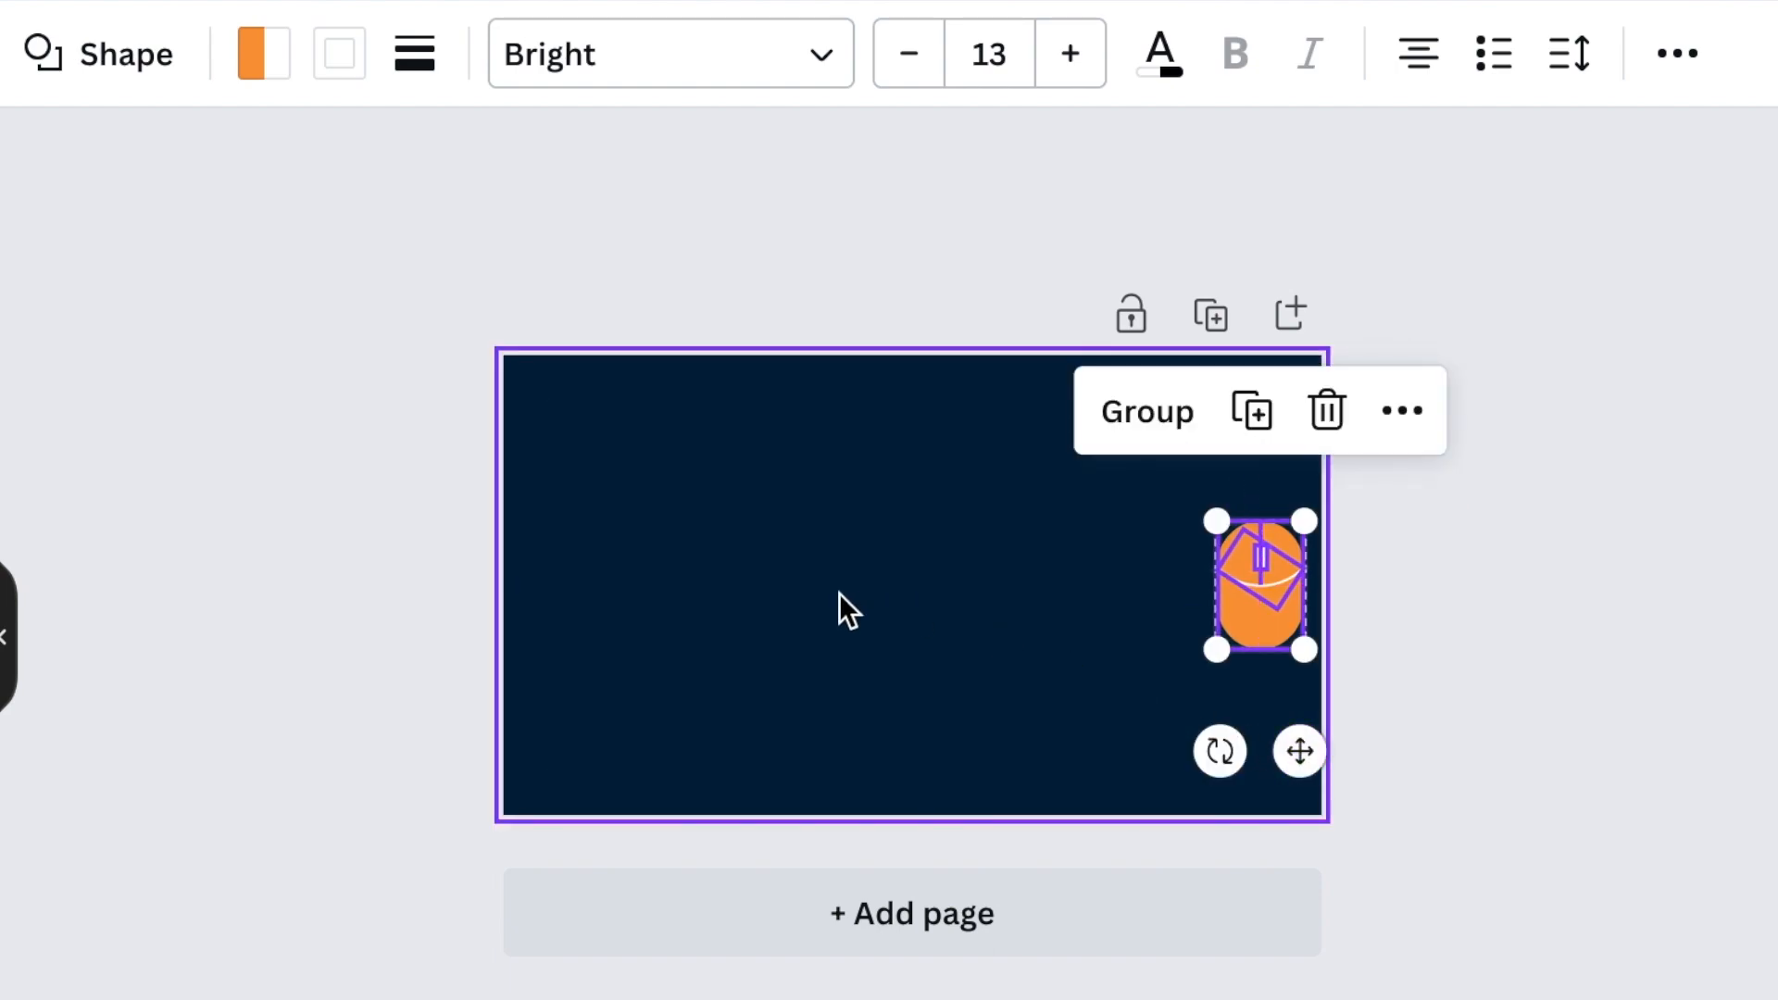
pyautogui.click(844, 608)
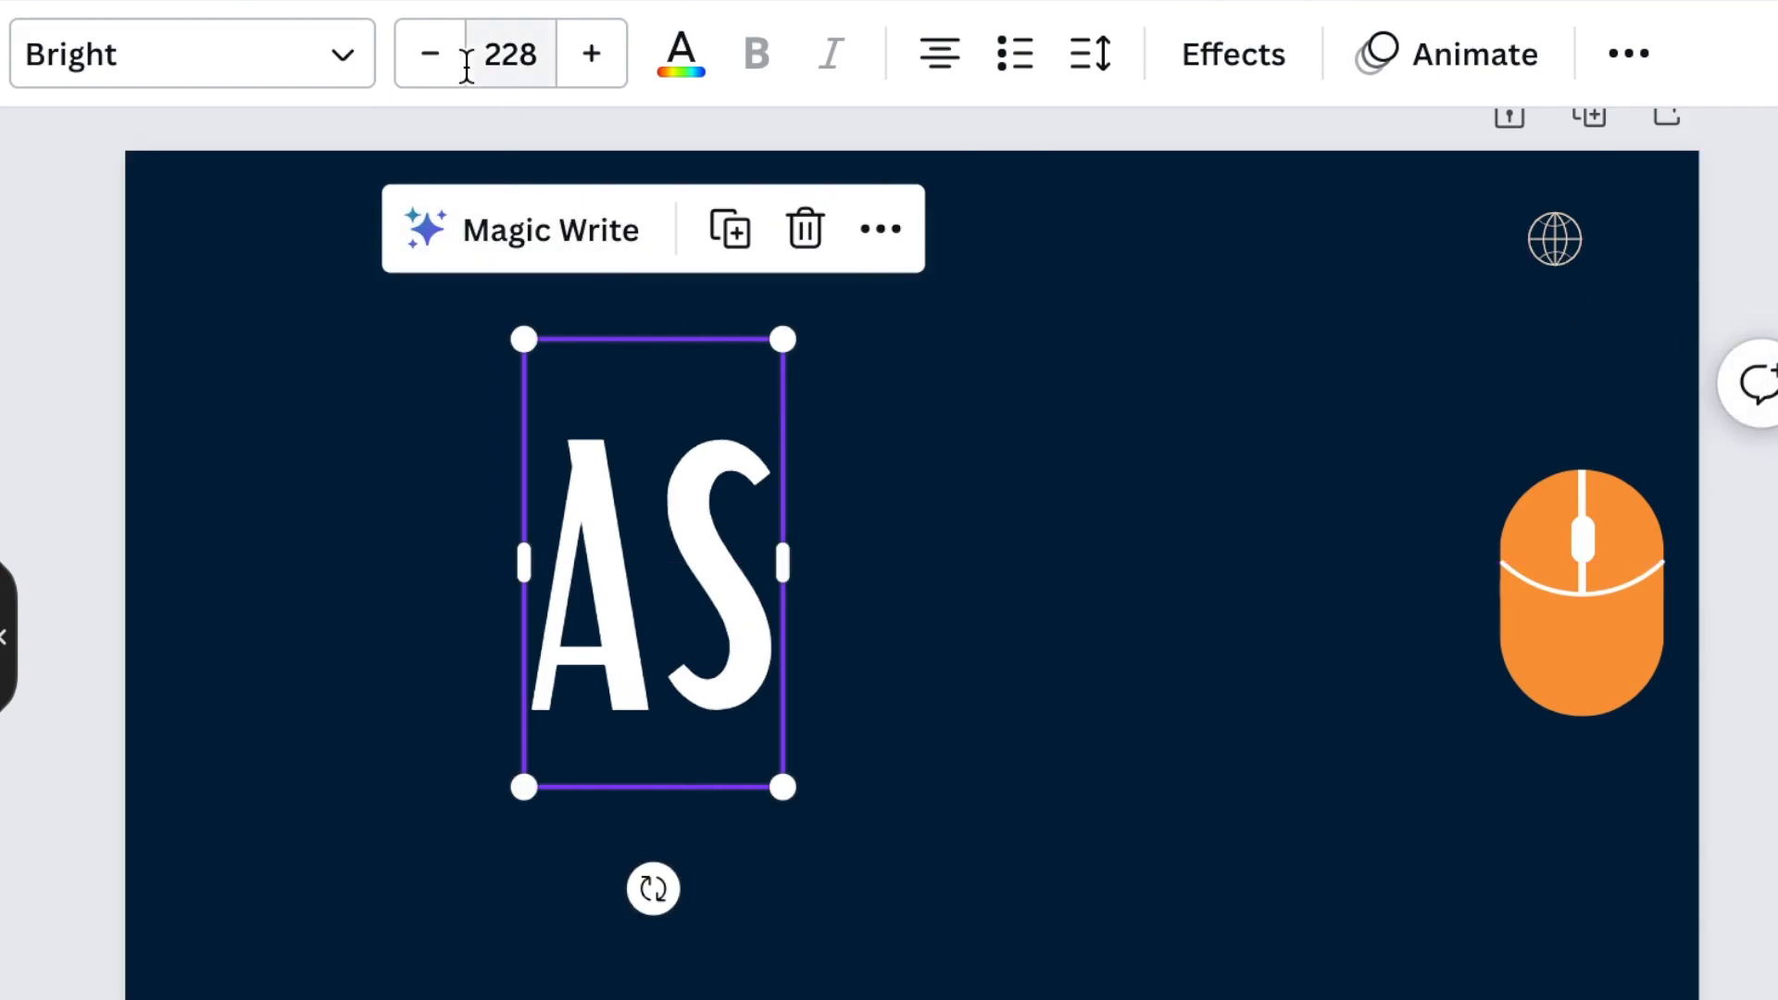
# - Turn the AS lettering orange and set its font size to 261
pyautogui.click(679, 52)
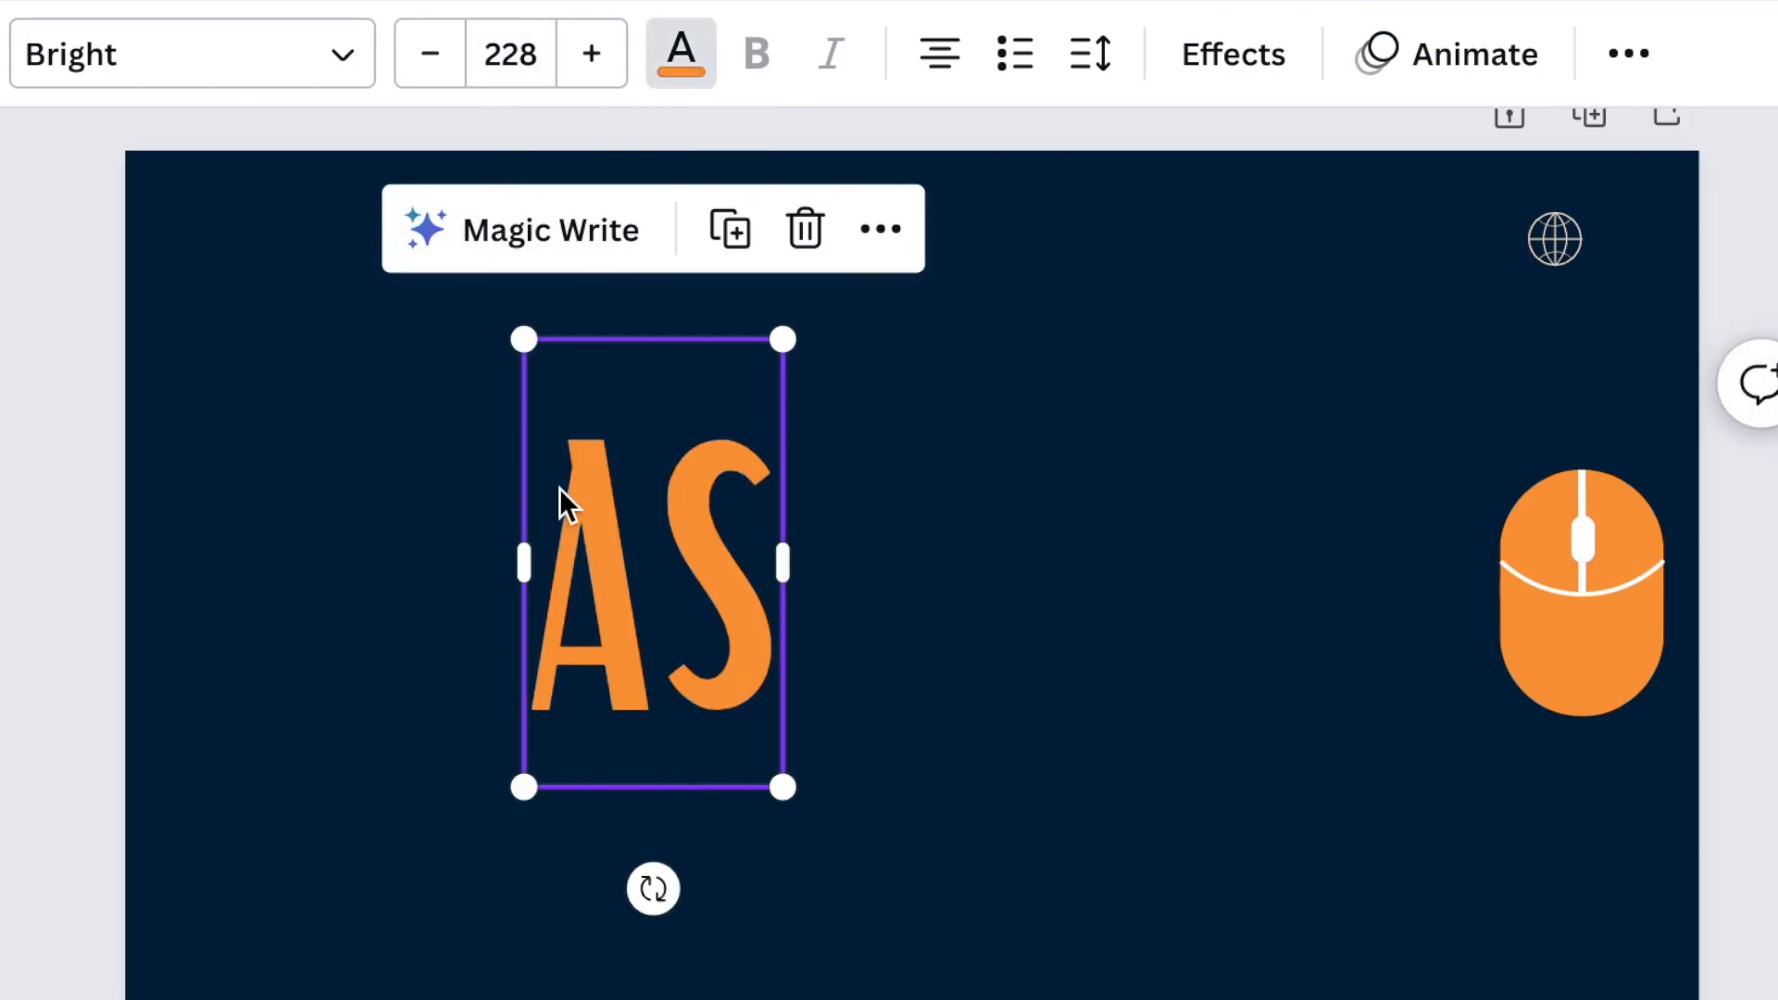
pyautogui.moveTo(485, 402)
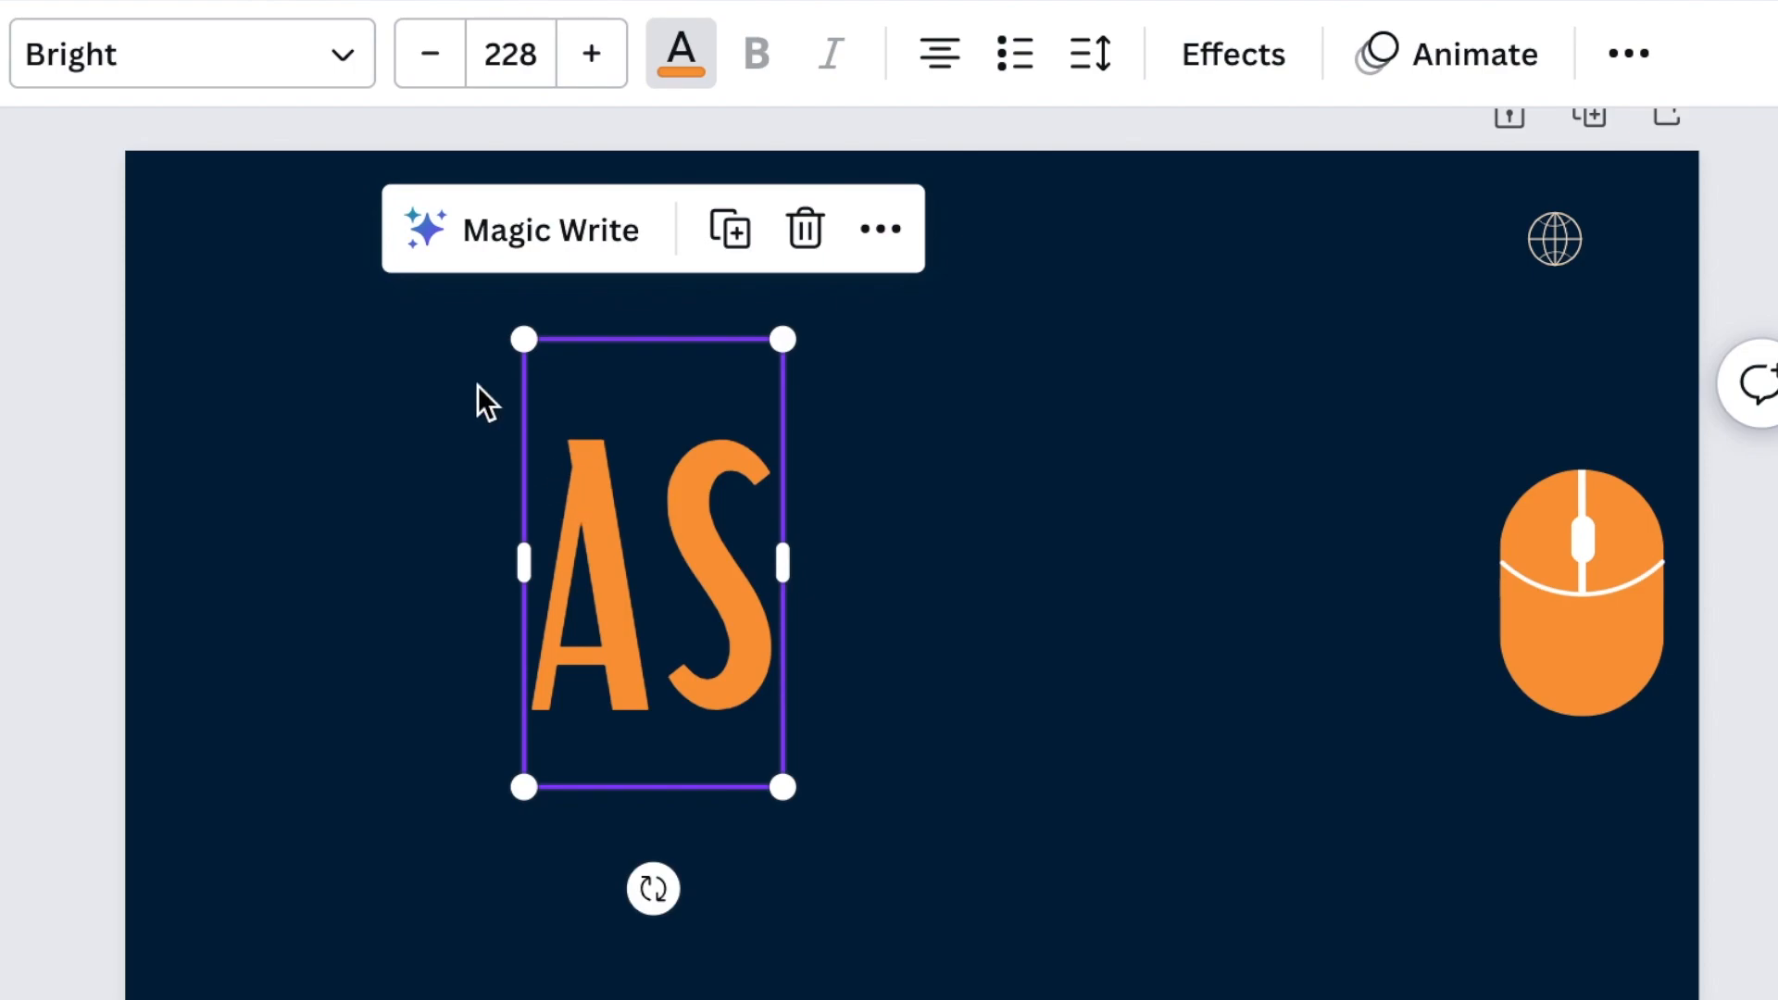
pyautogui.moveTo(488, 397)
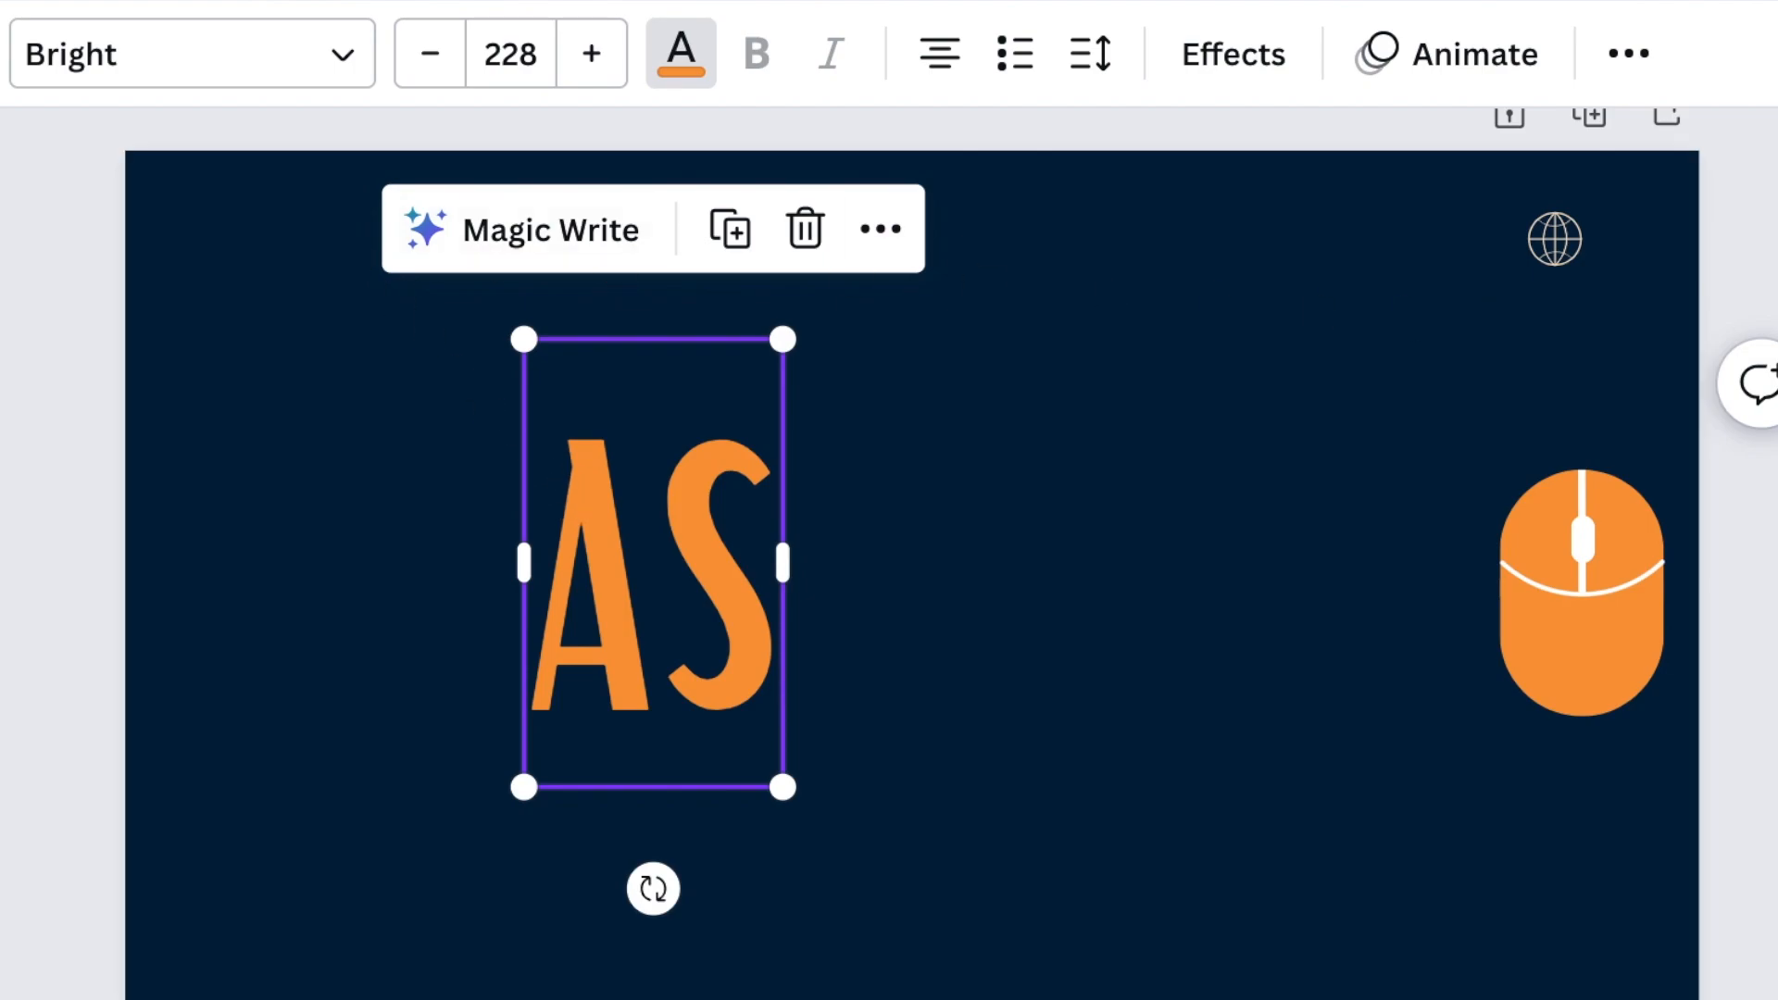
pyautogui.moveTo(1063, 469)
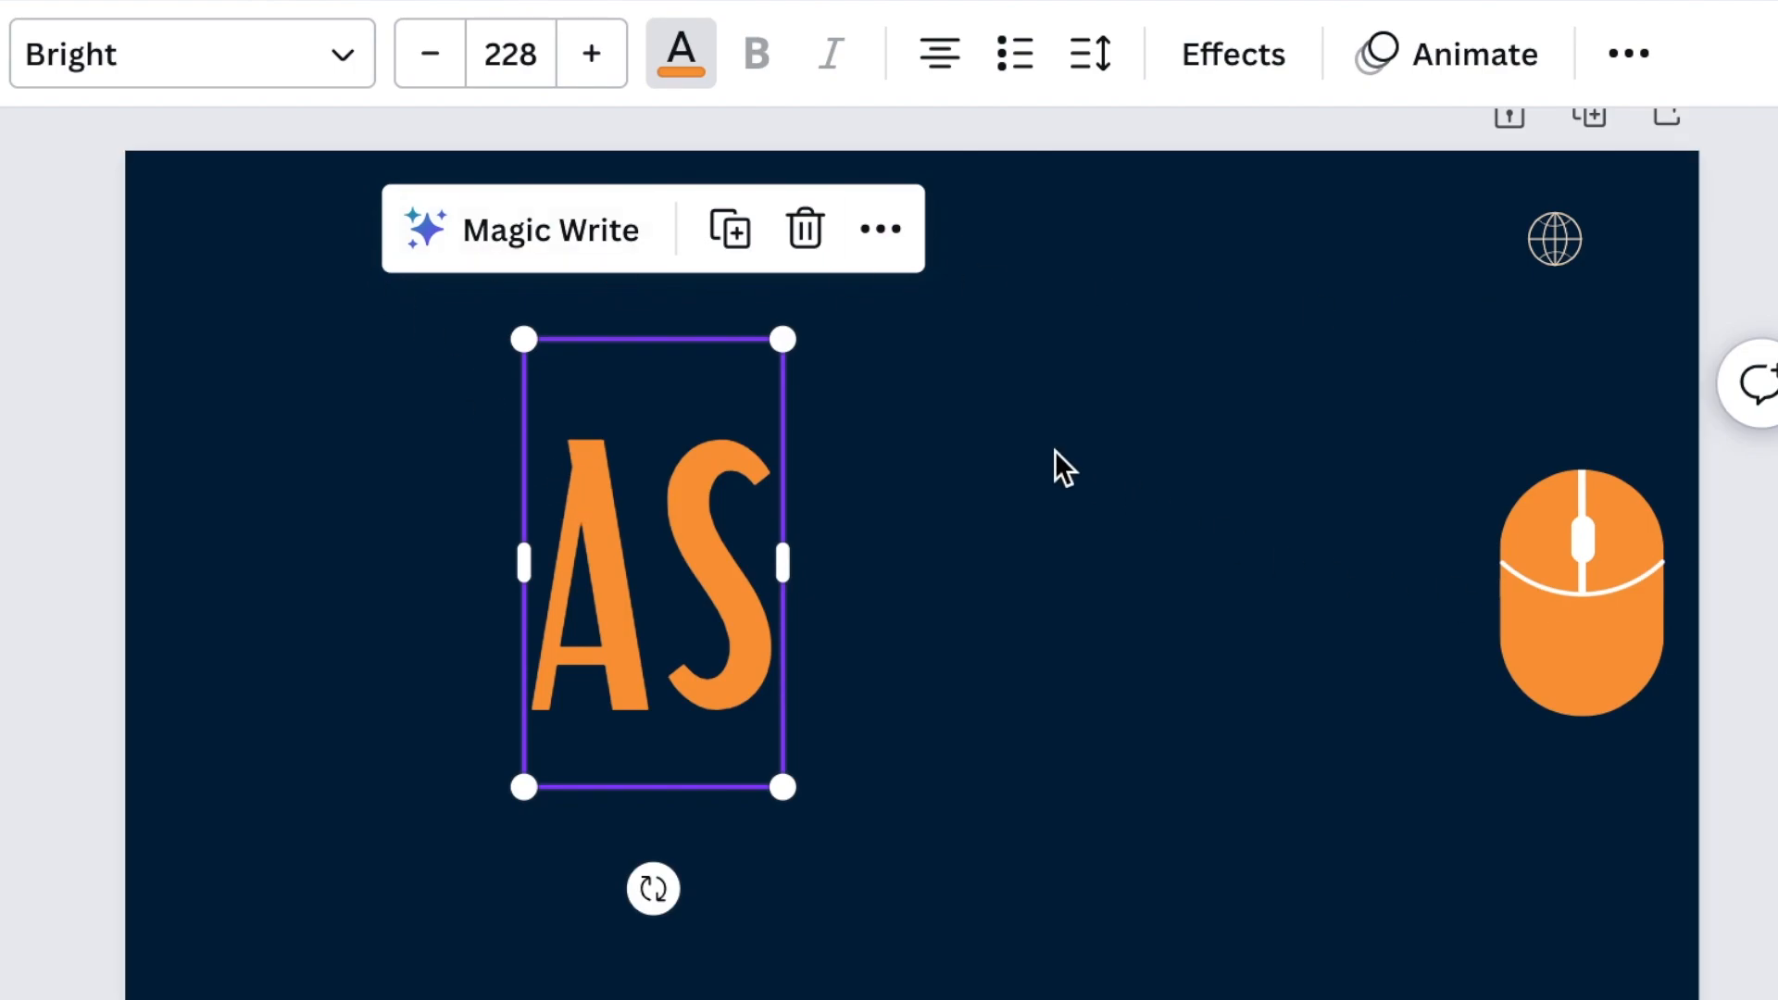
pyautogui.moveTo(348, 128)
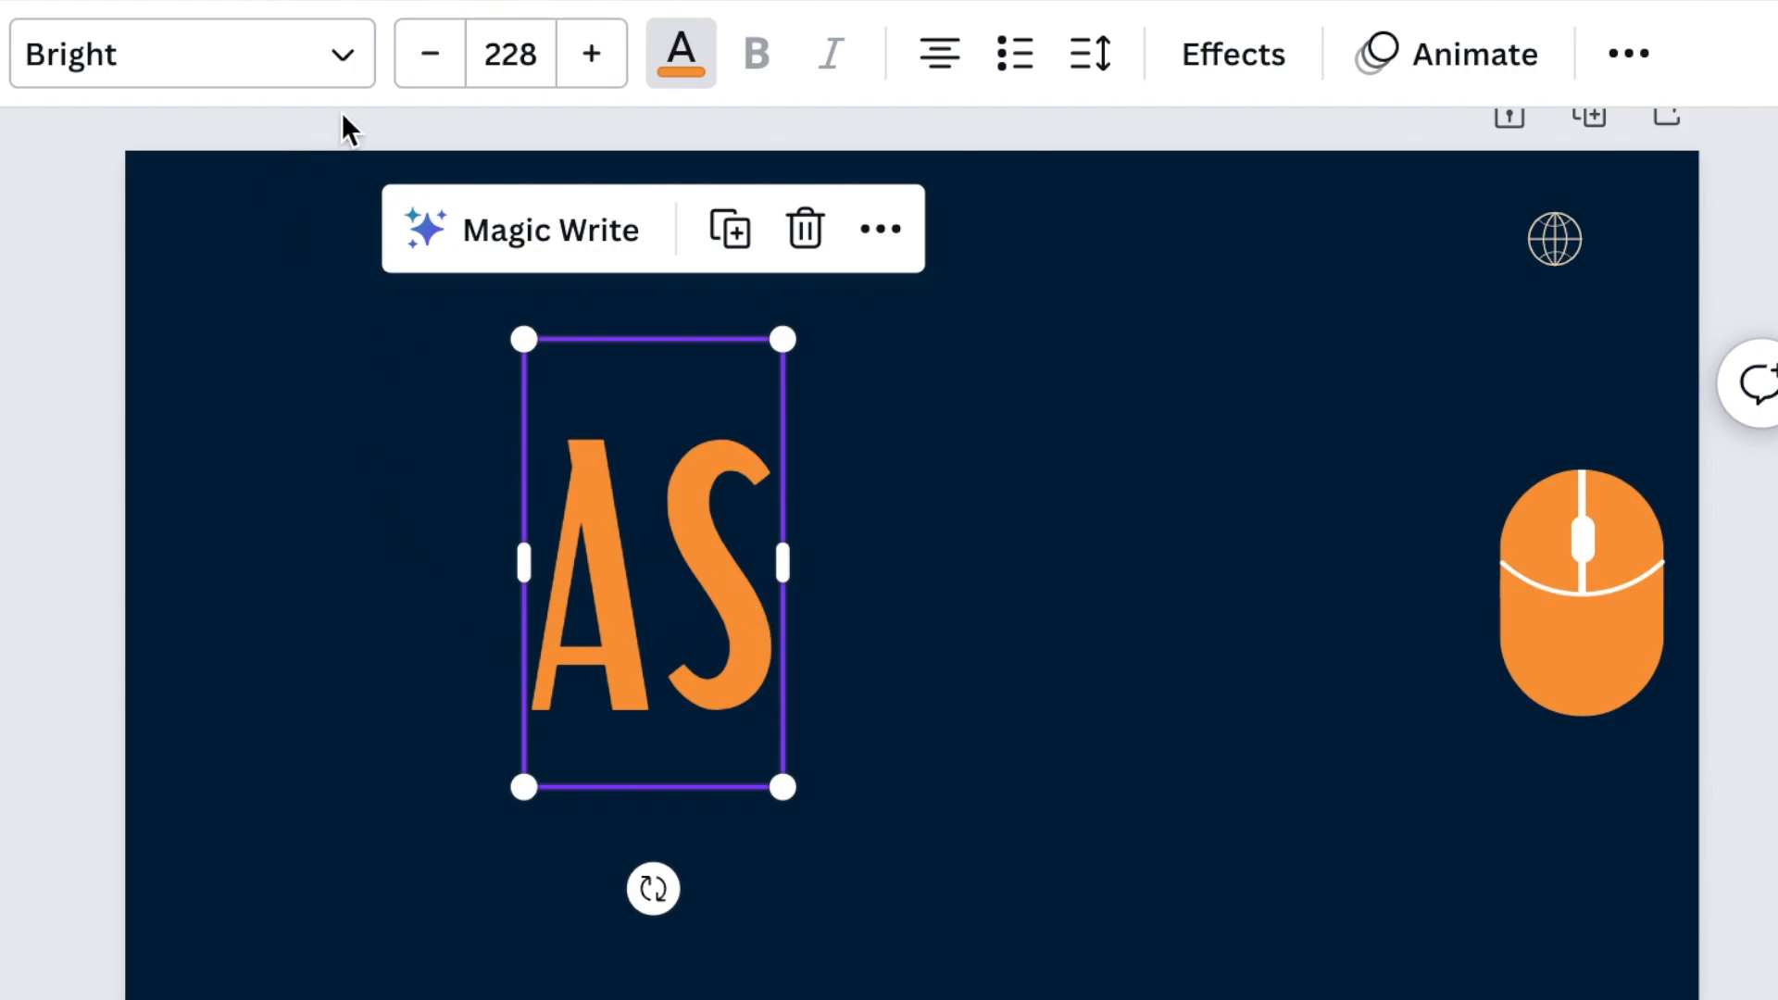
pyautogui.tripleClick(512, 54)
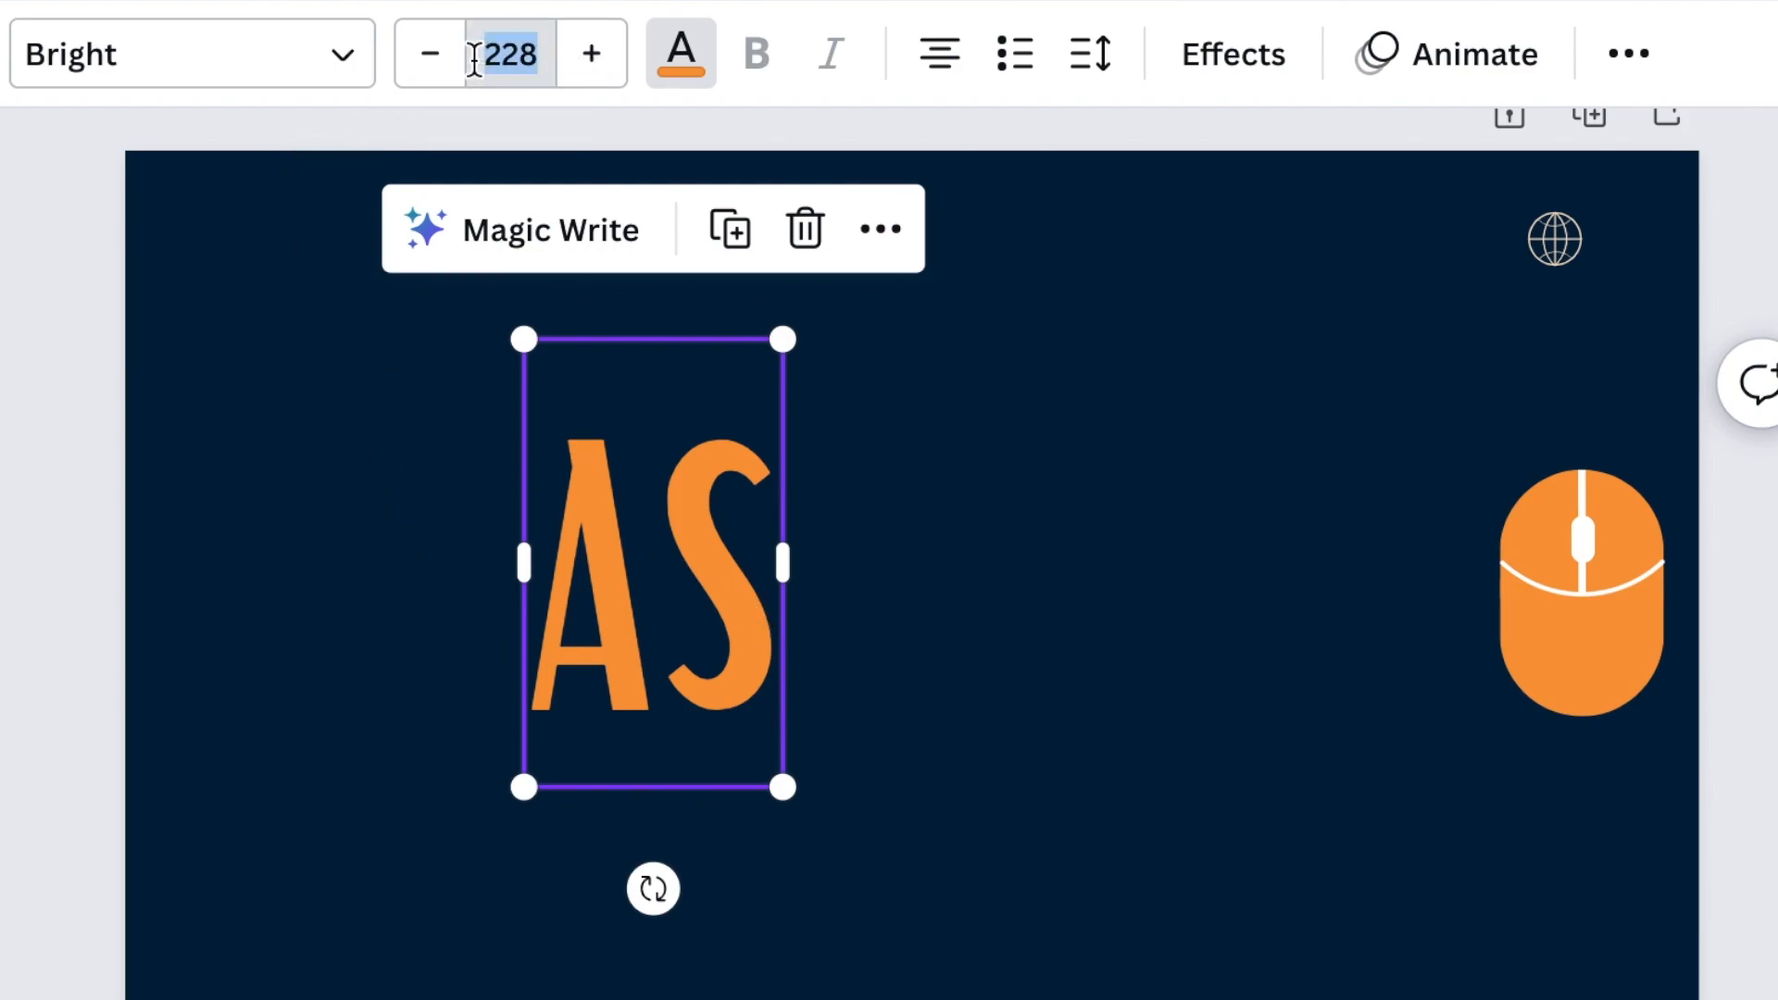
pyautogui.click(509, 54)
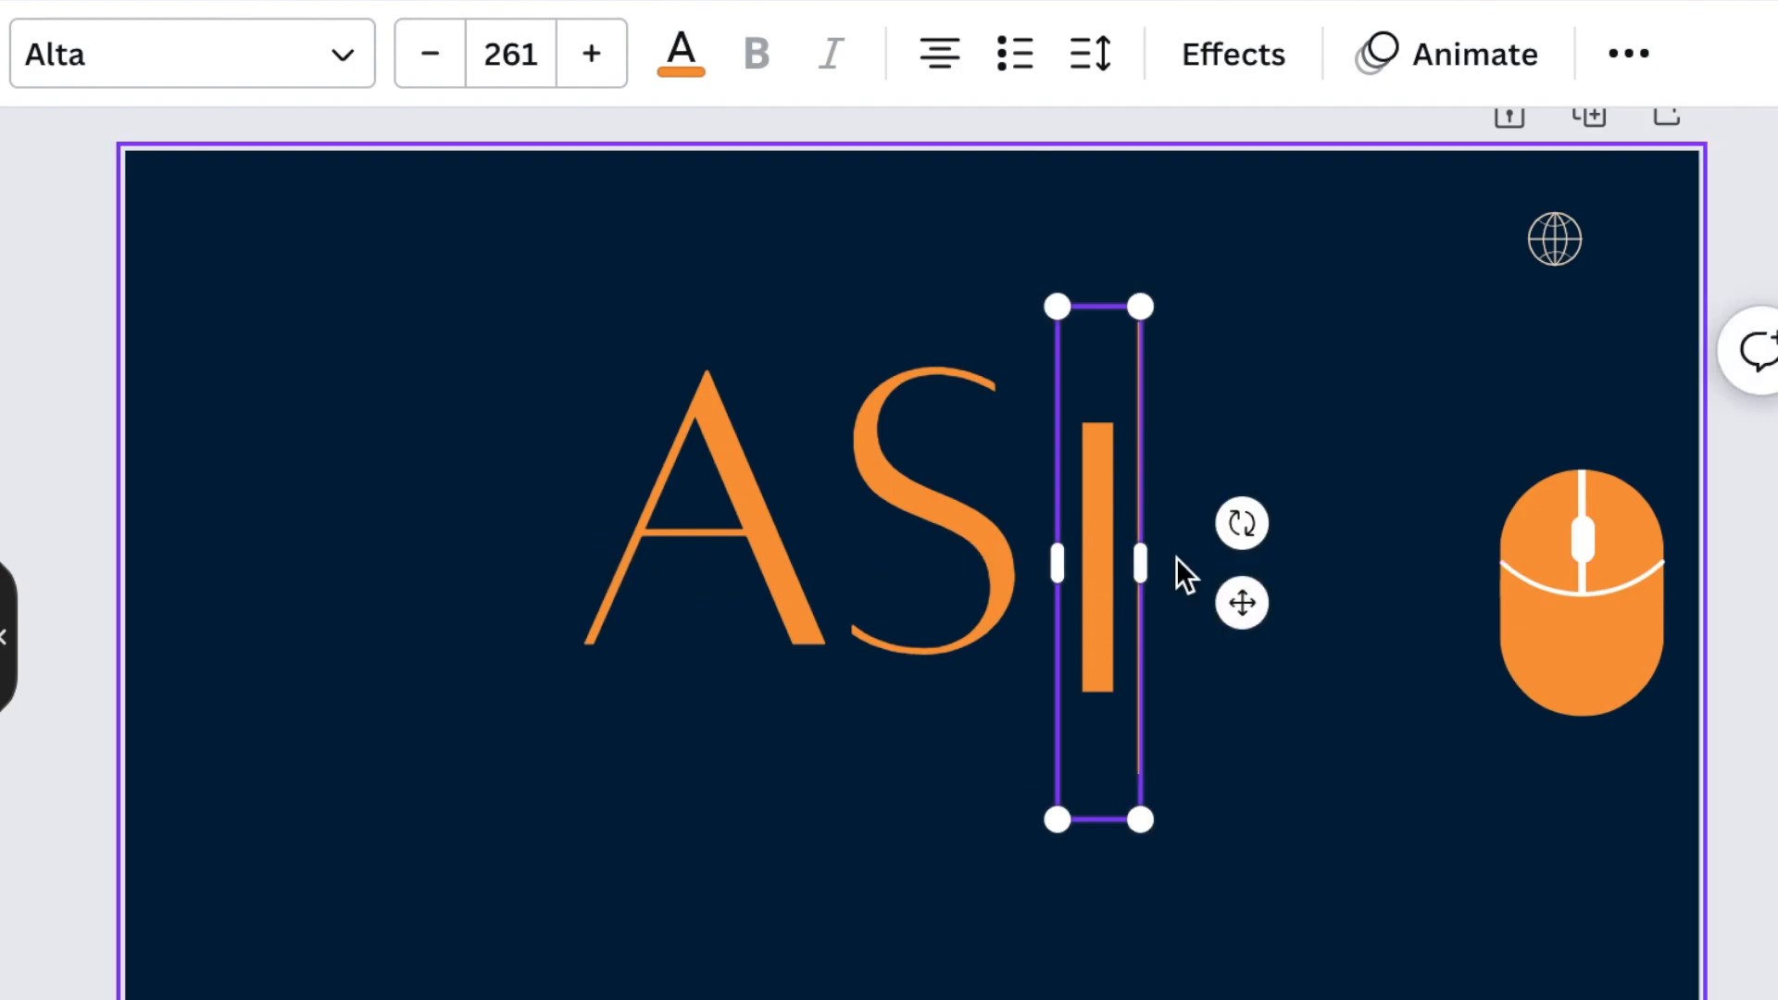
pyautogui.moveTo(1581, 316)
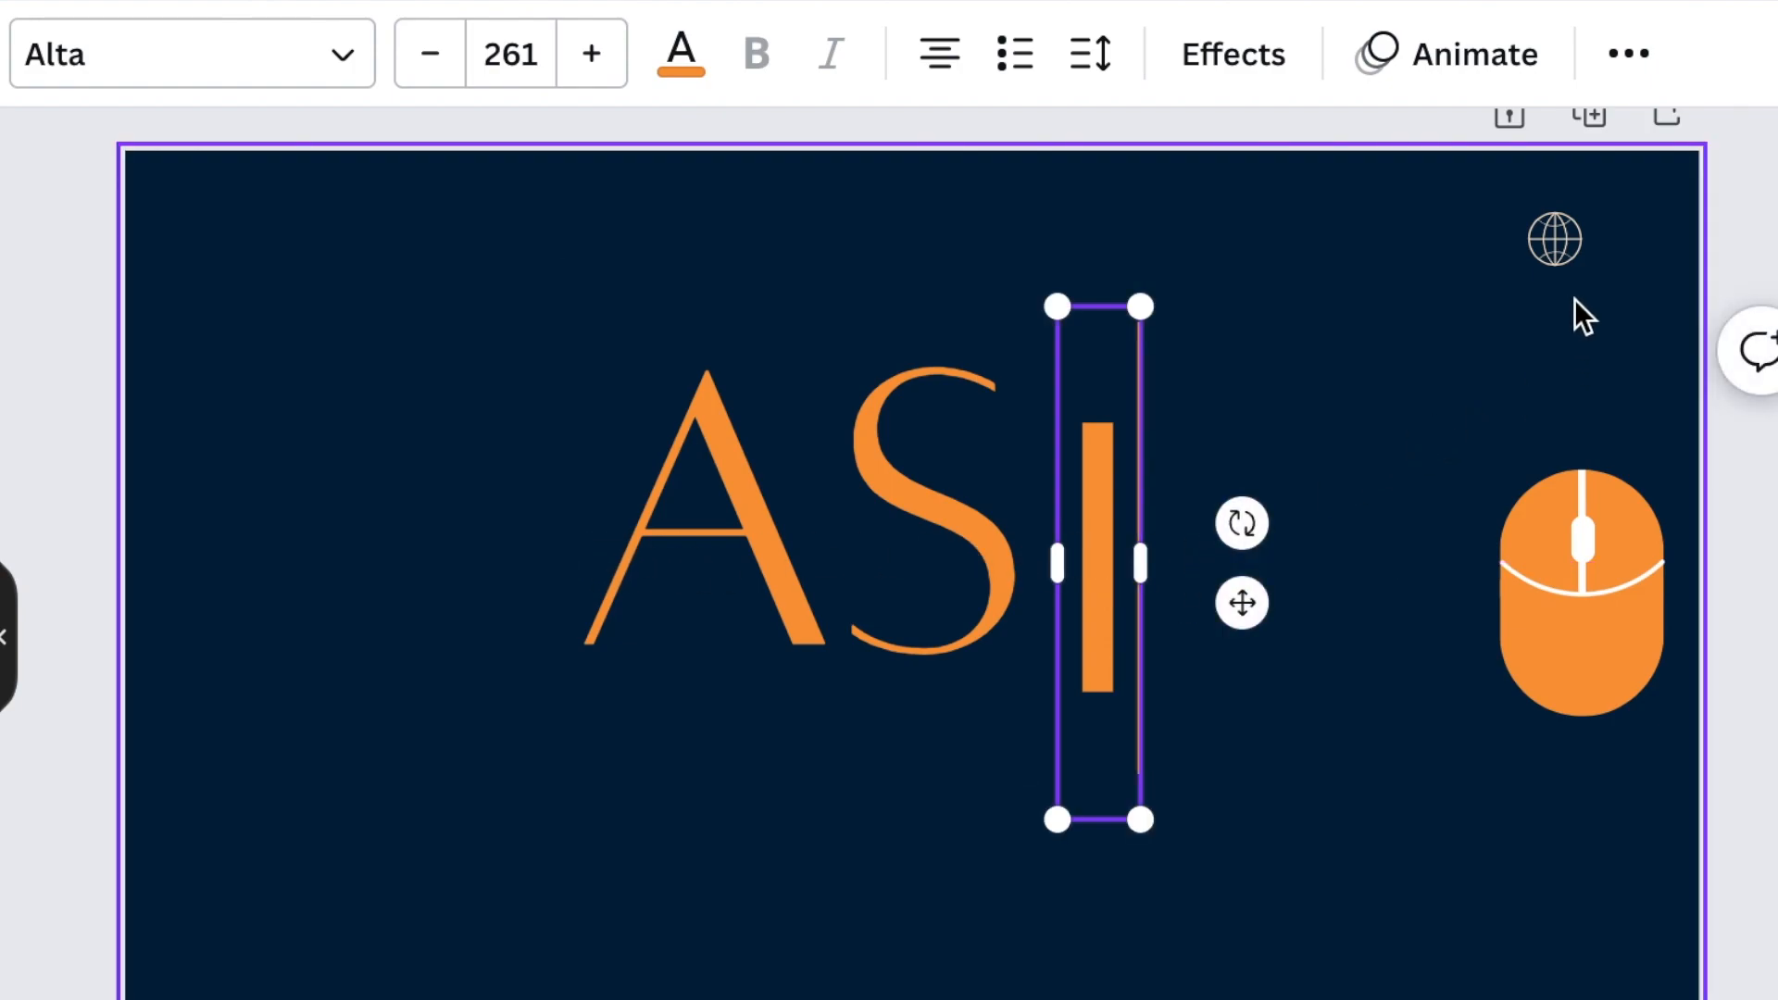
# - Deselect the I and move the globe icon above it as the dot of ASi
pyautogui.click(776, 776)
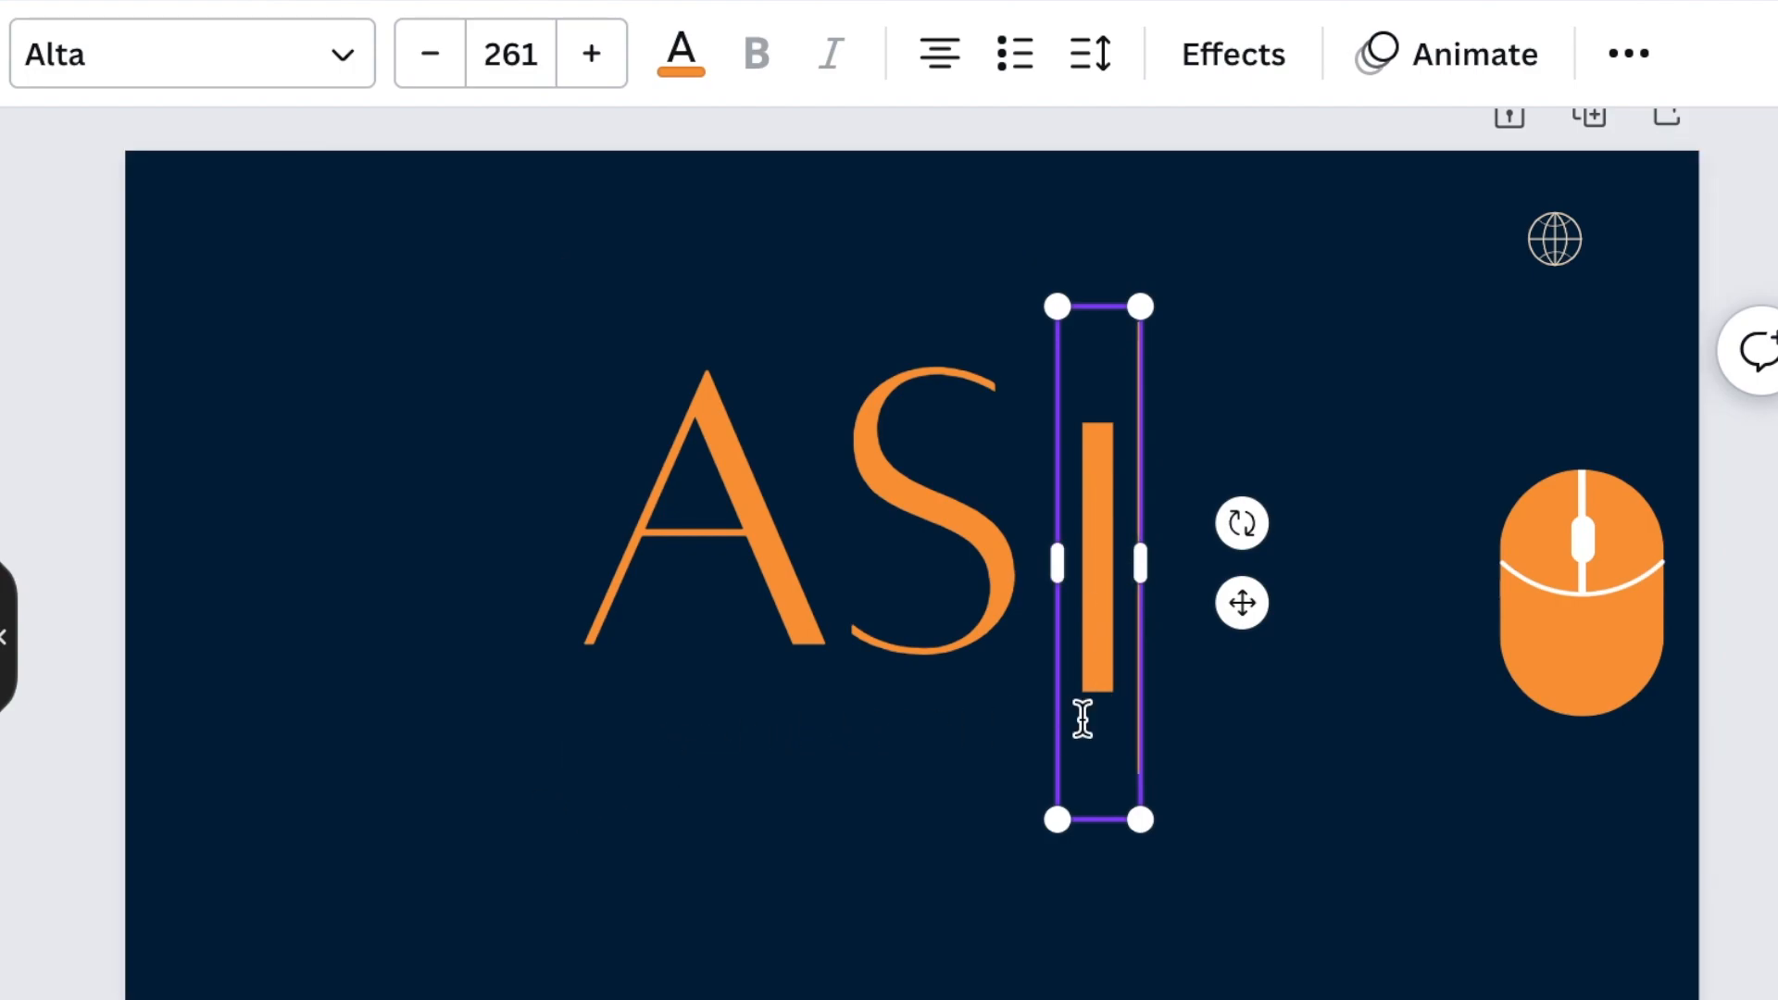
pyautogui.click(1326, 791)
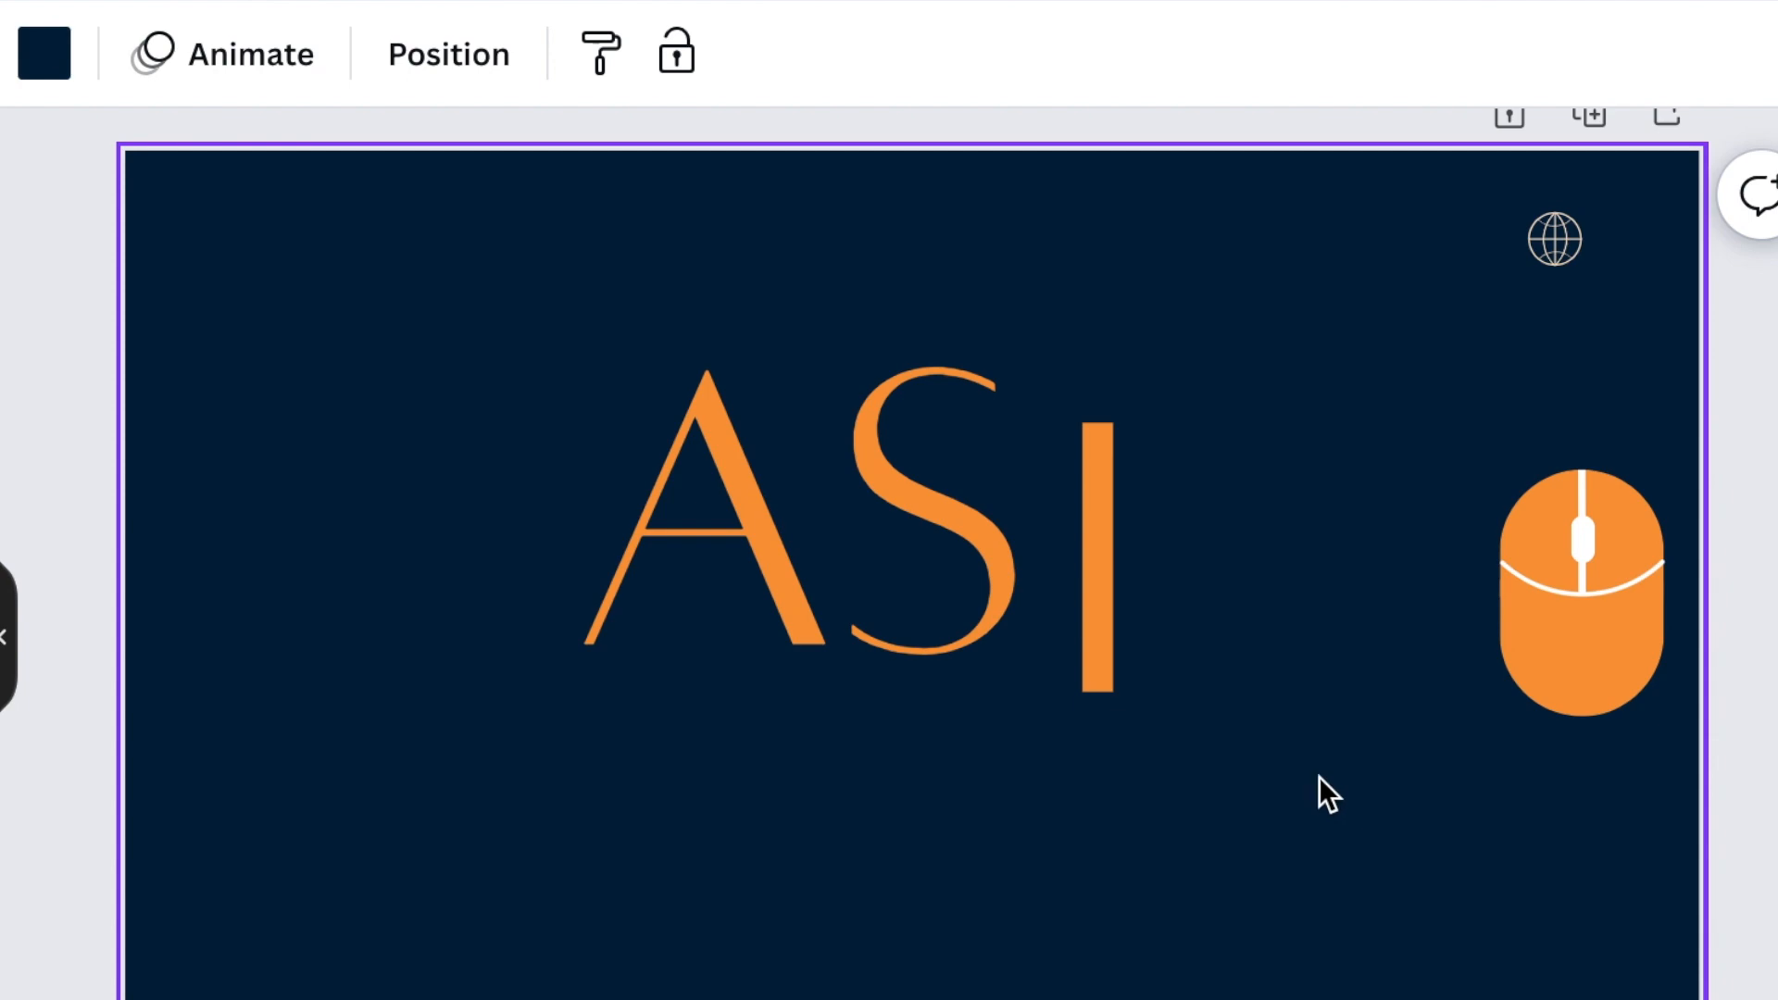
pyautogui.moveTo(1631, 241)
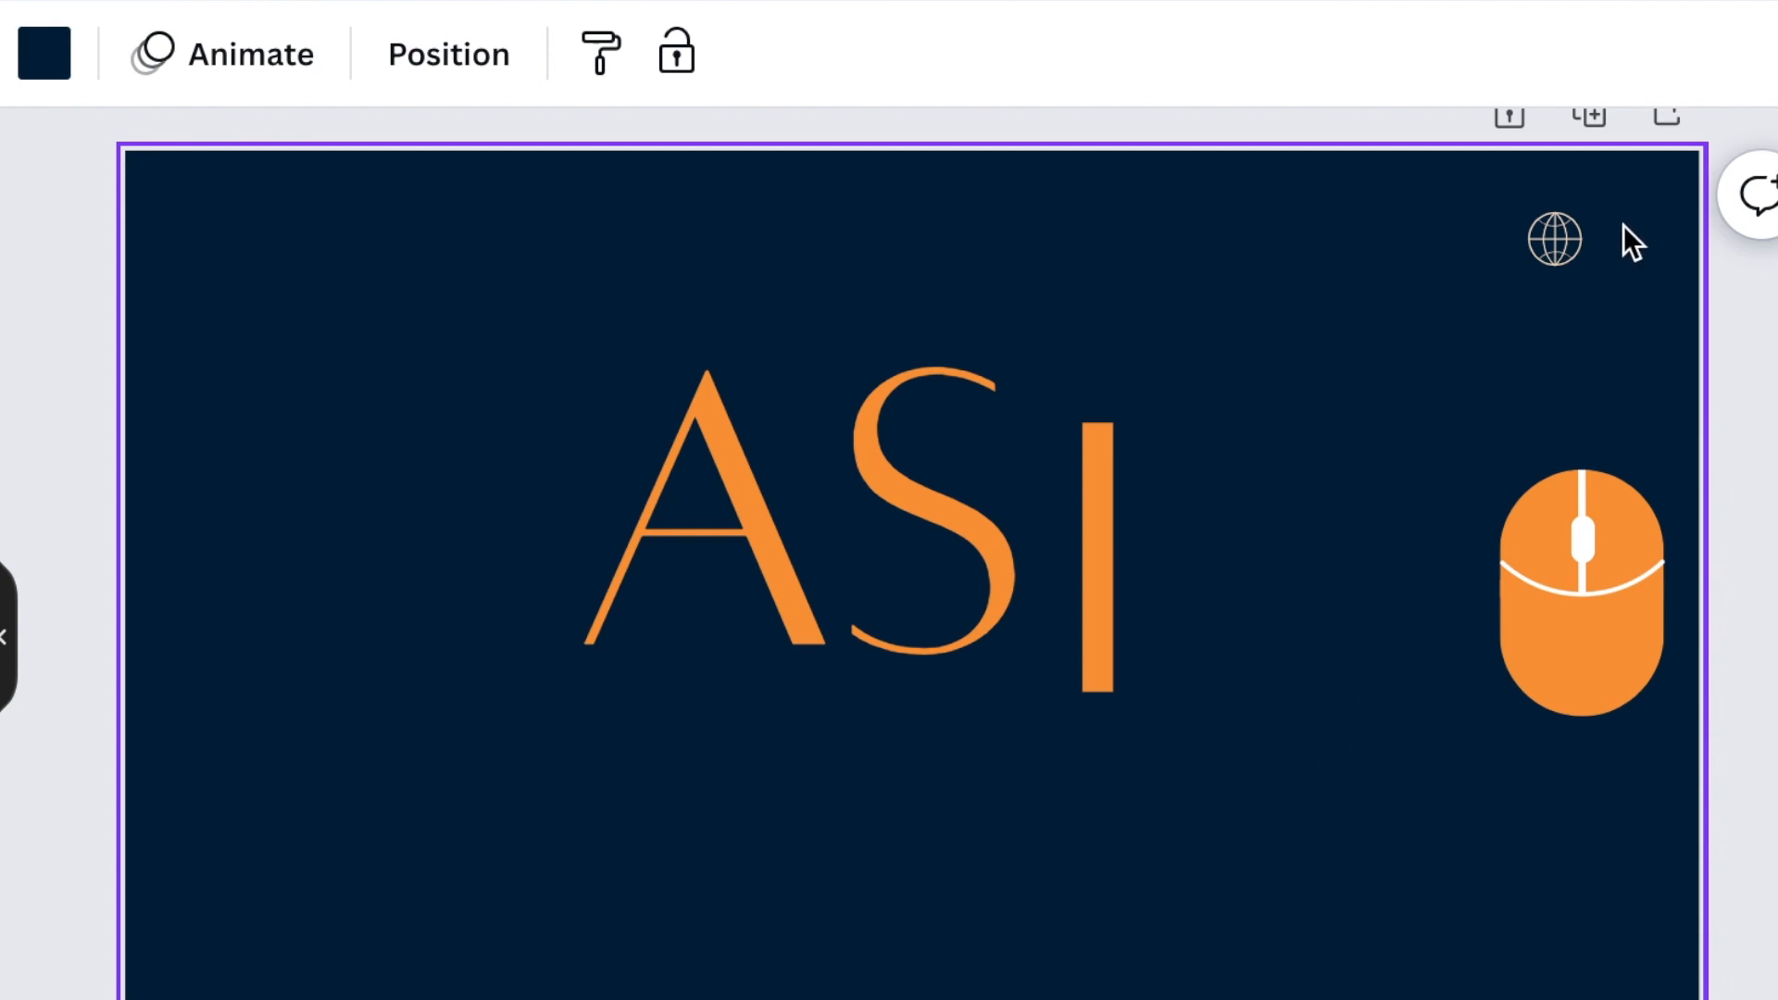
pyautogui.click(1554, 238)
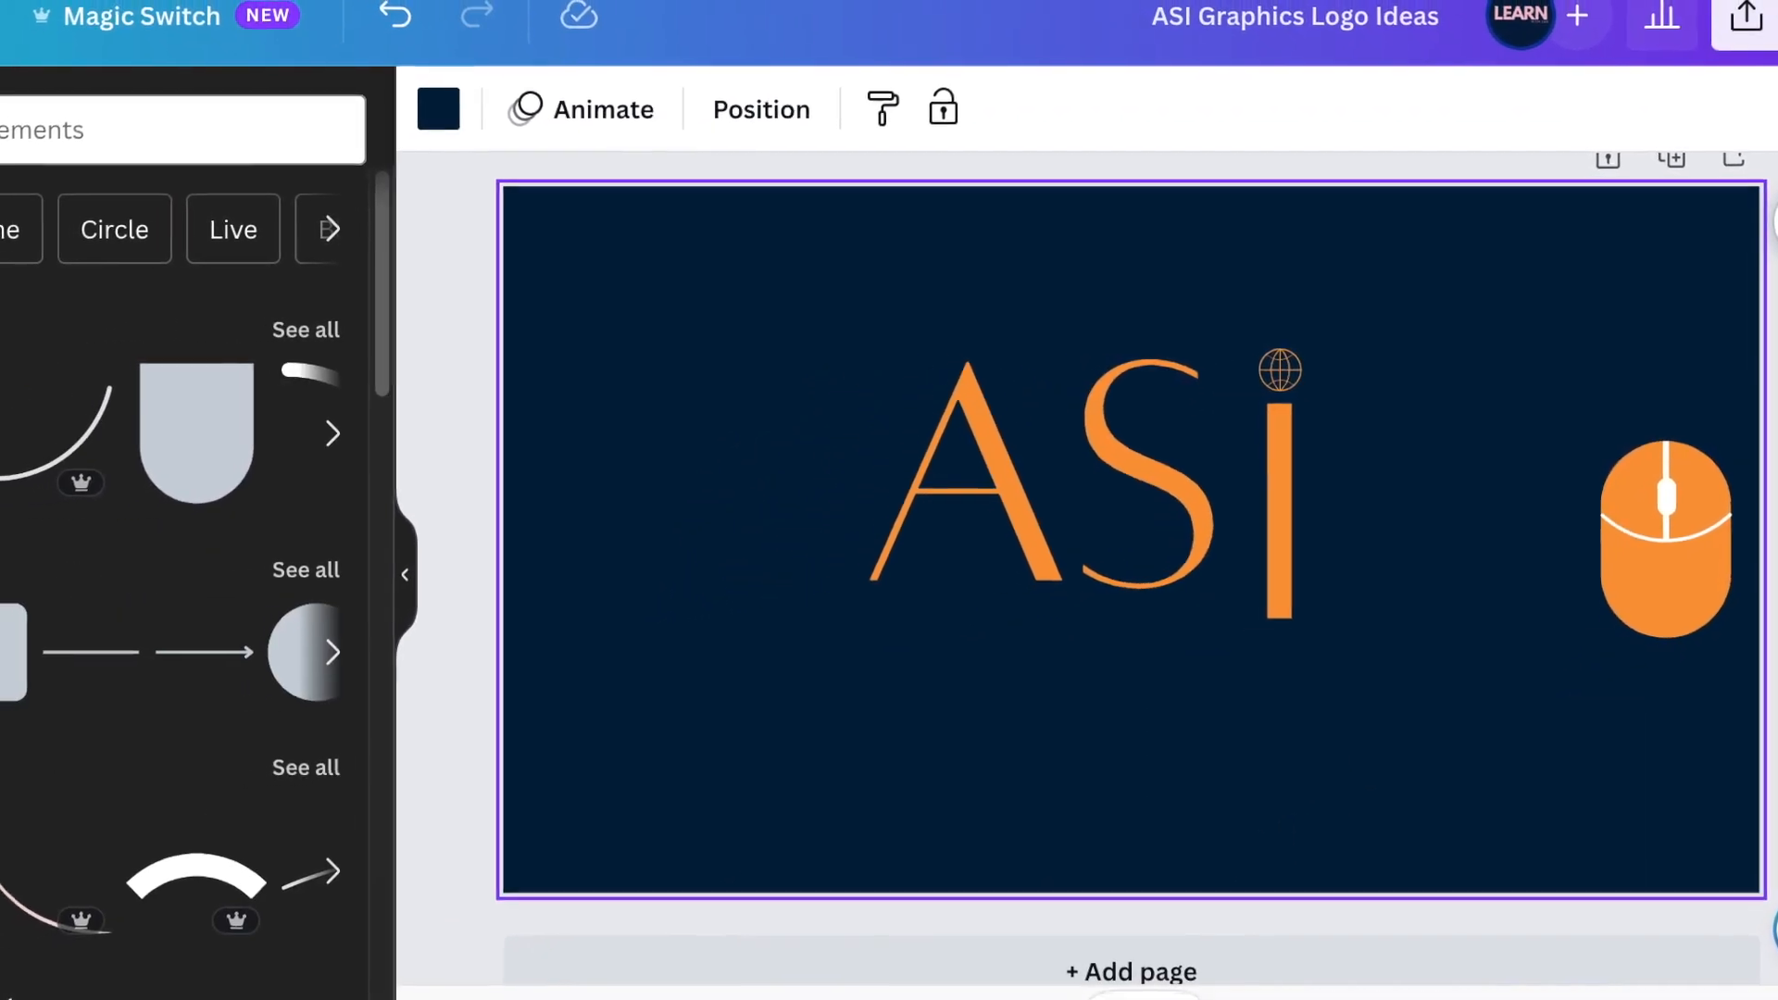
# - Search Elements for 'curved line', then show all recently used elements
pyautogui.click(182, 130)
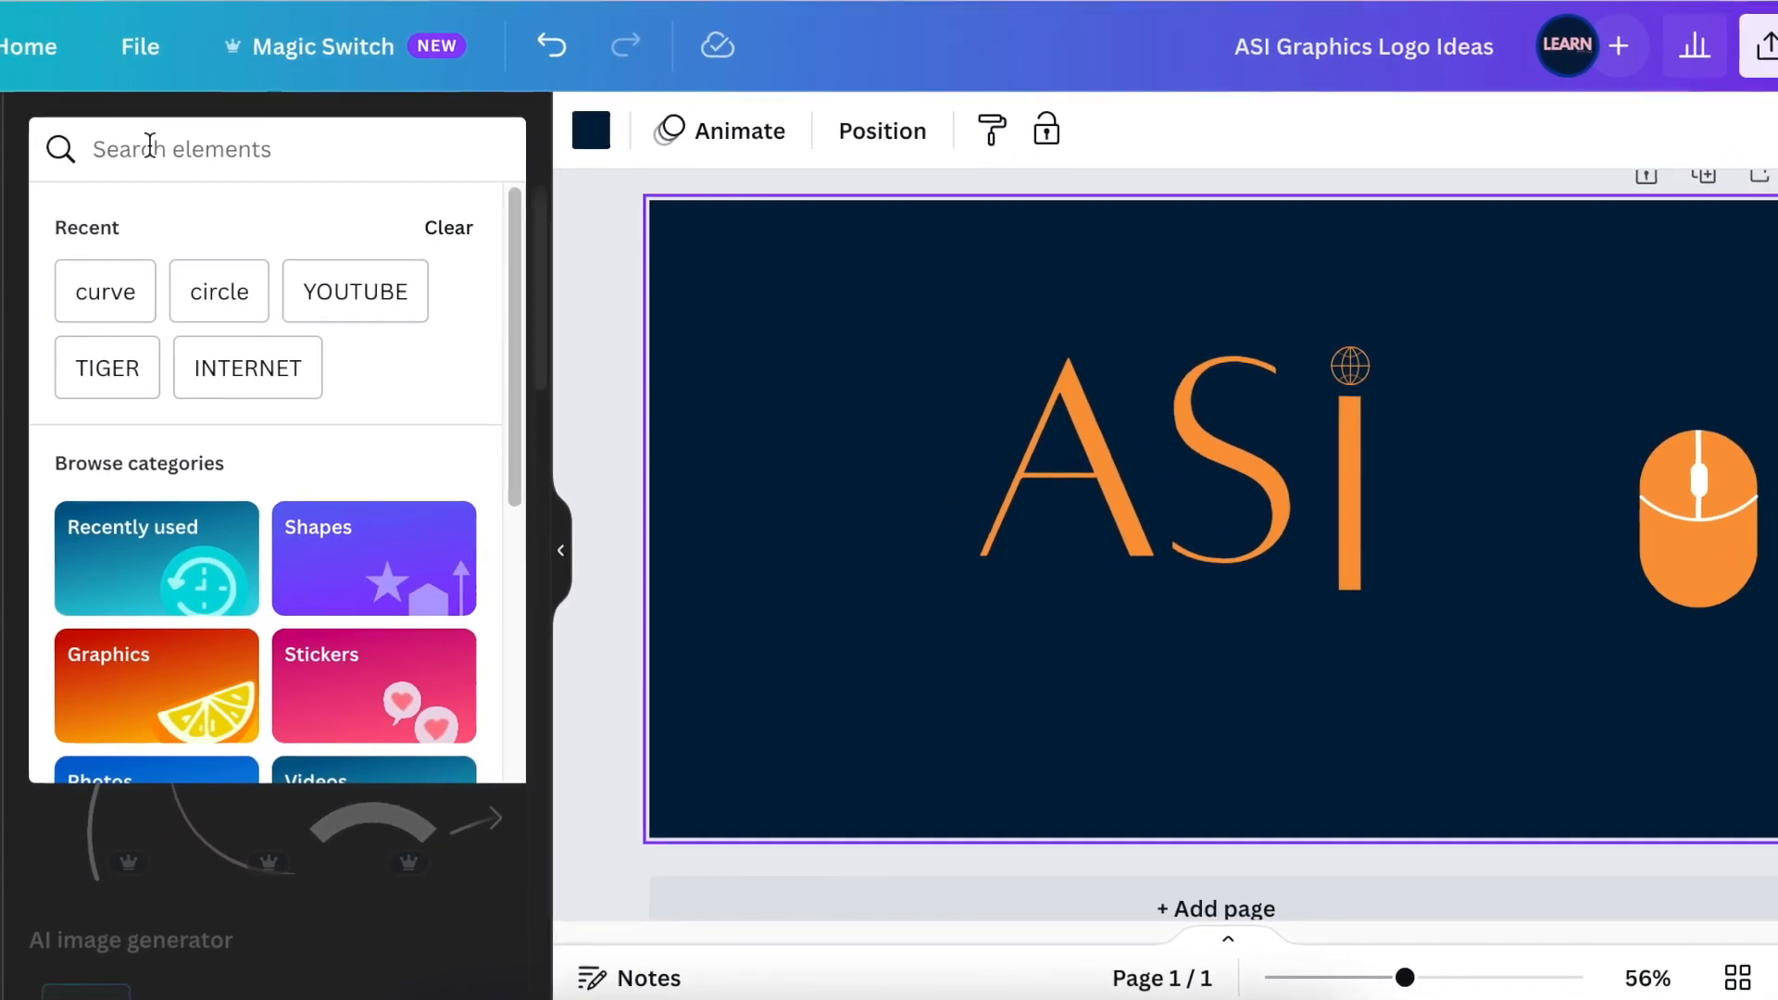
pyautogui.write('curved line')
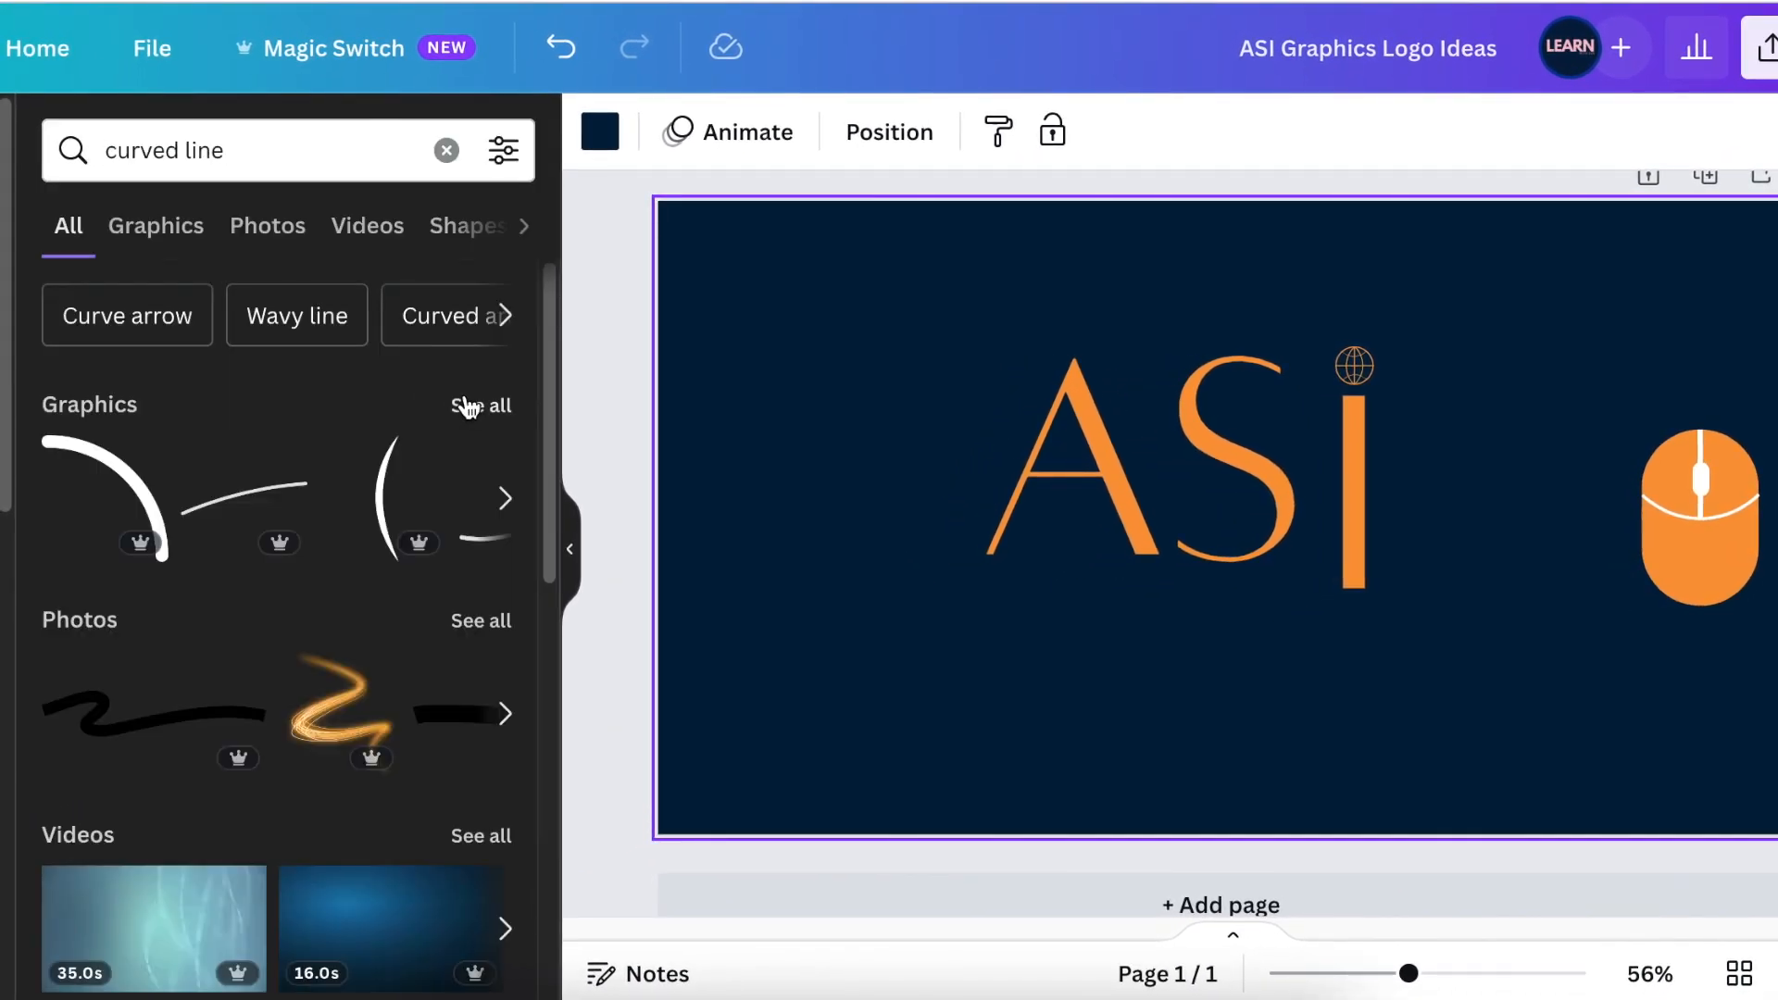
pyautogui.moveTo(215, 218)
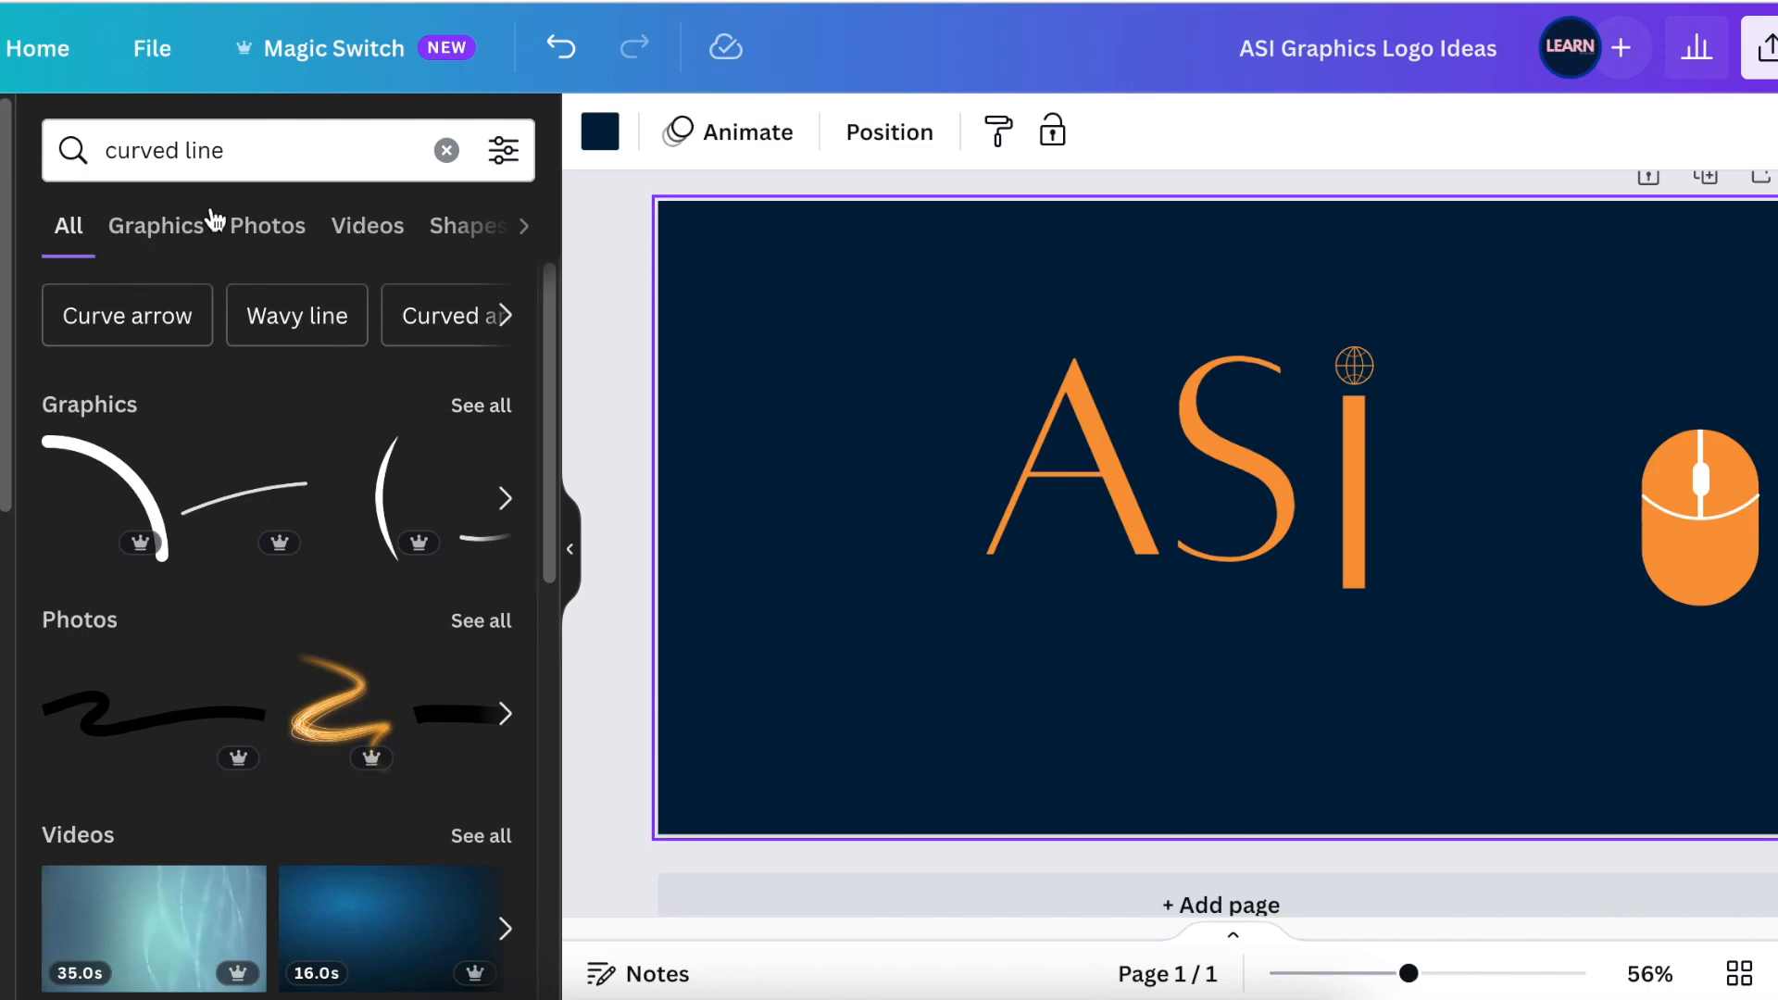
pyautogui.click(447, 150)
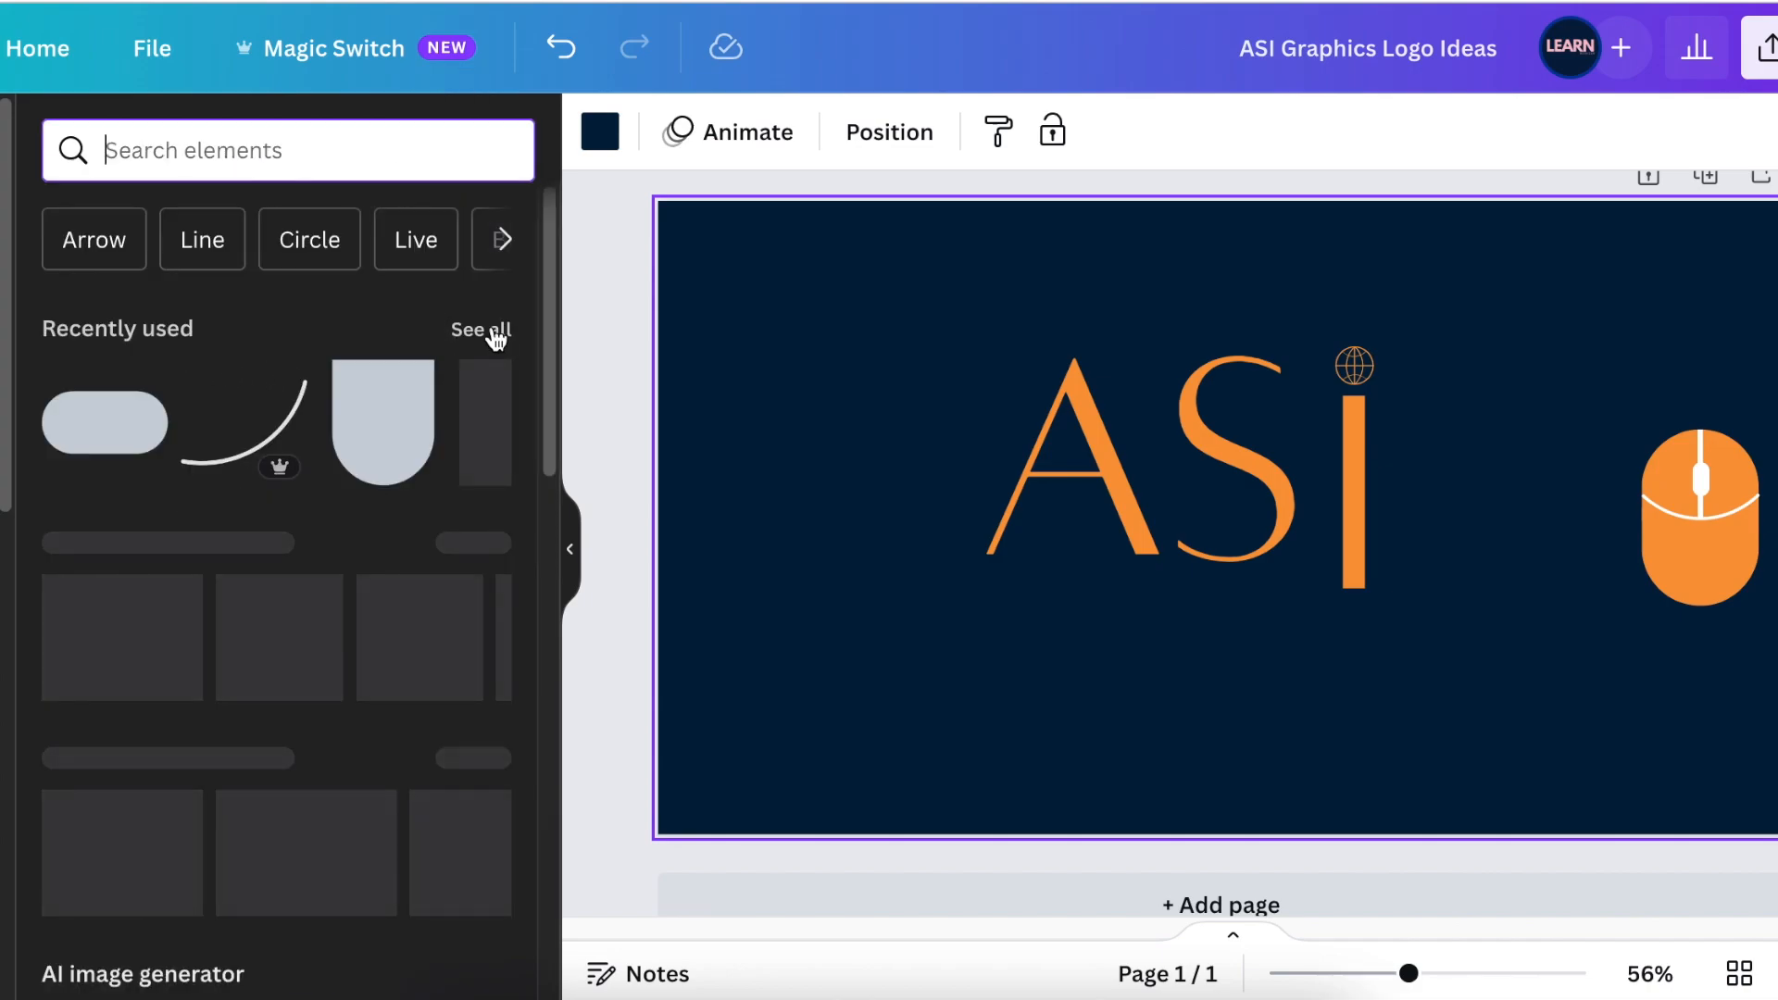
pyautogui.click(481, 329)
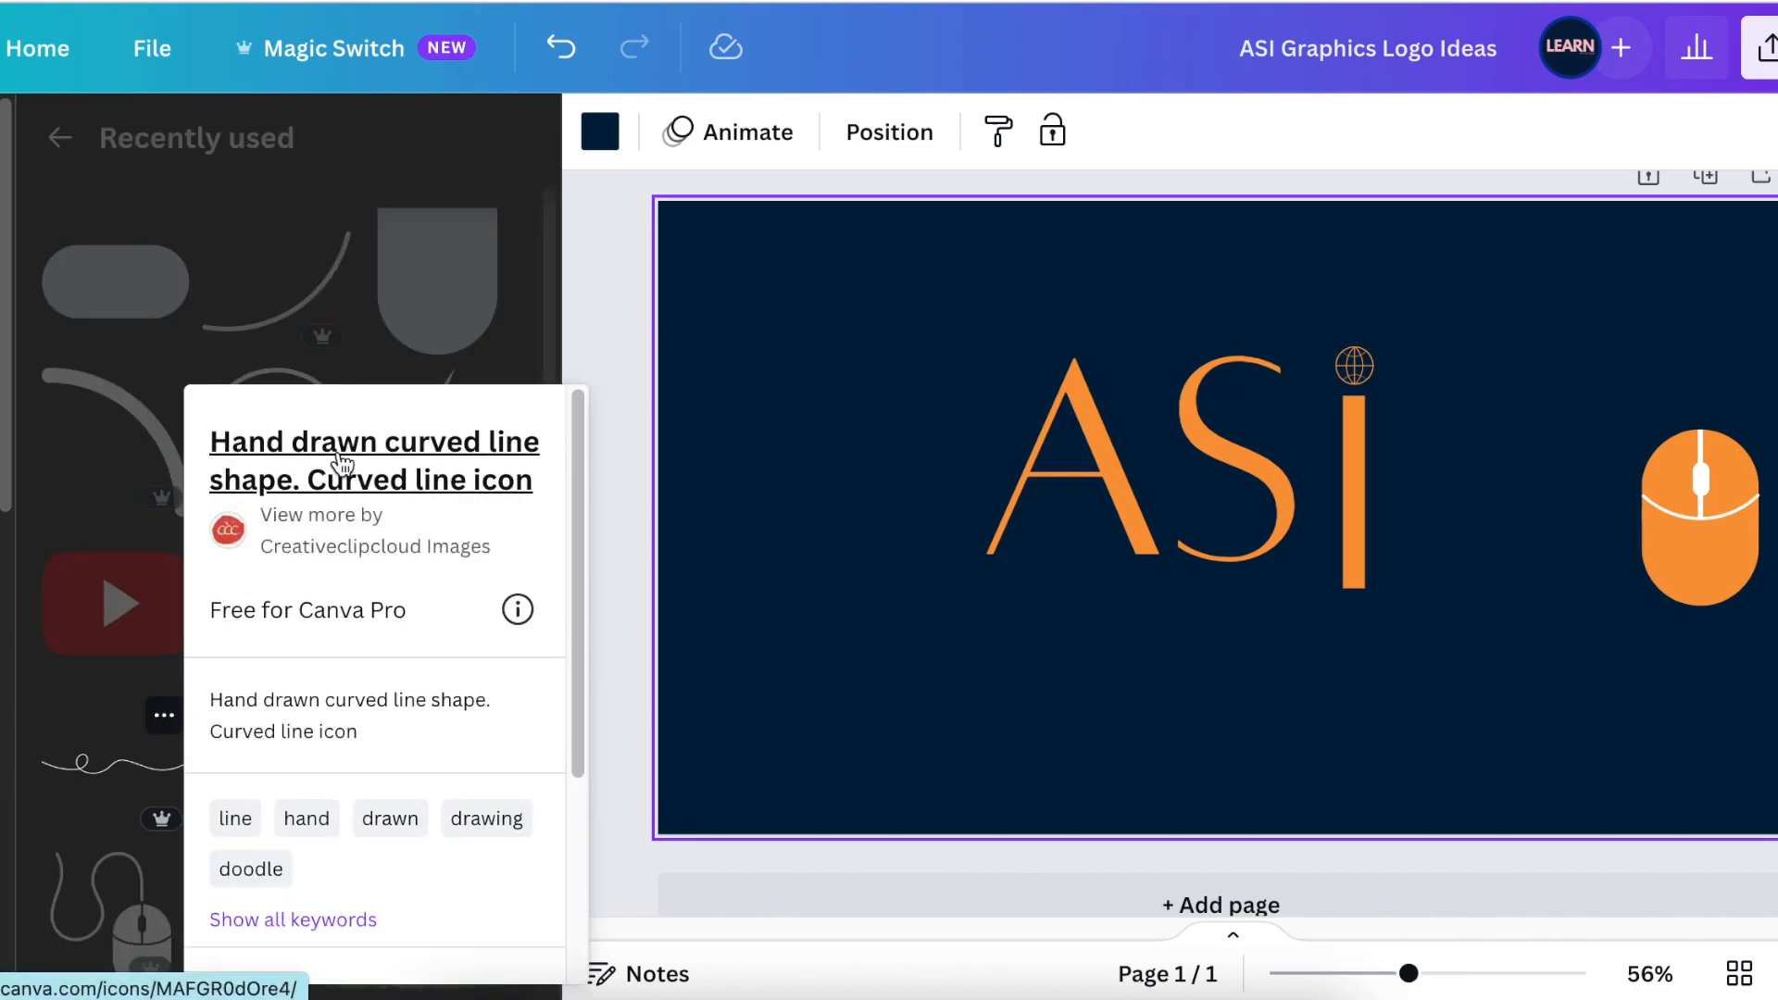
pyautogui.moveTo(321, 530)
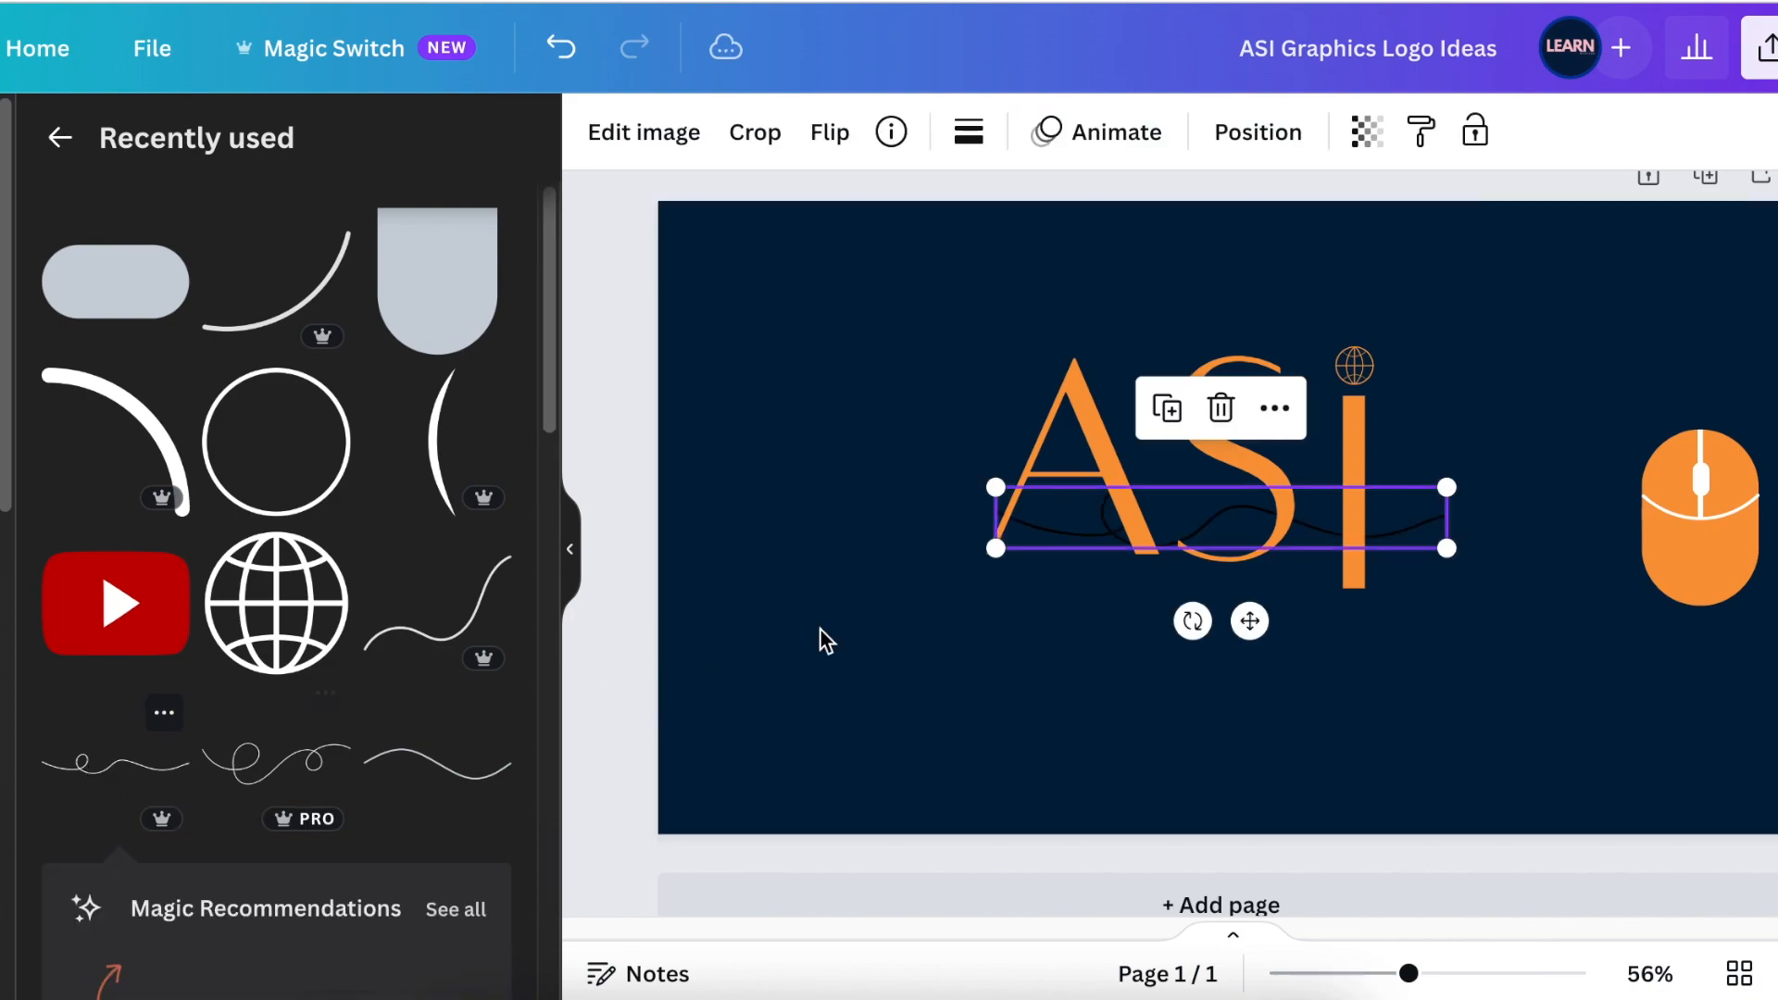
# - Position the curvy line as a tilted underline beneath ASI and recolour it orange
pyautogui.click(830, 132)
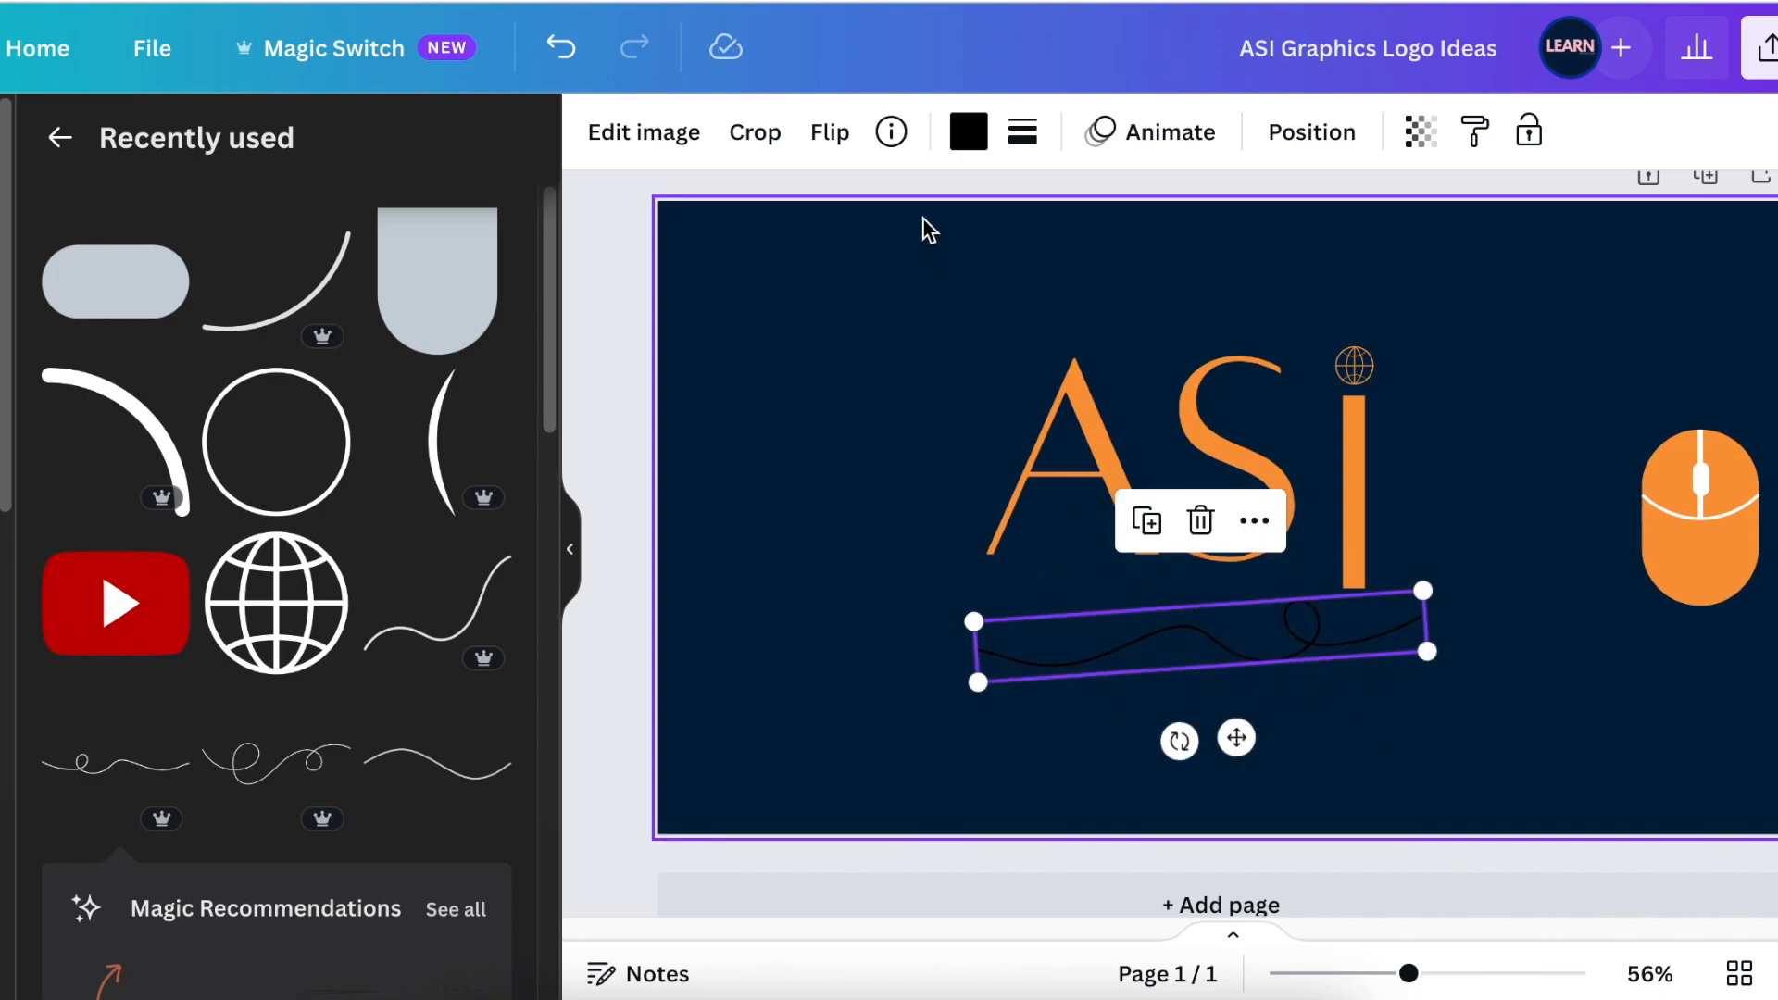
pyautogui.click(966, 131)
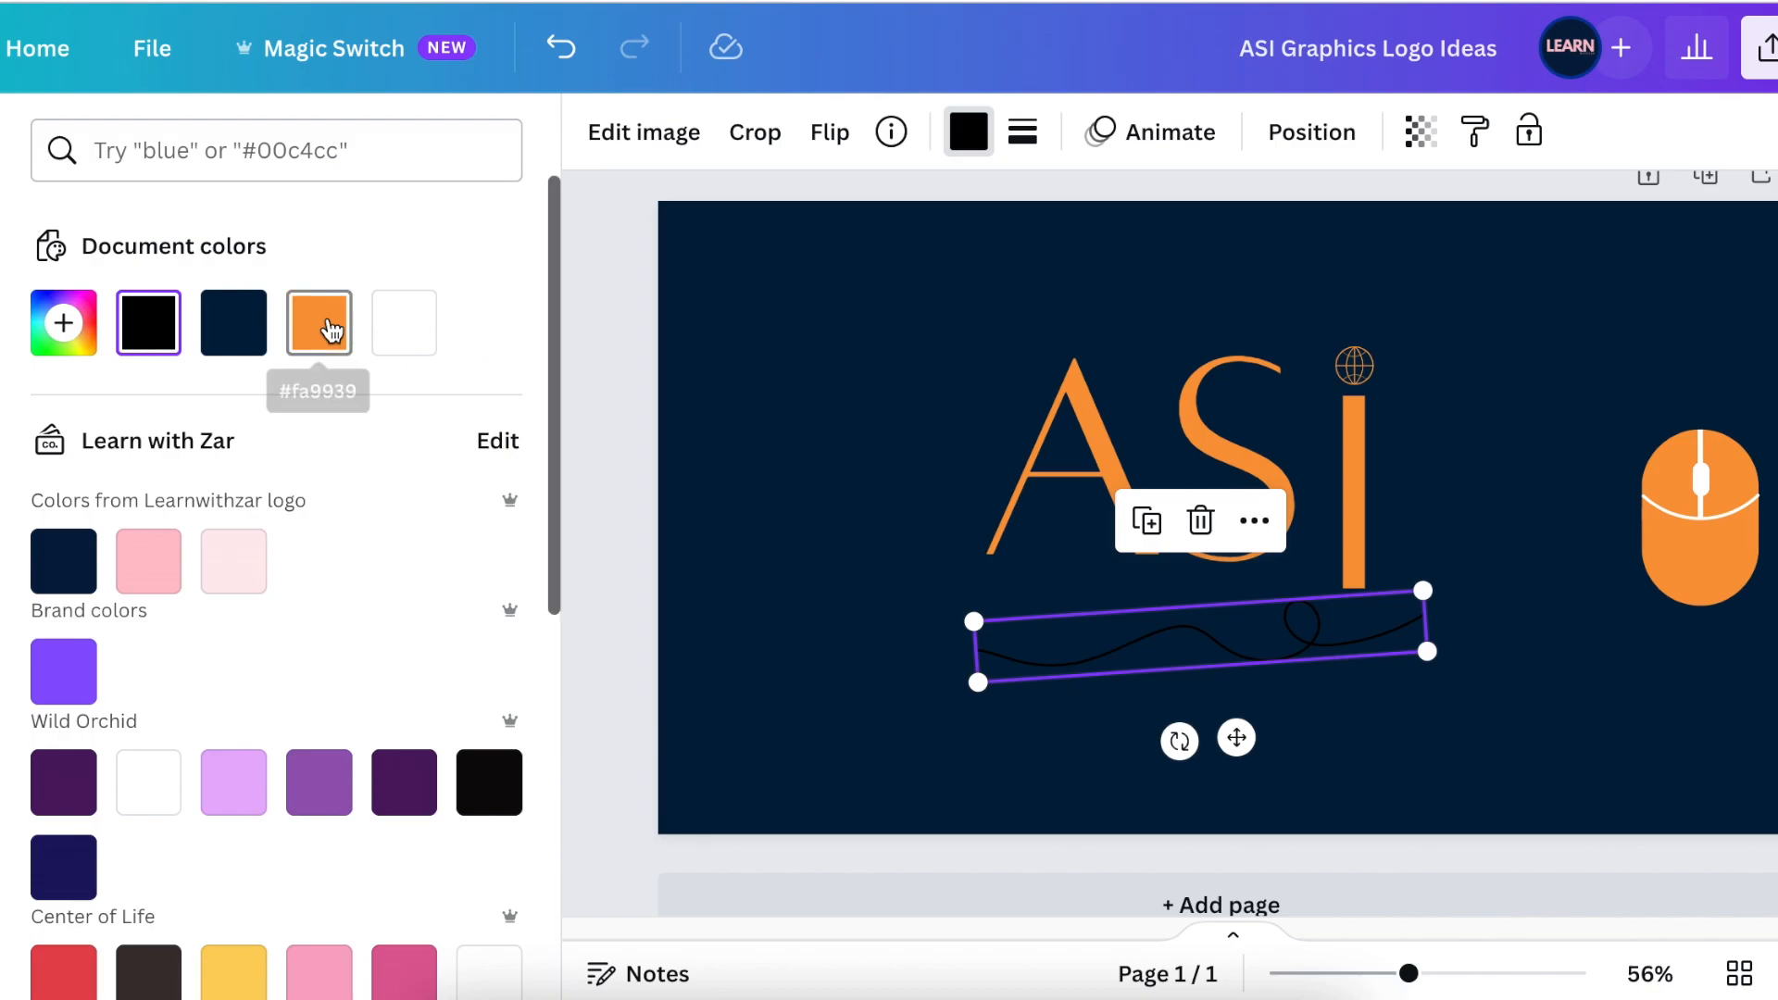
pyautogui.click(319, 322)
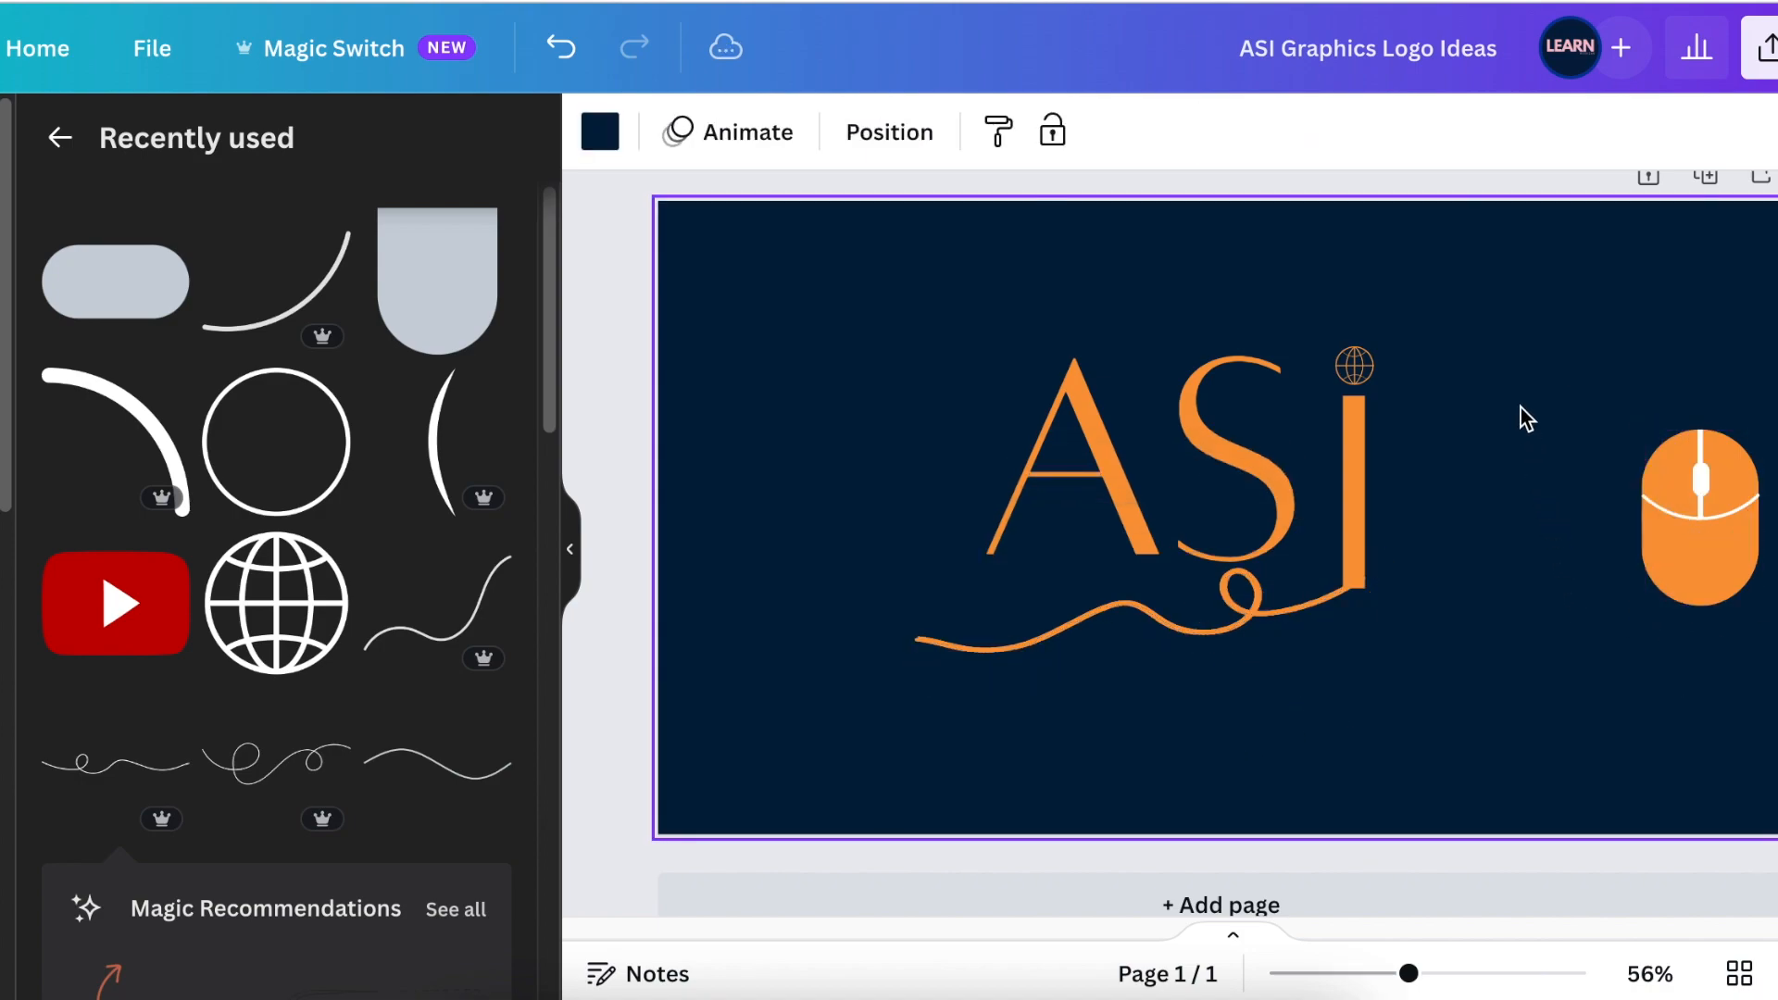
# - Choose the White Paper Logo Mockup from the Hot templates to preview the logo
pyautogui.click(1700, 516)
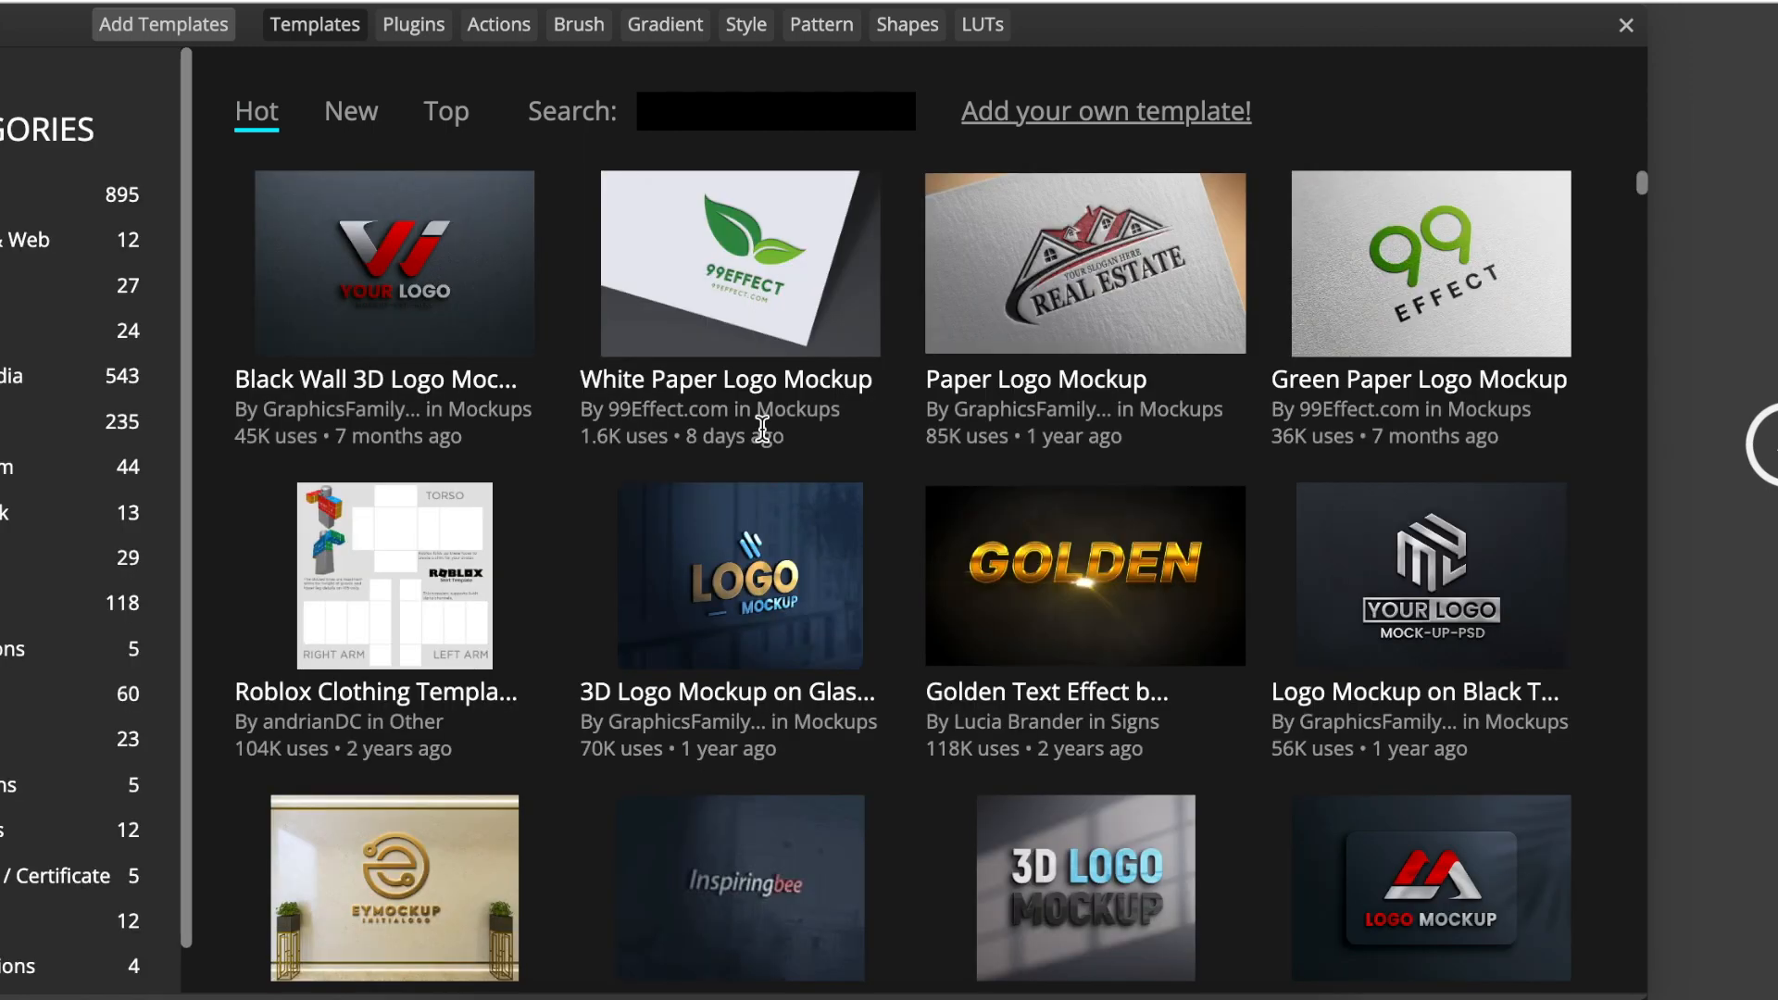
pyautogui.click(739, 261)
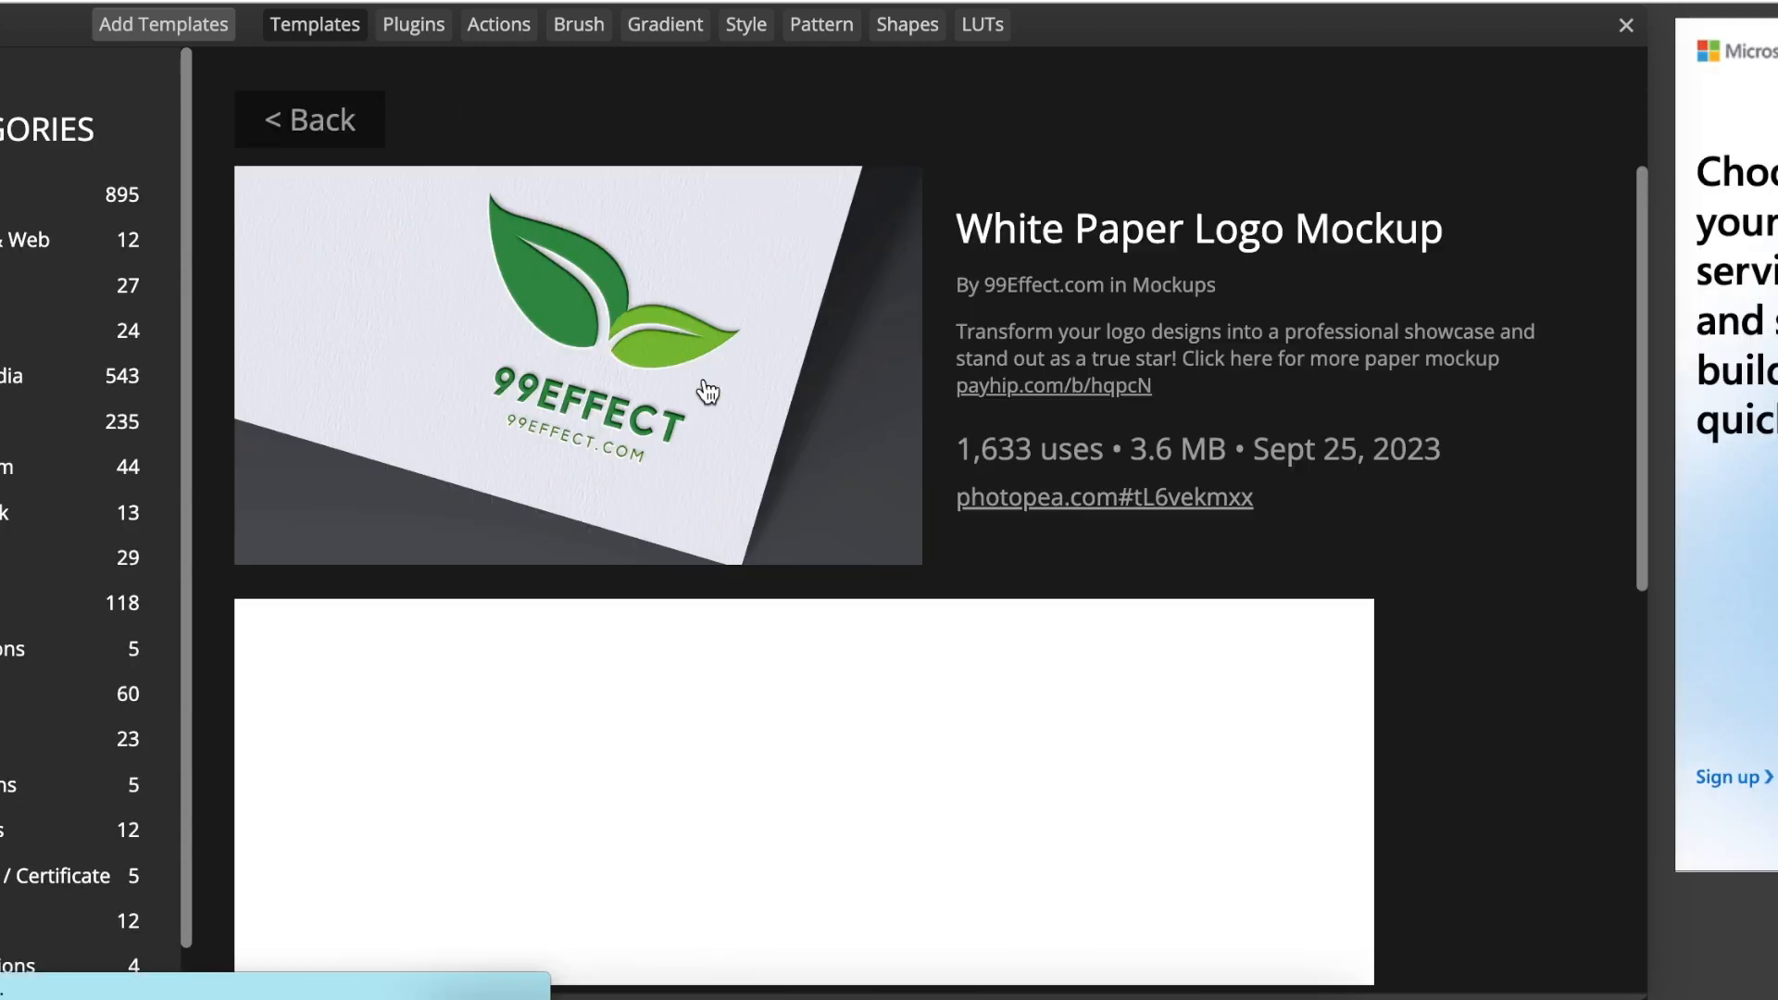